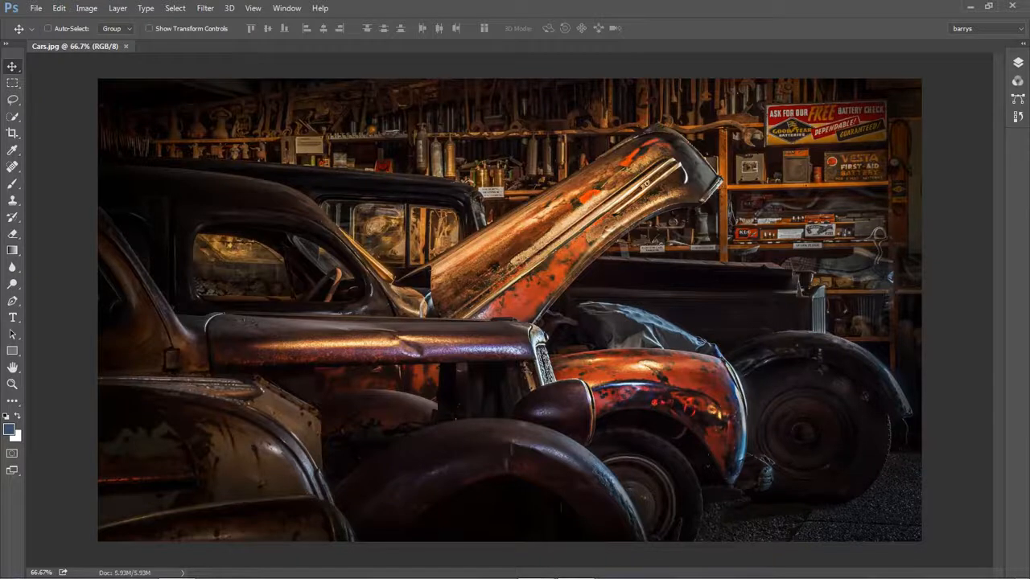
Rename the duplicated car photo layer from Layer 1 to Filter in the Layers panel.
{"action": "left_click", "coordinate": [203, 8]}
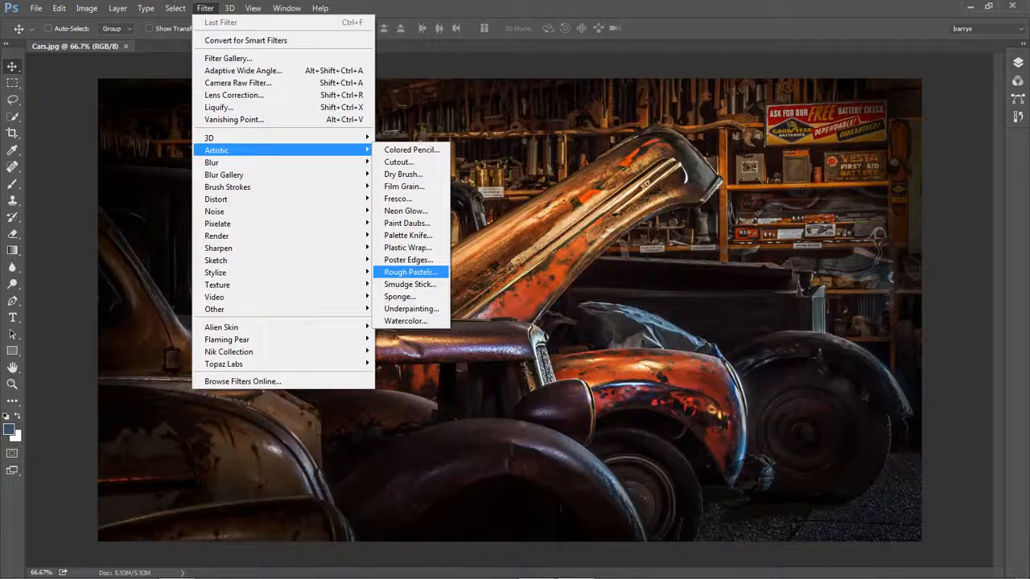
{"action": "mouse_move", "coordinate": [223, 364]}
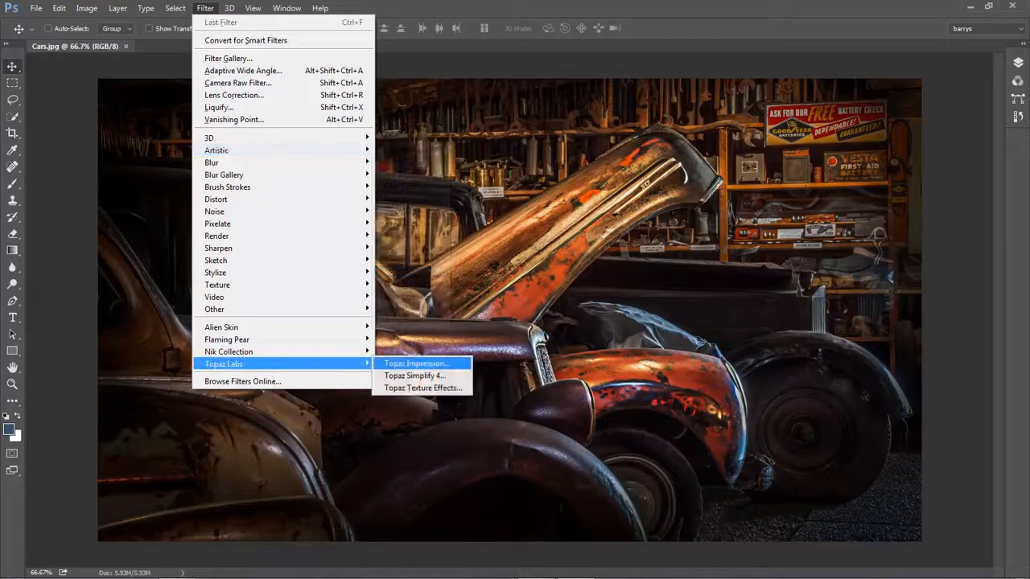
{"action": "mouse_move", "coordinate": [413, 363]}
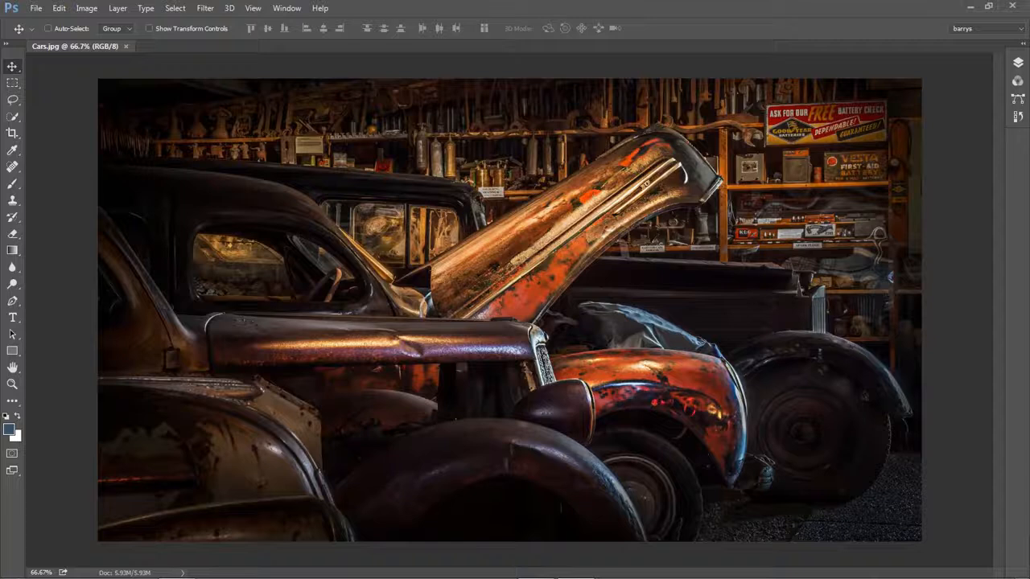
{"action": "mouse_move", "coordinate": [63, 317]}
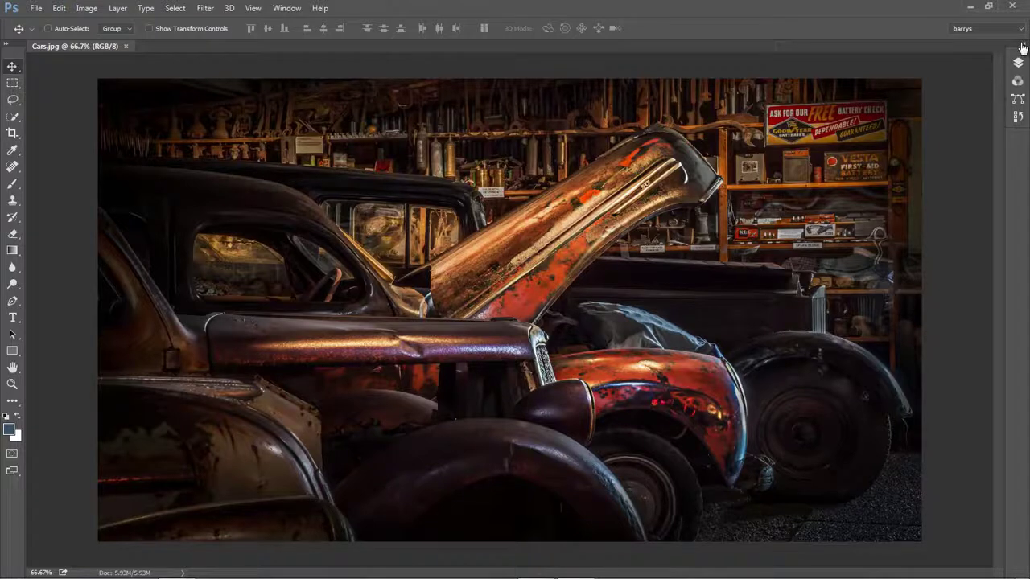
{"action": "left_click", "coordinate": [1010, 64]}
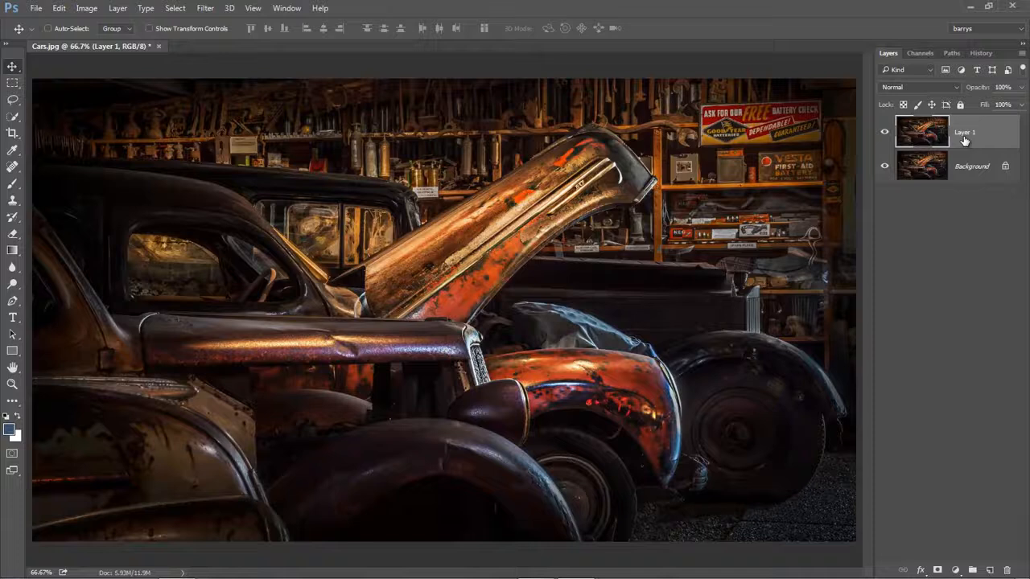
{"action": "double_click", "coordinate": [965, 135]}
{"action": "type", "text": "Filter"}
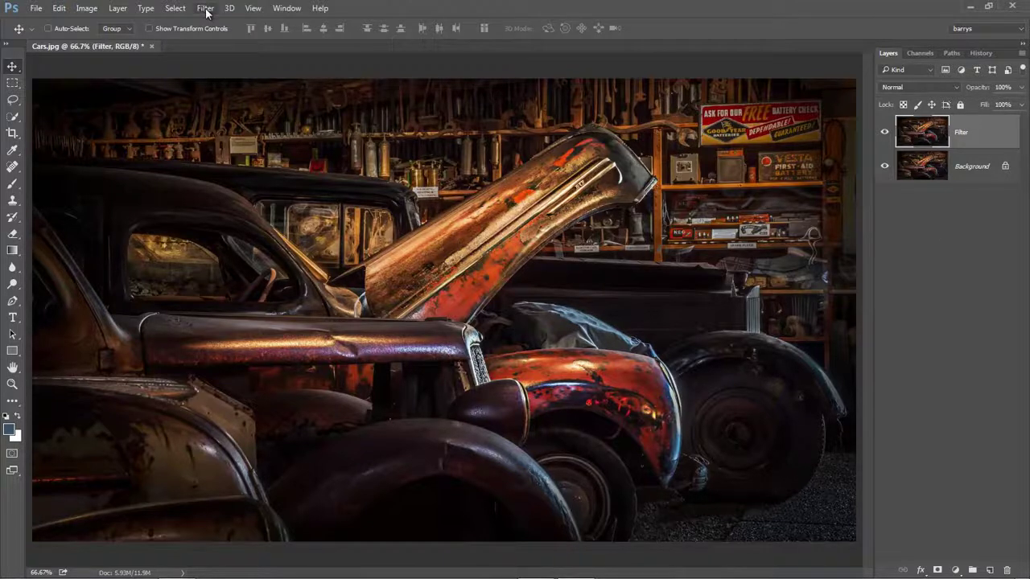
Run Filter > Topaz Labs > Topaz Impression on the Filter layer.
{"action": "left_click", "coordinate": [206, 8]}
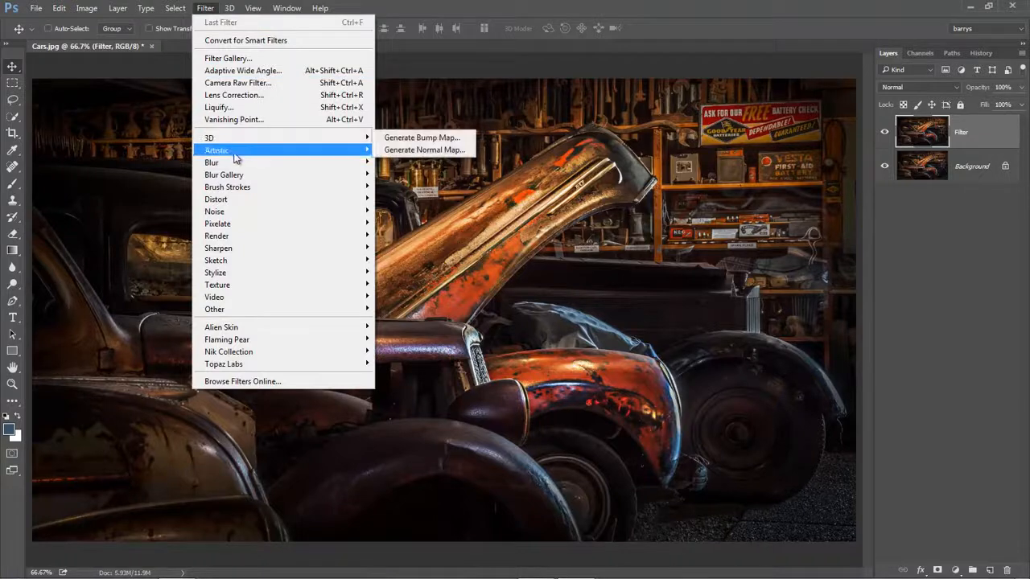
{"action": "mouse_move", "coordinate": [233, 251]}
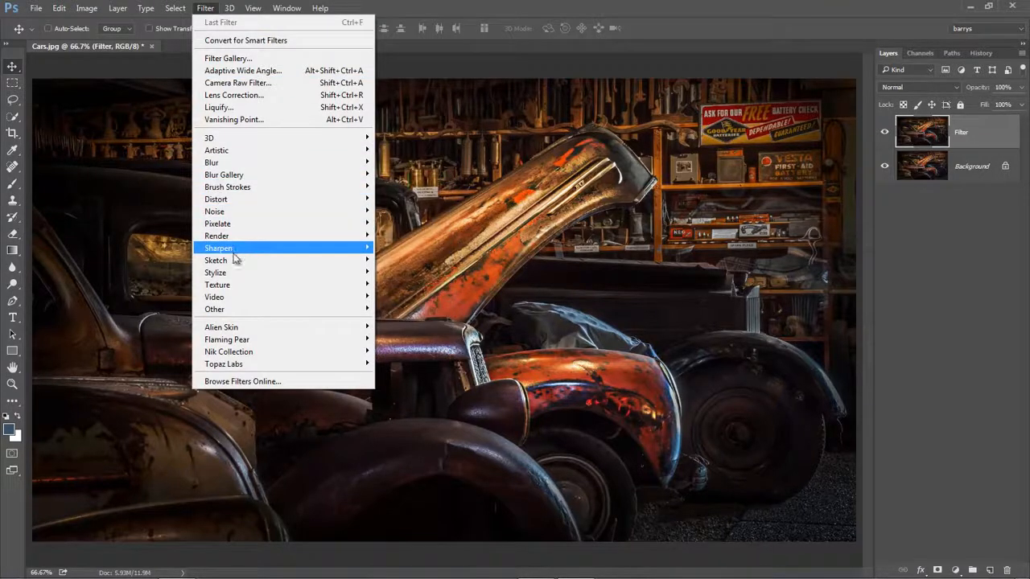
{"action": "mouse_move", "coordinate": [215, 309]}
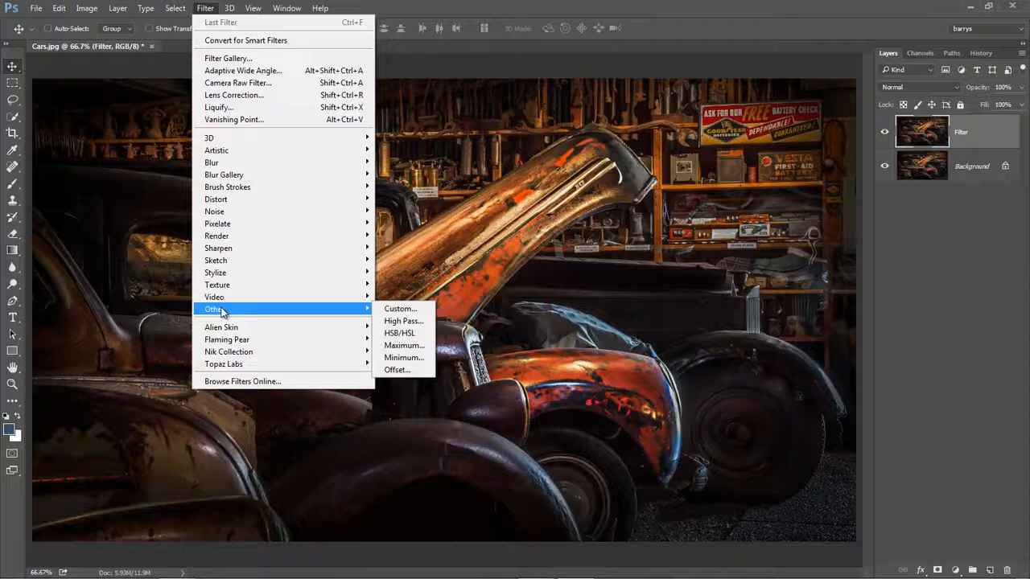
{"action": "mouse_move", "coordinate": [254, 364]}
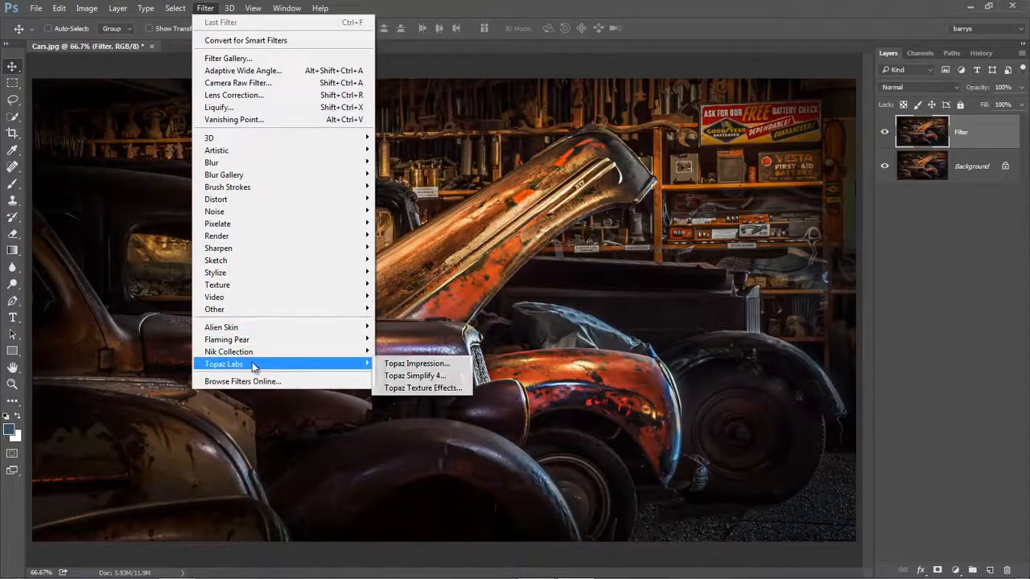
{"action": "mouse_move", "coordinate": [313, 367]}
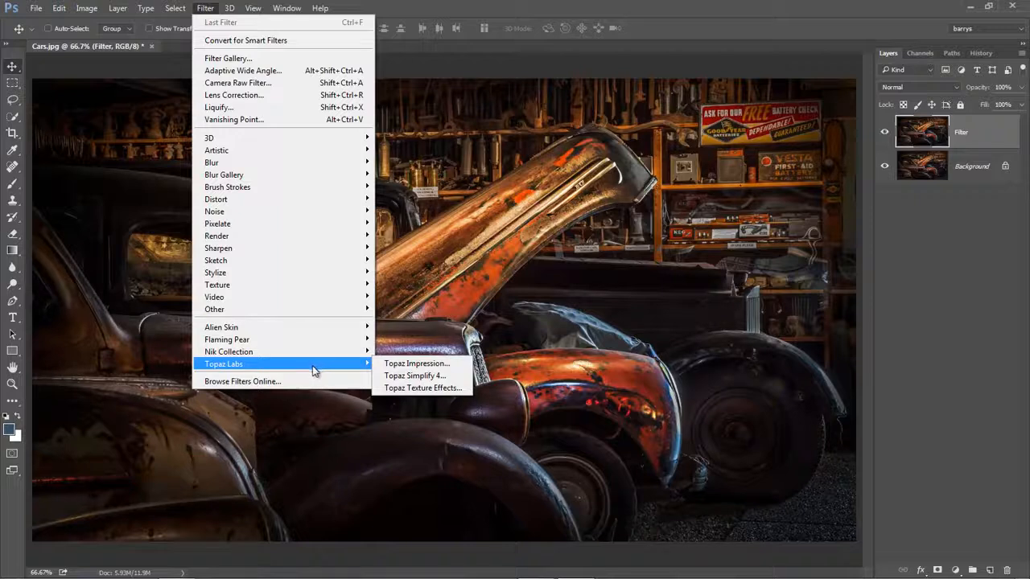
{"action": "left_click", "coordinate": [417, 363]}
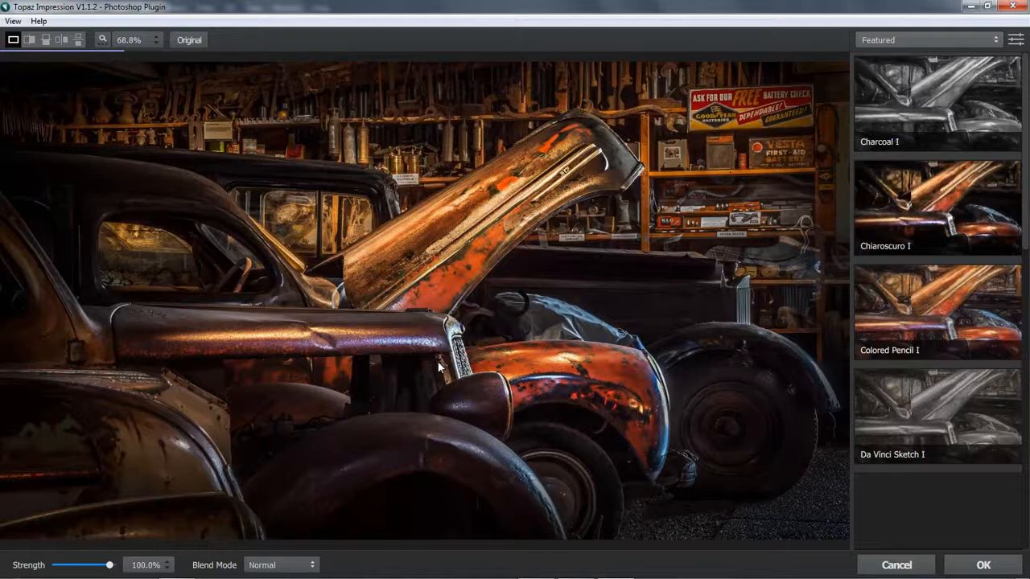
Preview Charcoal I, Chiaroscuro I, Colored Pencil I, Da Vinci Sketch I and Impasto I, then list the style categories.
{"action": "left_click", "coordinate": [936, 103]}
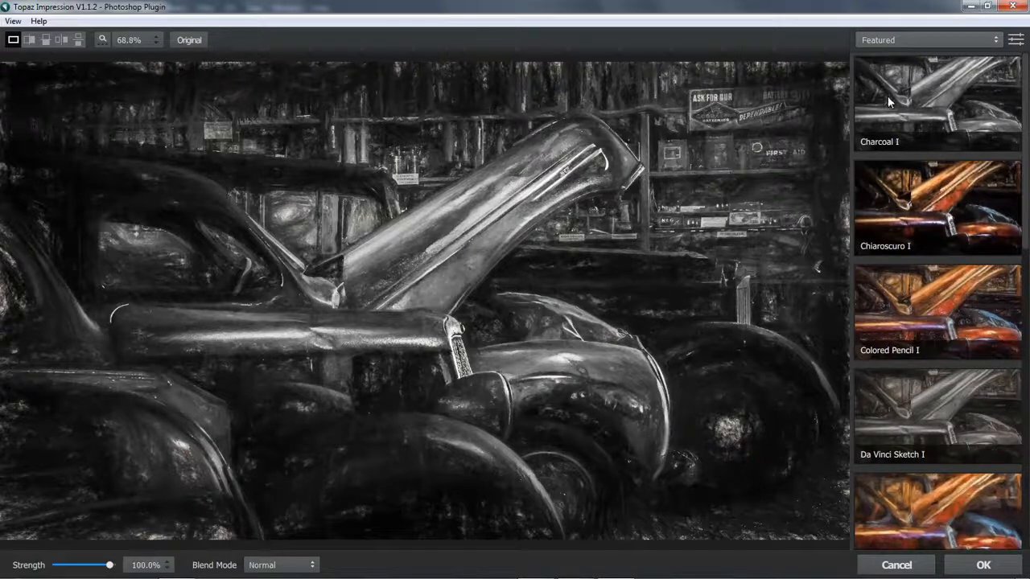
{"action": "left_click", "coordinate": [937, 103]}
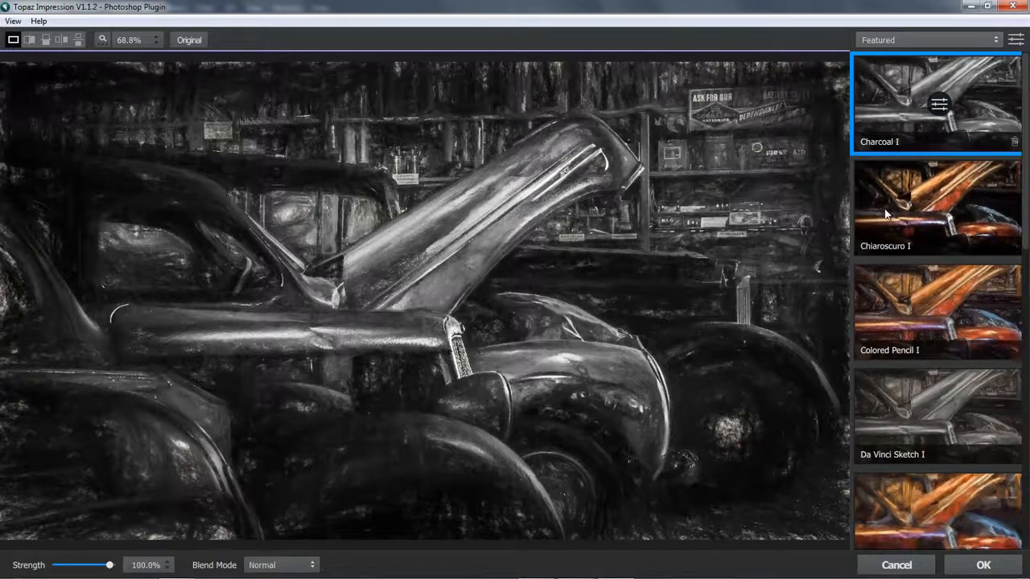
{"action": "left_click", "coordinate": [937, 207]}
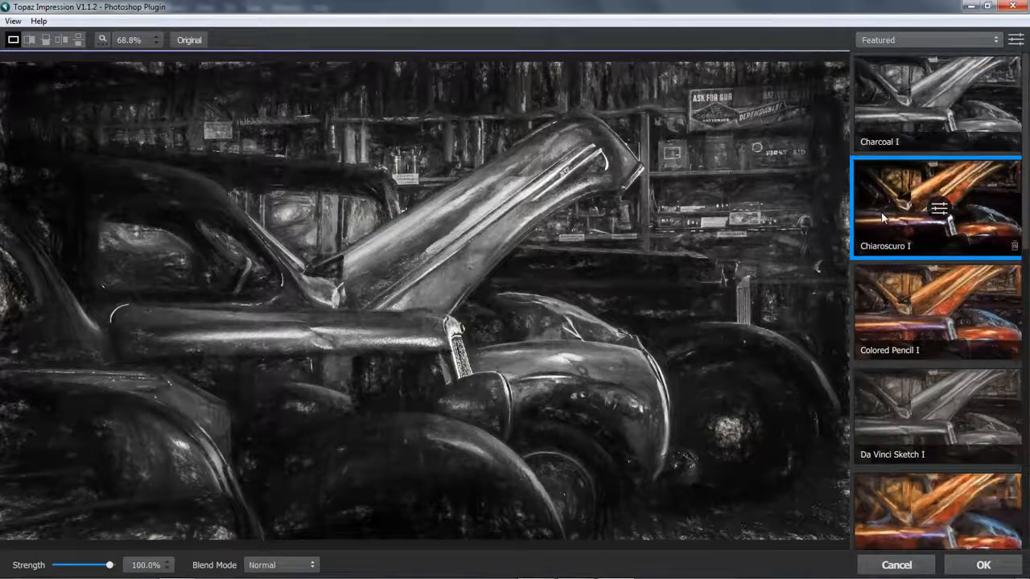
{"action": "left_click", "coordinate": [936, 207]}
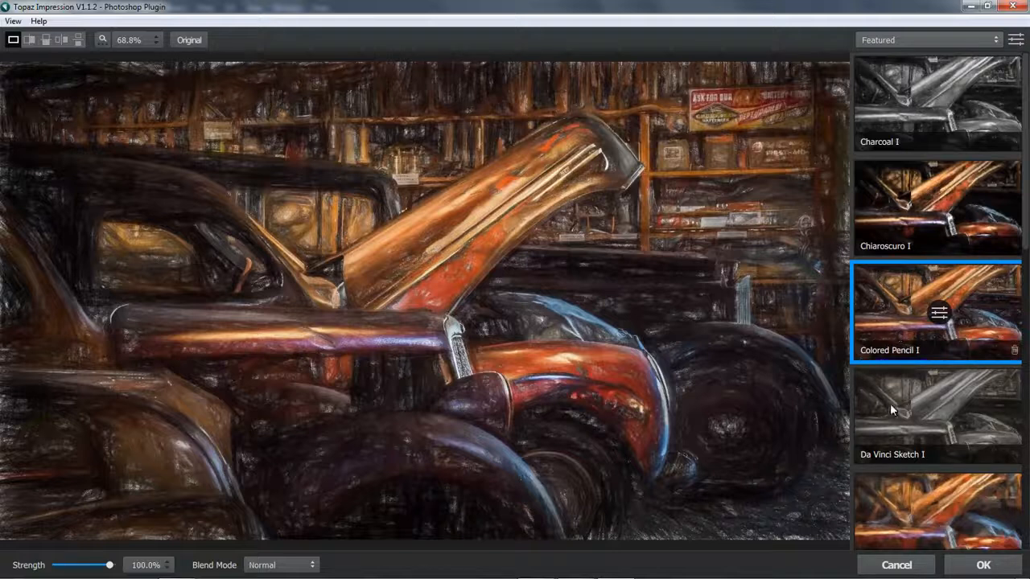
{"action": "left_click", "coordinate": [936, 417]}
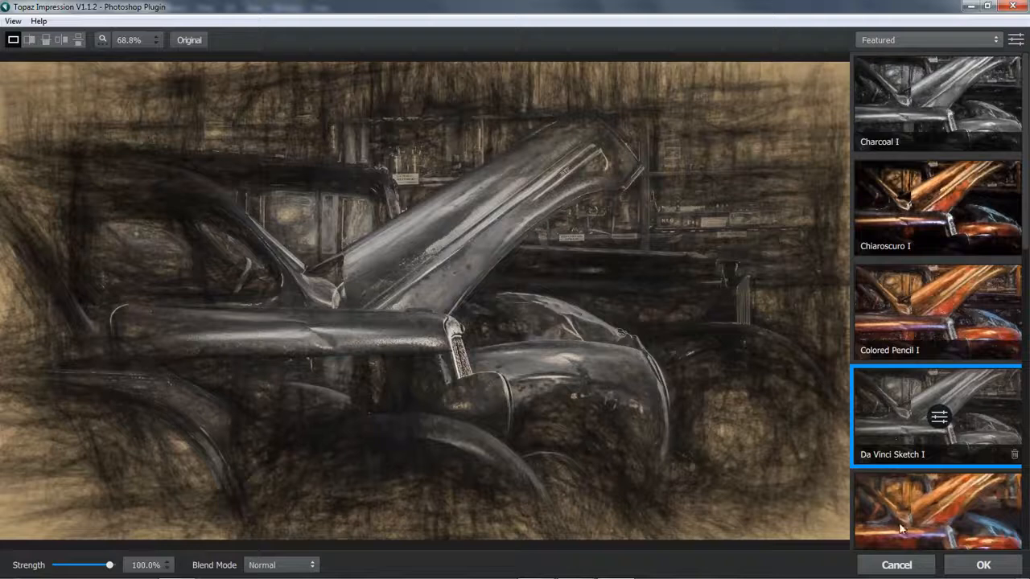
{"action": "left_click", "coordinate": [937, 514]}
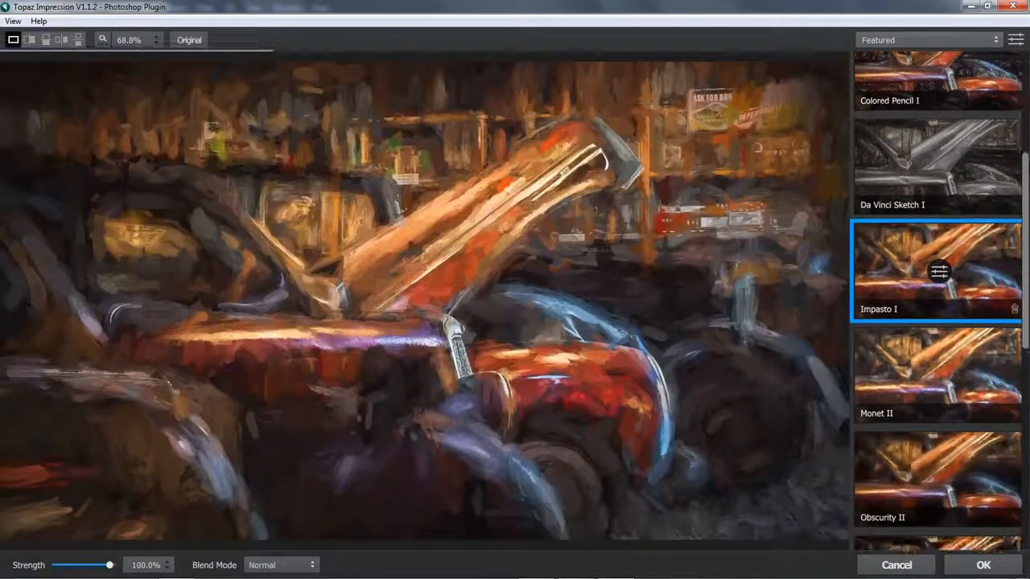
{"action": "scroll", "scroll_direction": "down", "scroll_amount": 3}
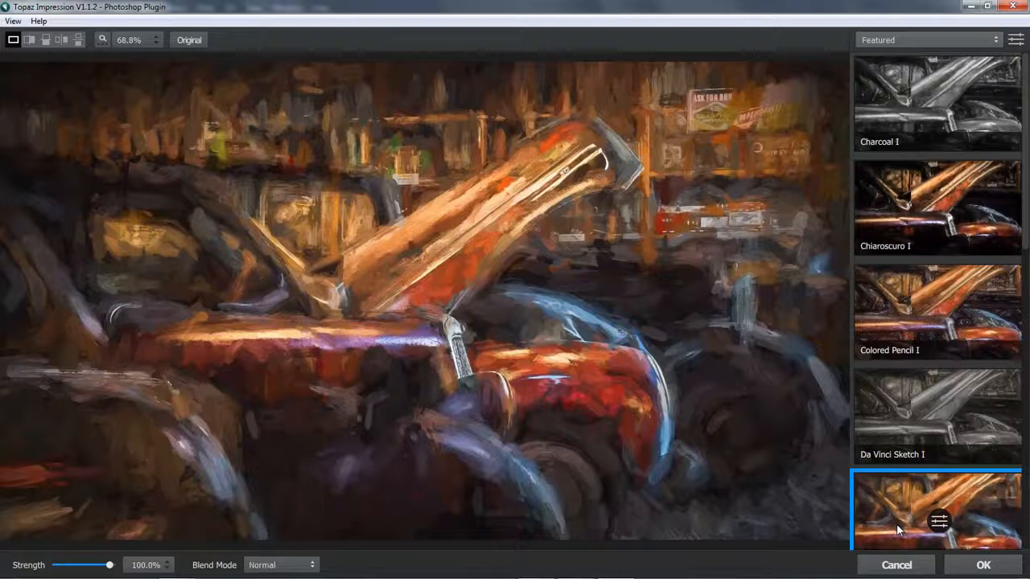
{"action": "left_click", "coordinate": [925, 40]}
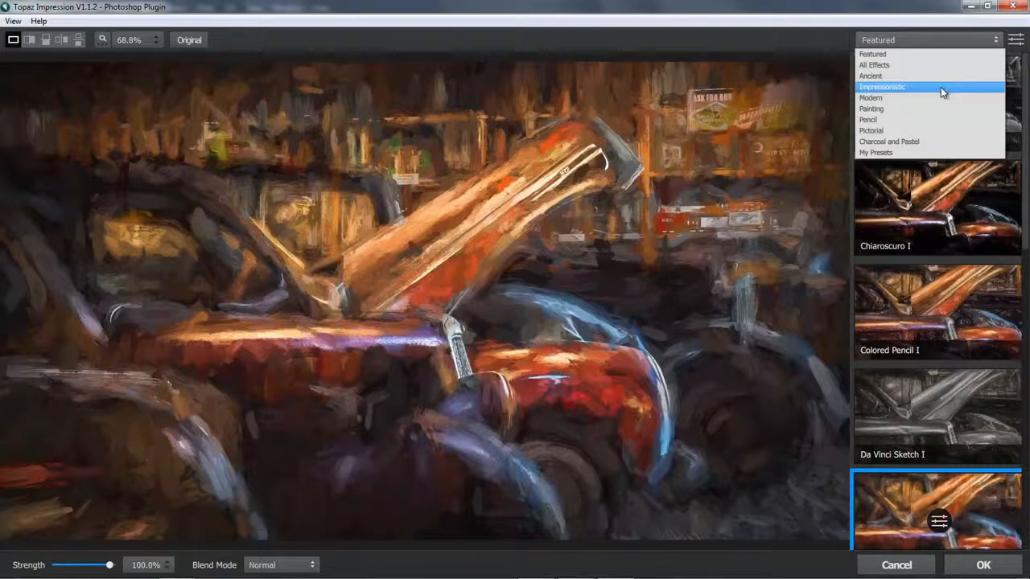
Filter to Impressionistic styles, compare Cezanne I and Impasto I, and apply Impasto II to the photo.
{"action": "left_click", "coordinate": [882, 87]}
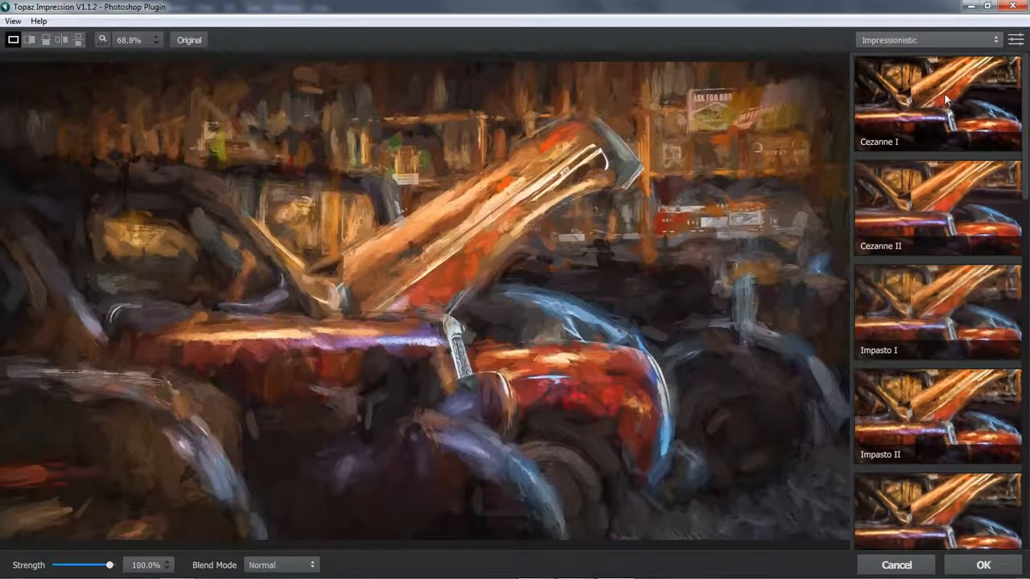
{"action": "left_click", "coordinate": [940, 105]}
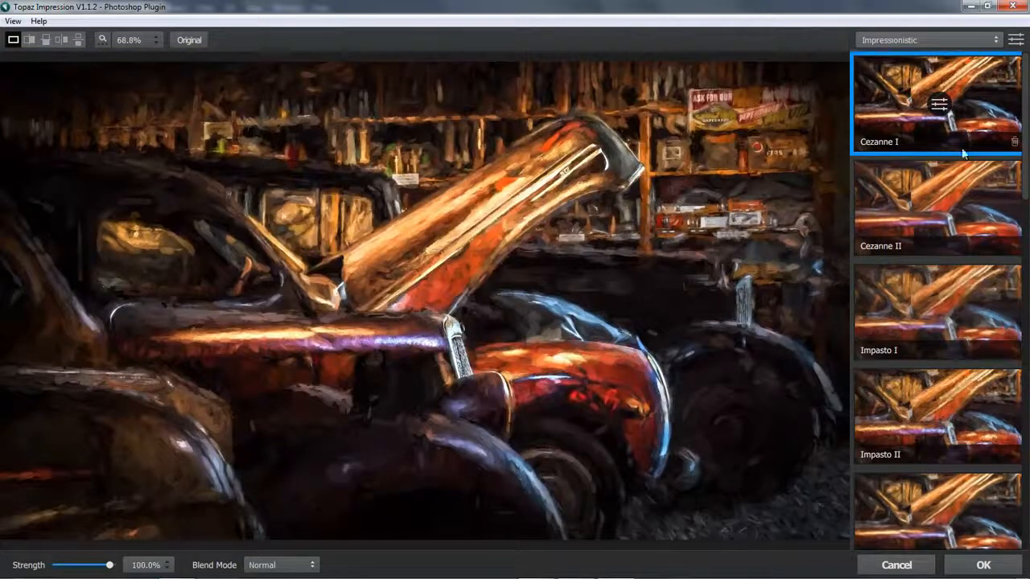
{"action": "left_click", "coordinate": [937, 208]}
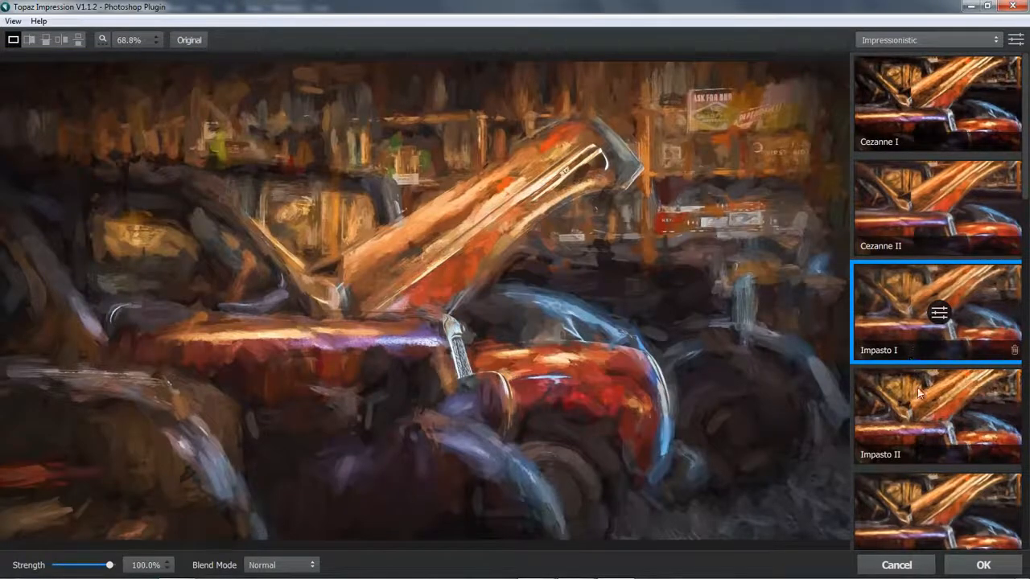
{"action": "left_click", "coordinate": [936, 418]}
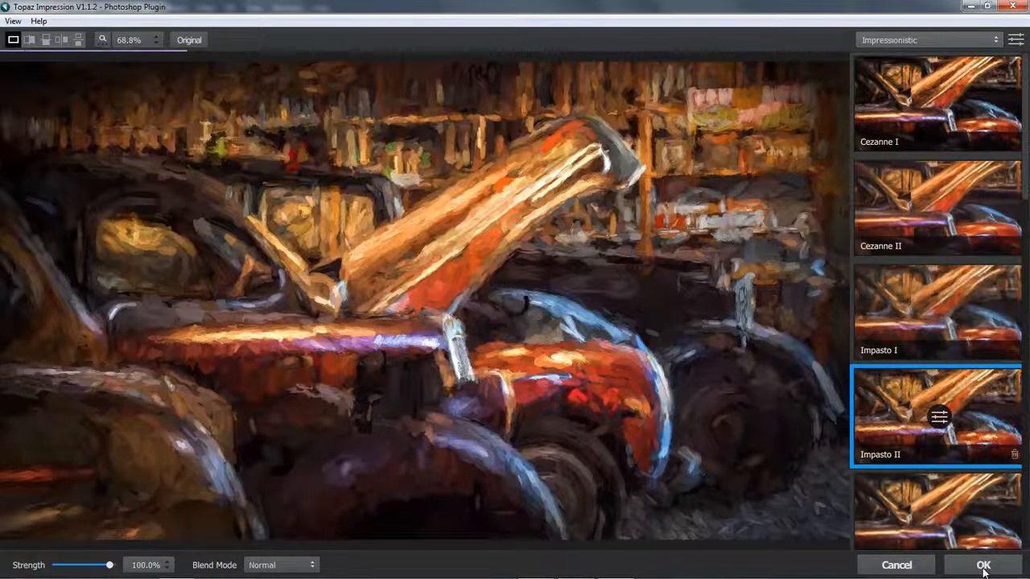
{"action": "left_click", "coordinate": [981, 564]}
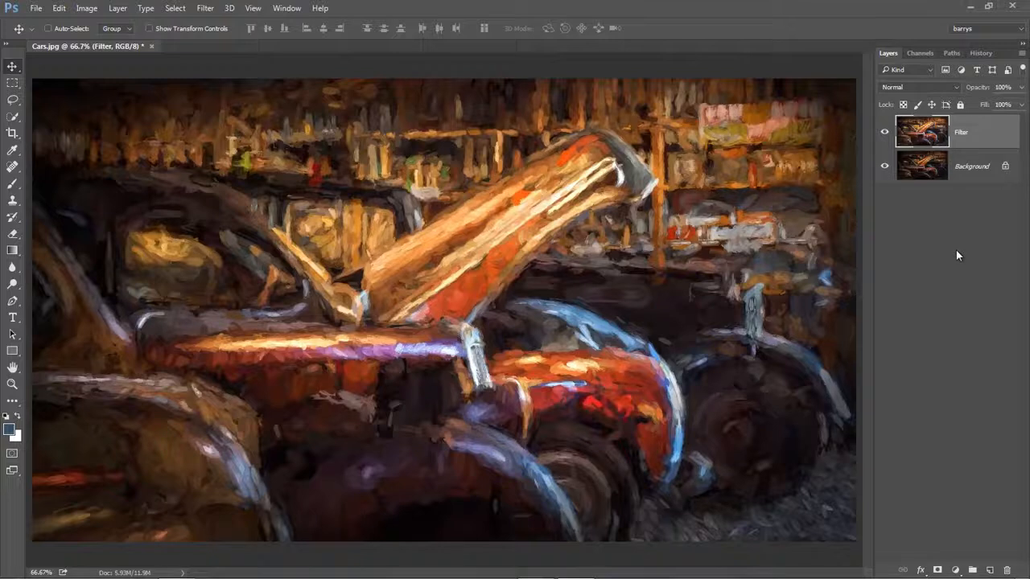
{"action": "mouse_move", "coordinate": [955, 261]}
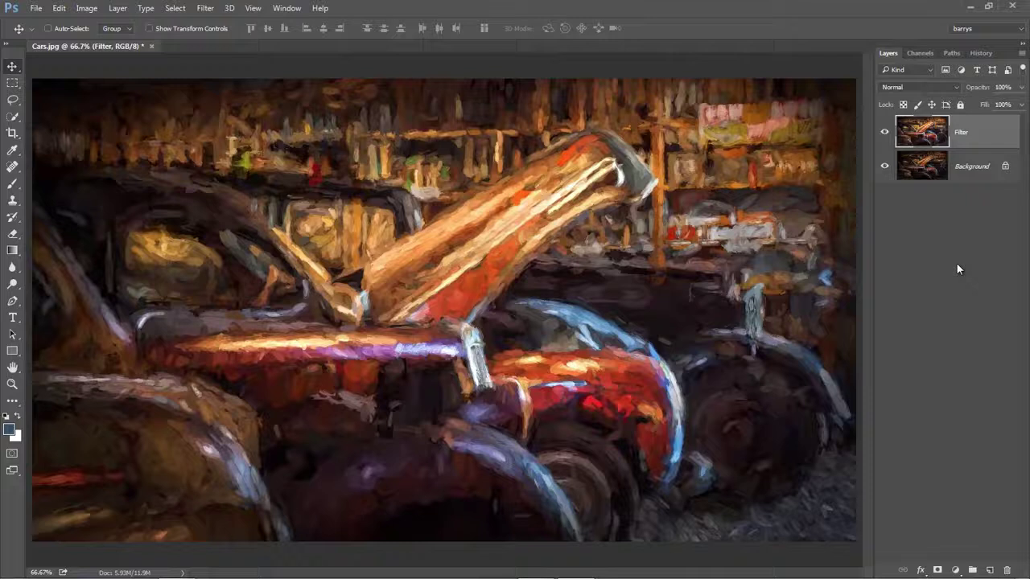
{"action": "mouse_move", "coordinate": [953, 265]}
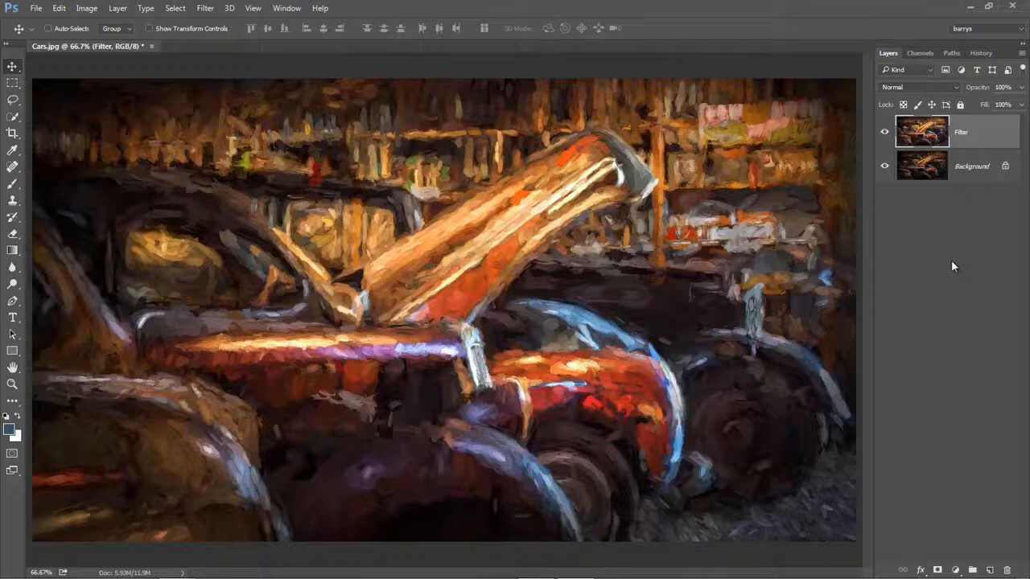
{"action": "mouse_move", "coordinate": [999, 201]}
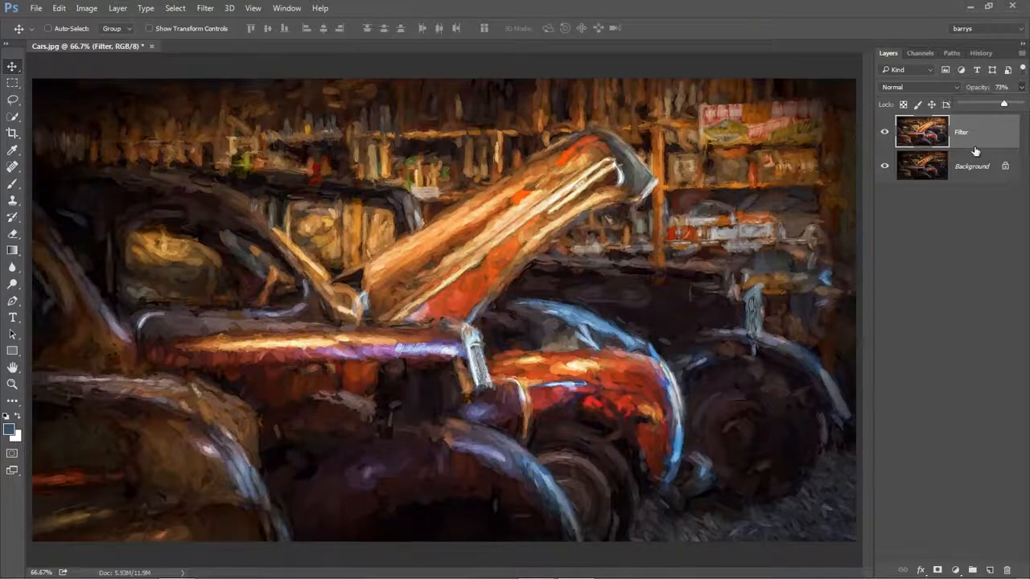
Leave the Filter layer at 100% opacity and add a layer mask to it.
{"action": "left_click_drag", "start_coordinate": [1004, 103], "coordinate": [994, 103]}
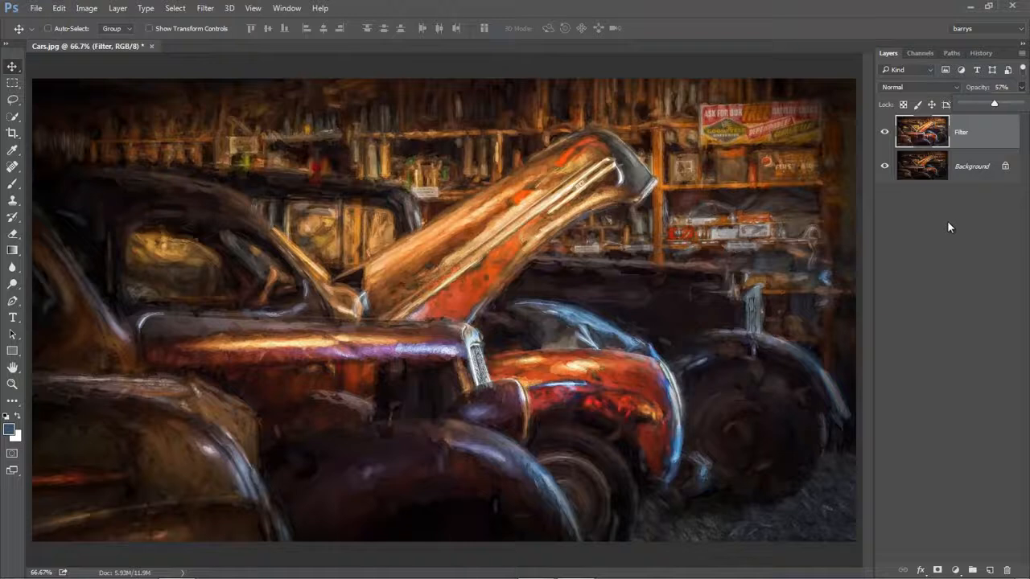
{"action": "mouse_move", "coordinate": [943, 132]}
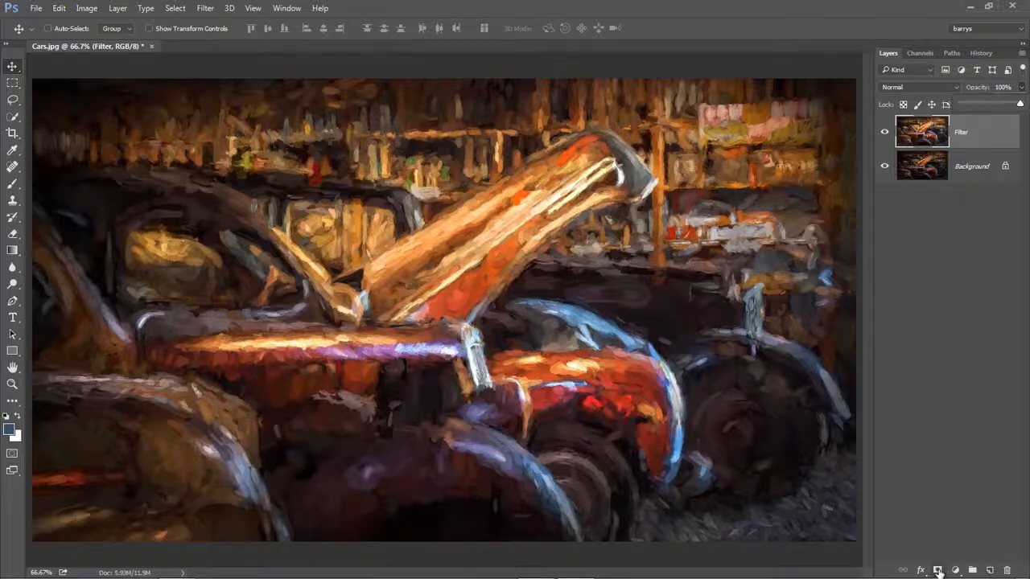
{"action": "left_click", "coordinate": [940, 570]}
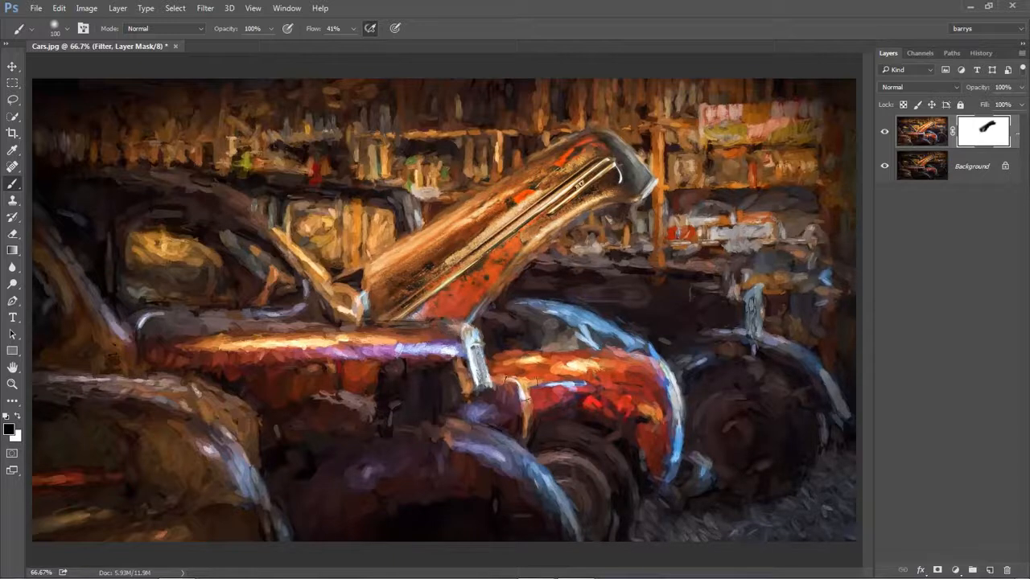
Brush black on the mask over the red car's front wheel and fender to restore photo detail.
{"action": "left_click_drag", "start_coordinate": [515, 386], "coordinate": [587, 507]}
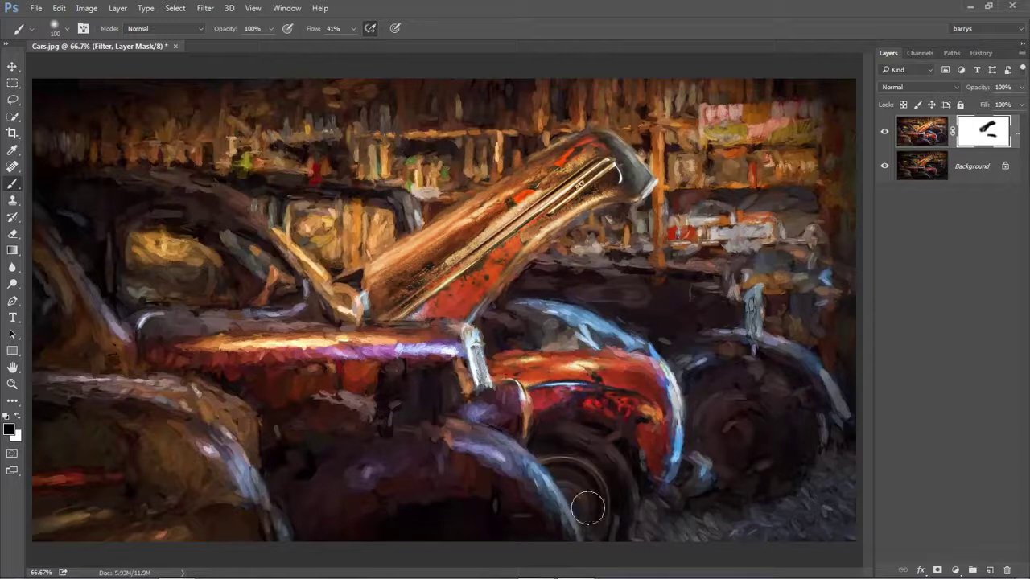
{"action": "left_click_drag", "start_coordinate": [587, 508], "coordinate": [650, 460]}
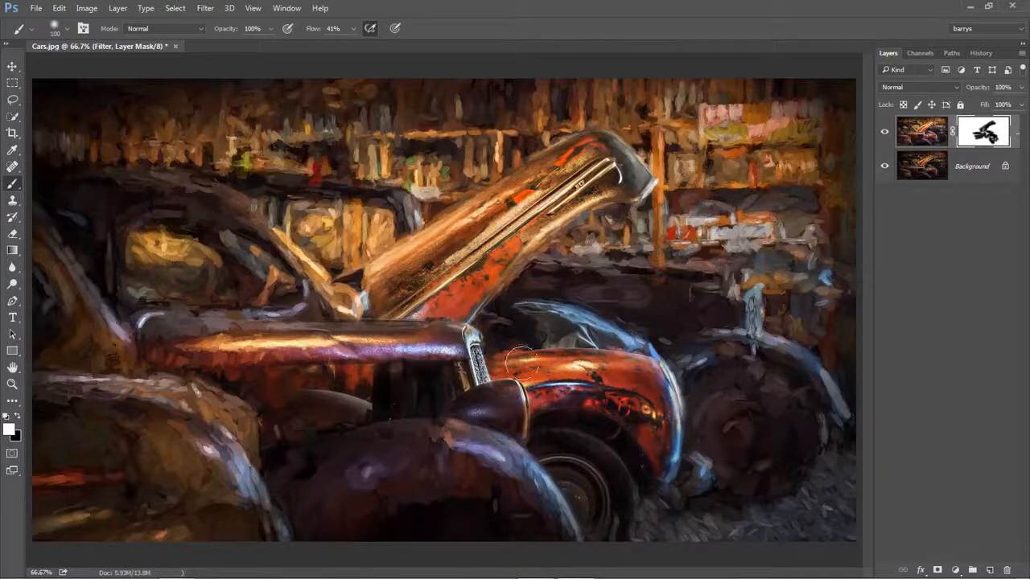
{"action": "left_click_drag", "start_coordinate": [523, 362], "coordinate": [644, 341]}
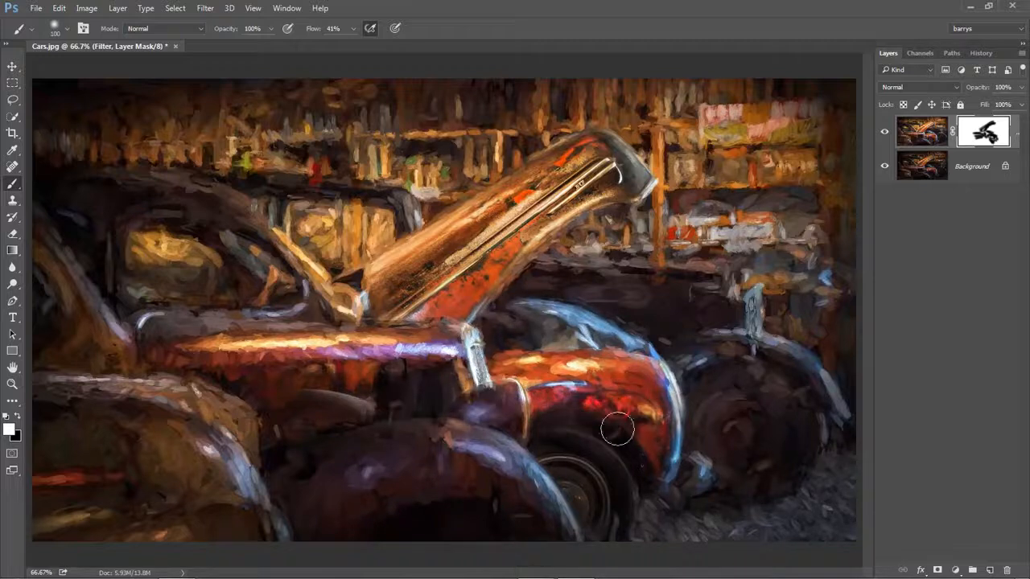
{"action": "left_click_drag", "start_coordinate": [617, 431], "coordinate": [523, 470]}
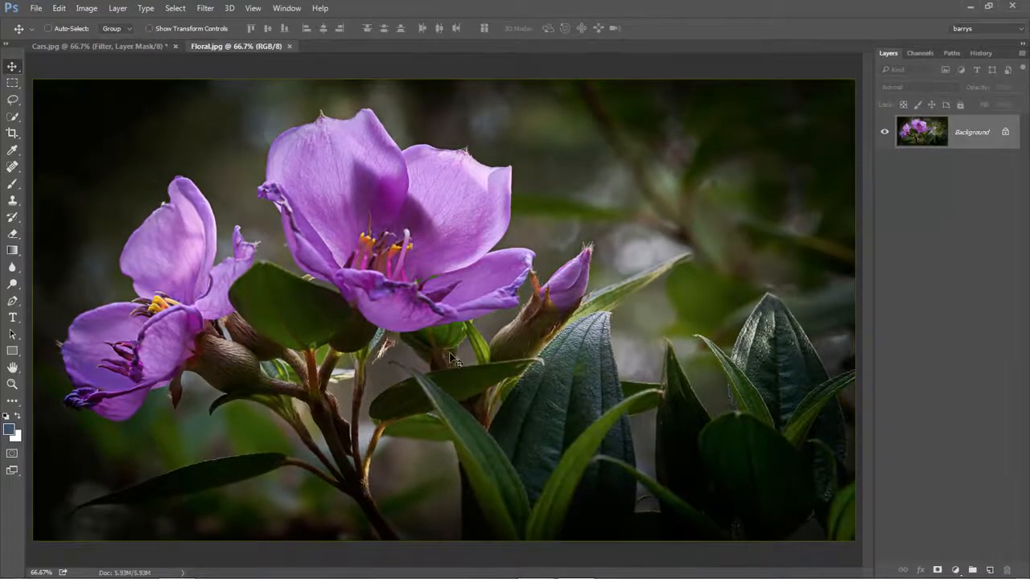
Run Filter > Topaz Labs > Topaz Impression on the Flower.jpg photo.
{"action": "left_click", "coordinate": [204, 10]}
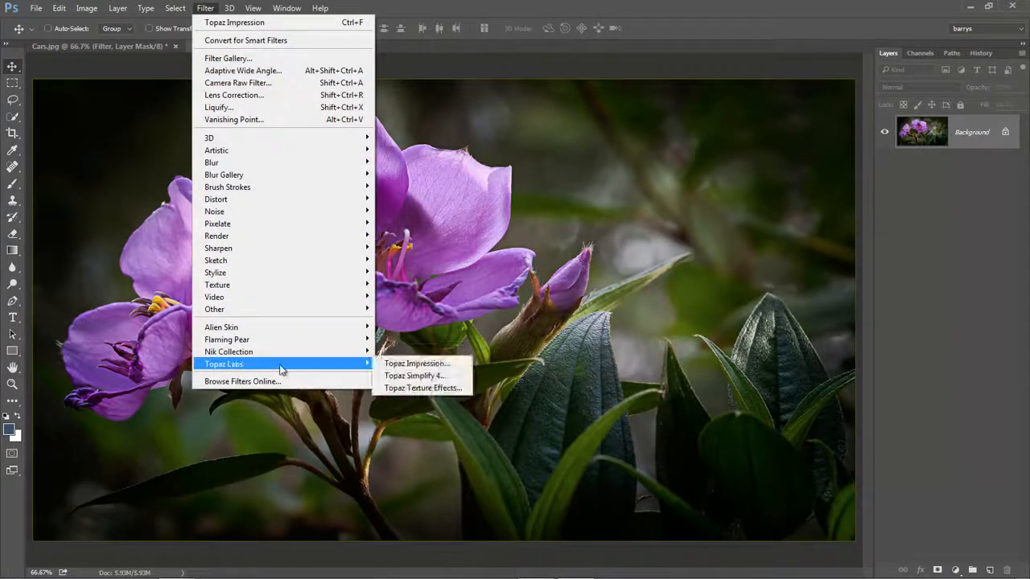
{"action": "left_click", "coordinate": [415, 364]}
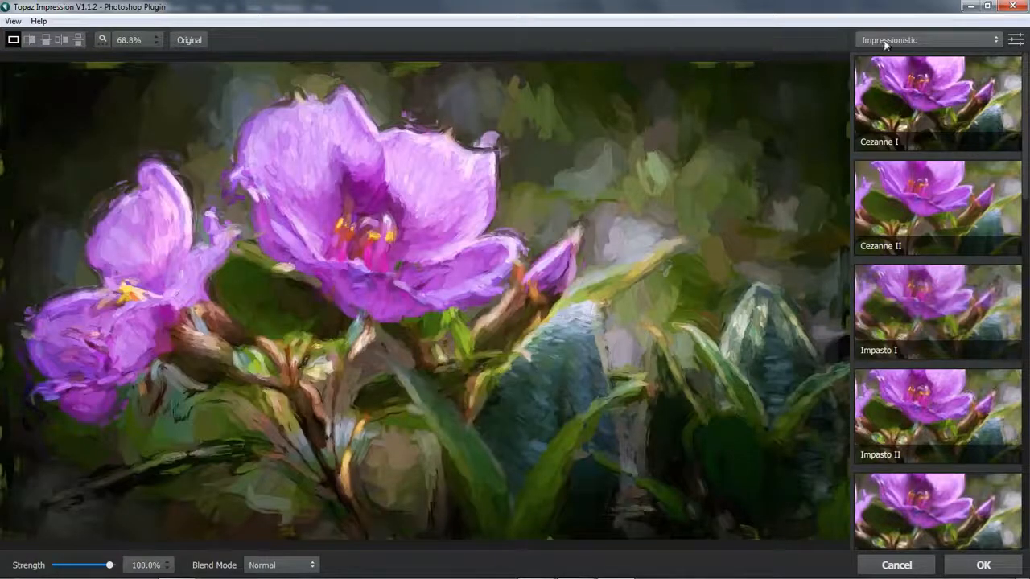
{"action": "mouse_move", "coordinate": [721, 263]}
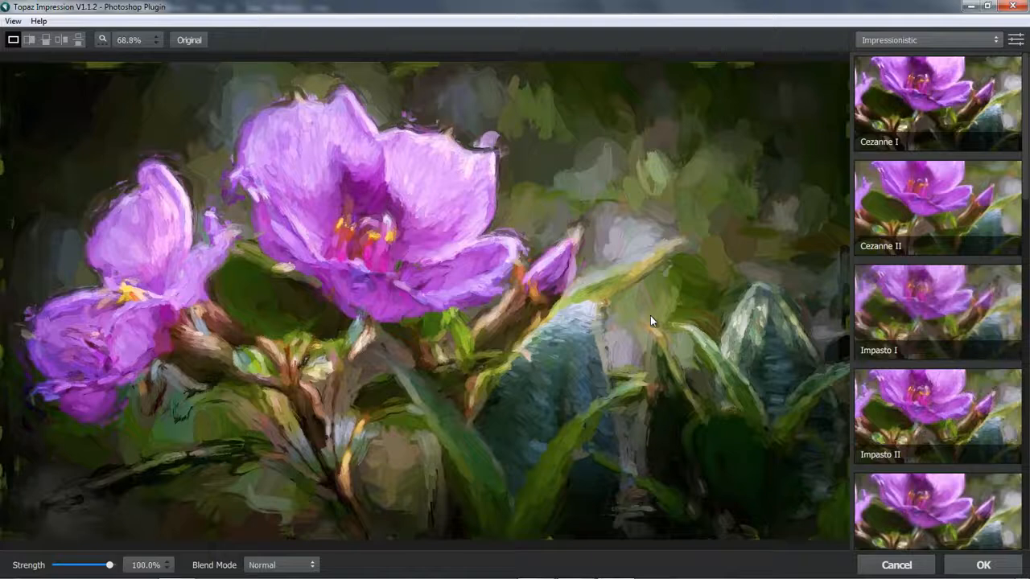
{"action": "mouse_move", "coordinate": [644, 341]}
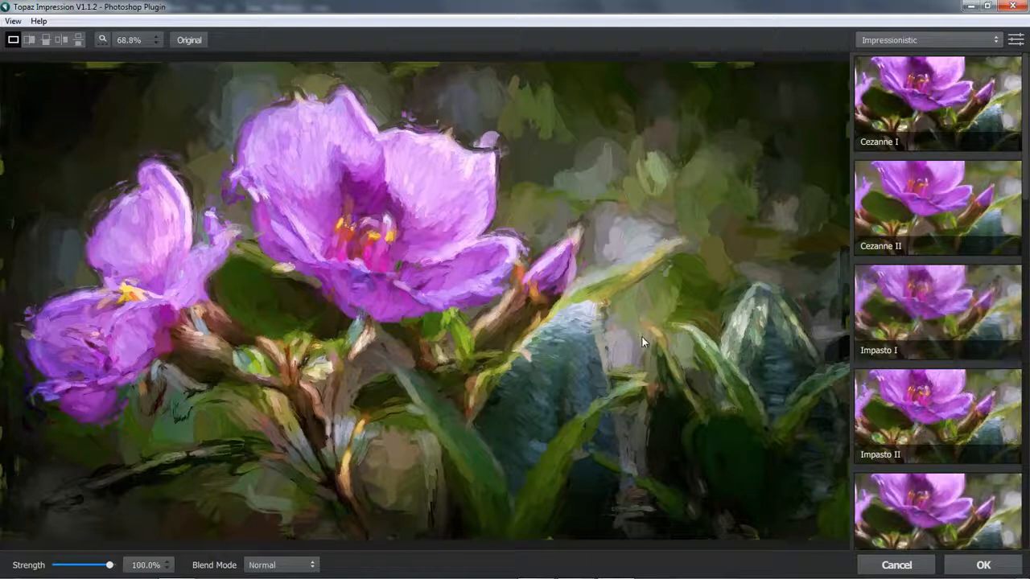
{"action": "mouse_move", "coordinate": [642, 348]}
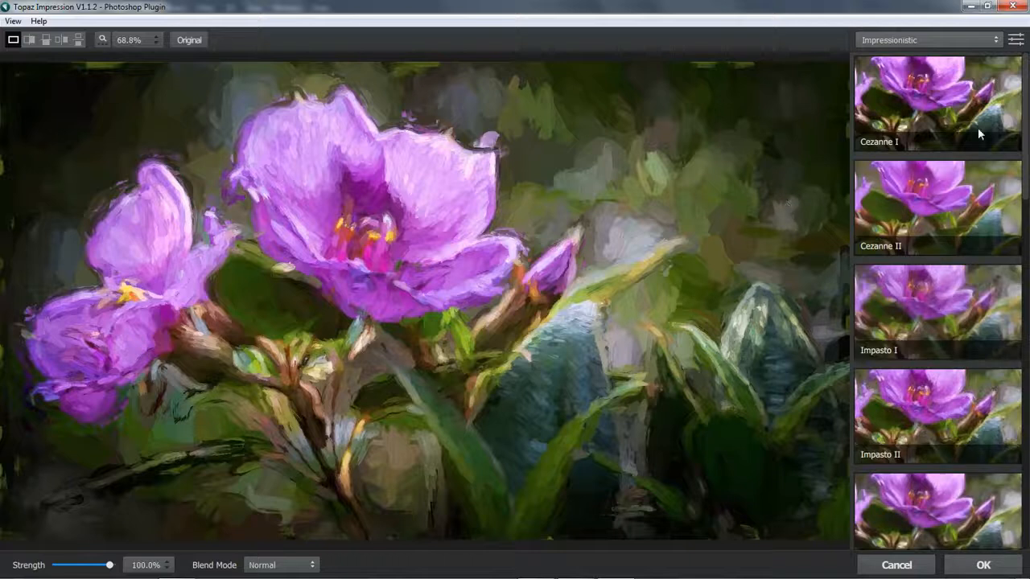
Compare Cezanne I and Cezanne II on the flower, then choose Impasto I.
{"action": "left_click", "coordinate": [936, 105]}
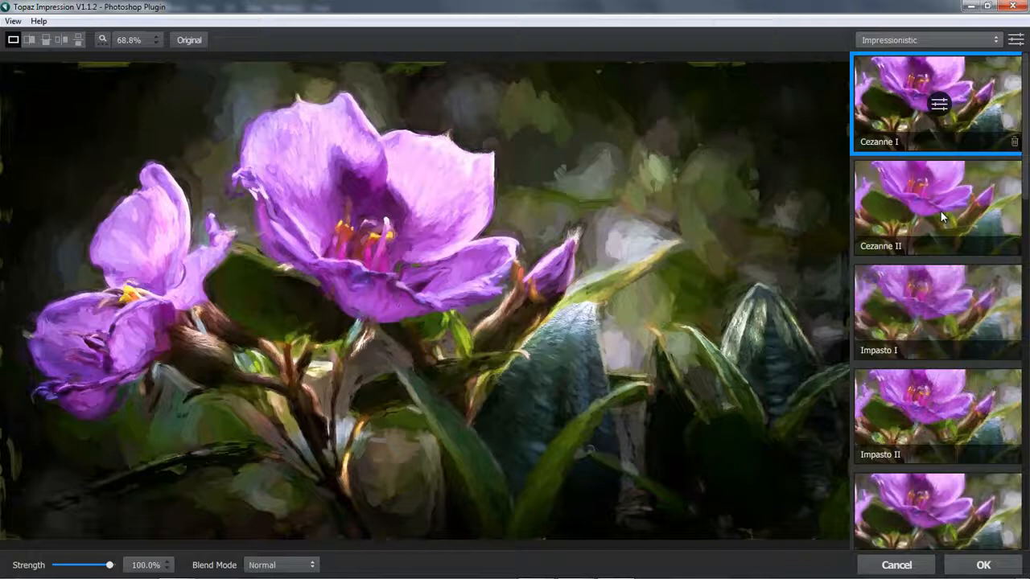
{"action": "left_click", "coordinate": [941, 216]}
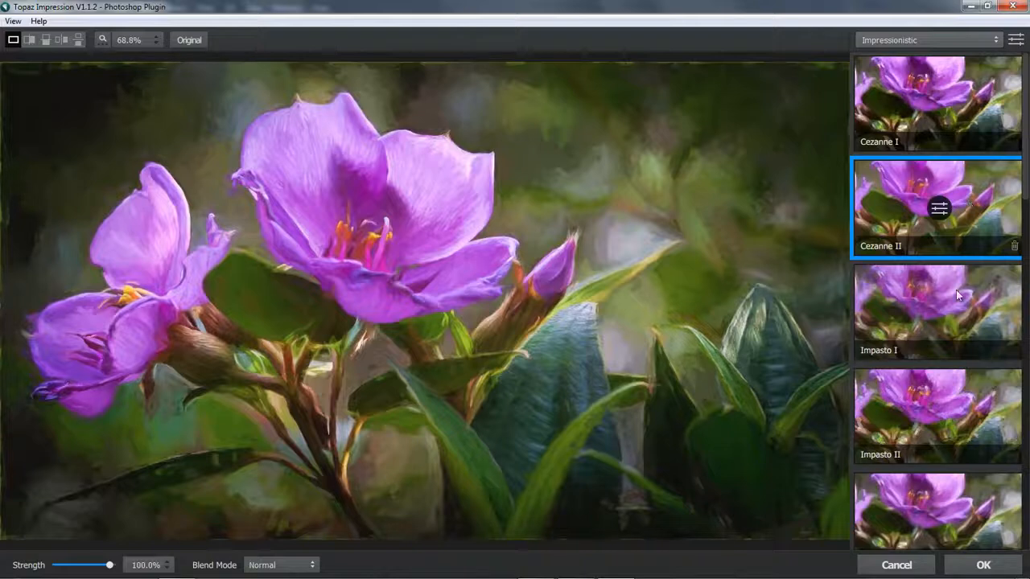
{"action": "left_click", "coordinate": [933, 320]}
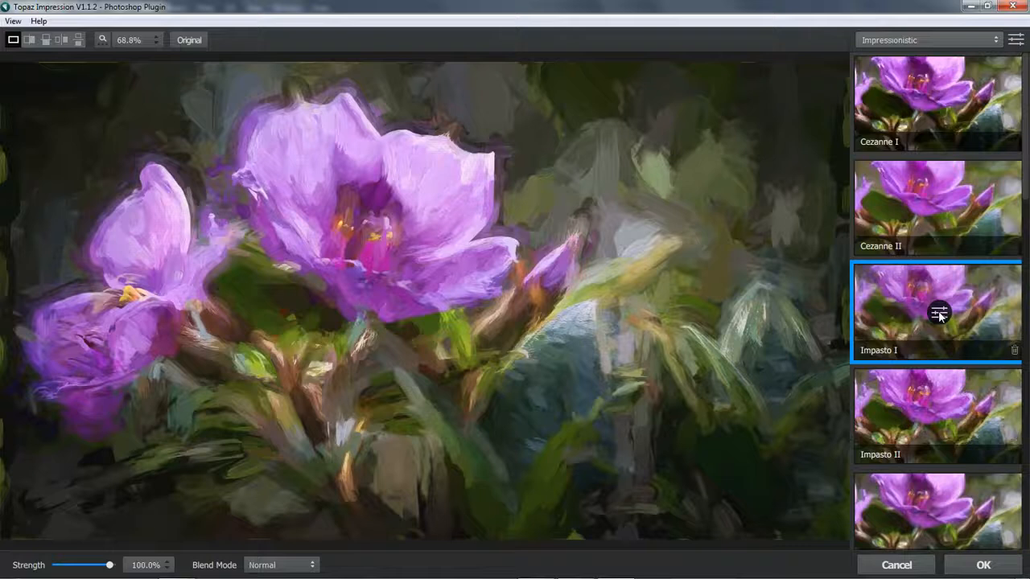
{"action": "mouse_move", "coordinate": [891, 328]}
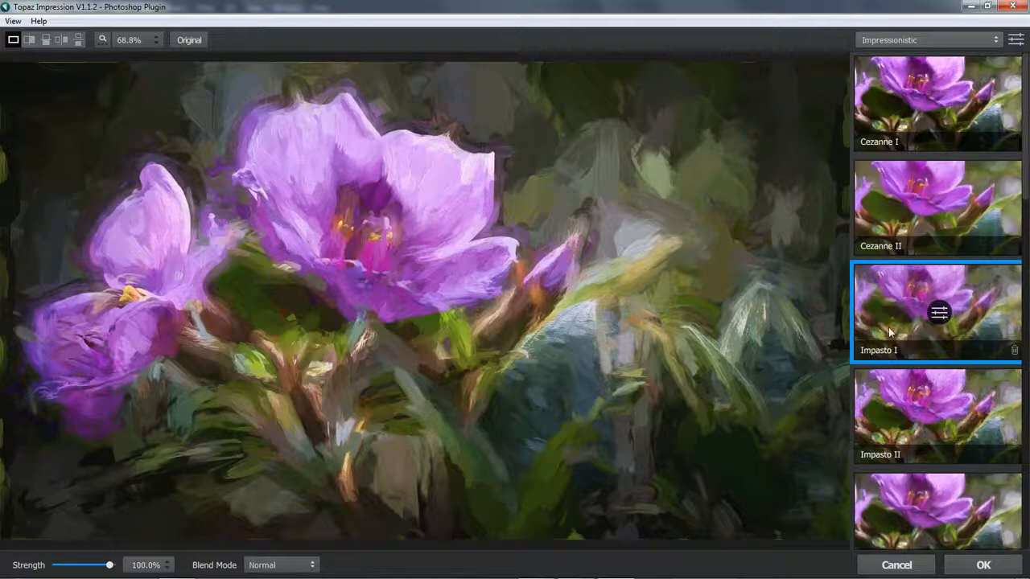
{"action": "mouse_move", "coordinate": [939, 317]}
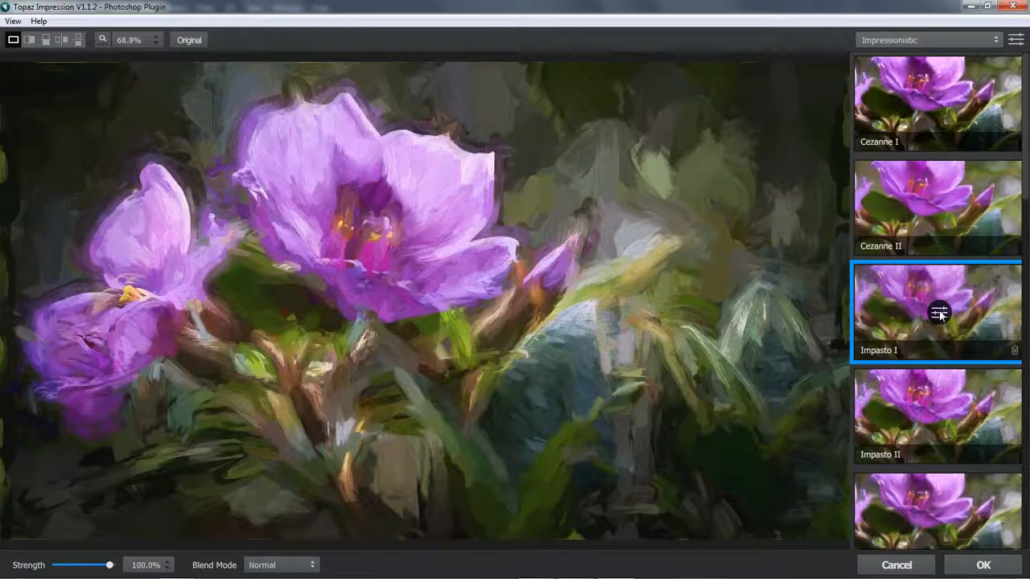
Compare Impasto II against Impasto I, keep Impasto I and enter its stroke settings.
{"action": "left_click", "coordinate": [943, 314]}
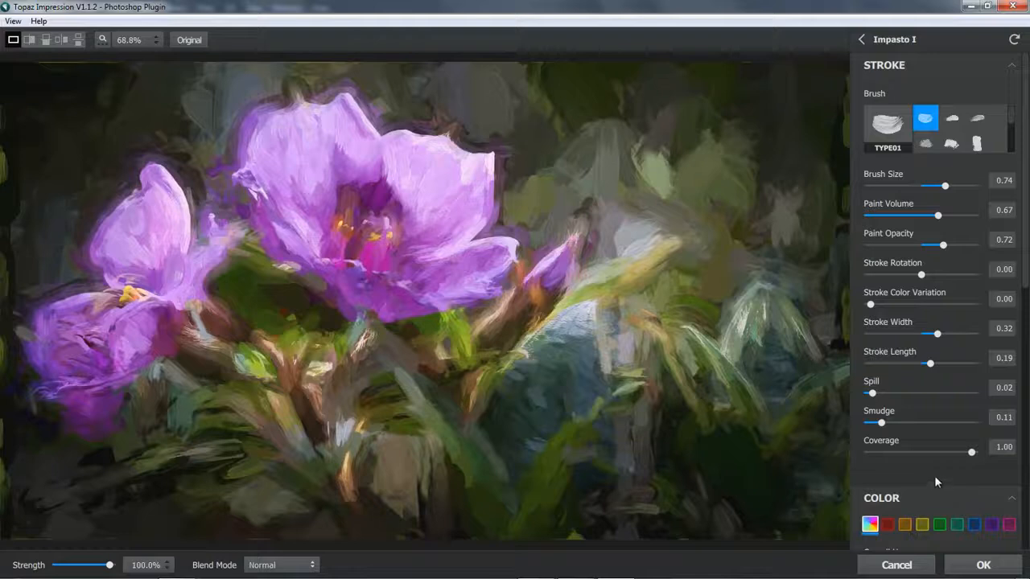
{"action": "mouse_move", "coordinate": [933, 476]}
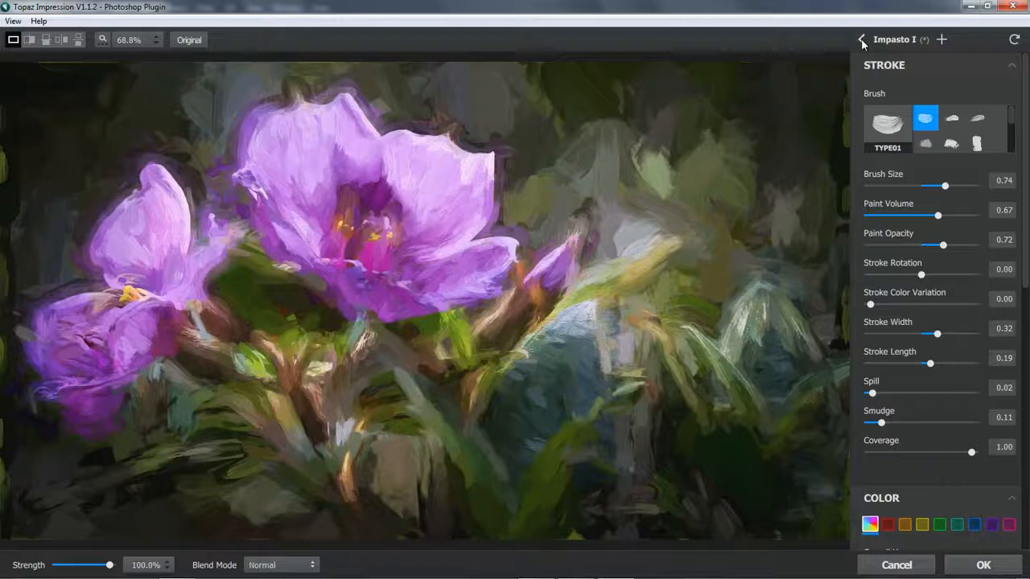
{"action": "left_click", "coordinate": [862, 39]}
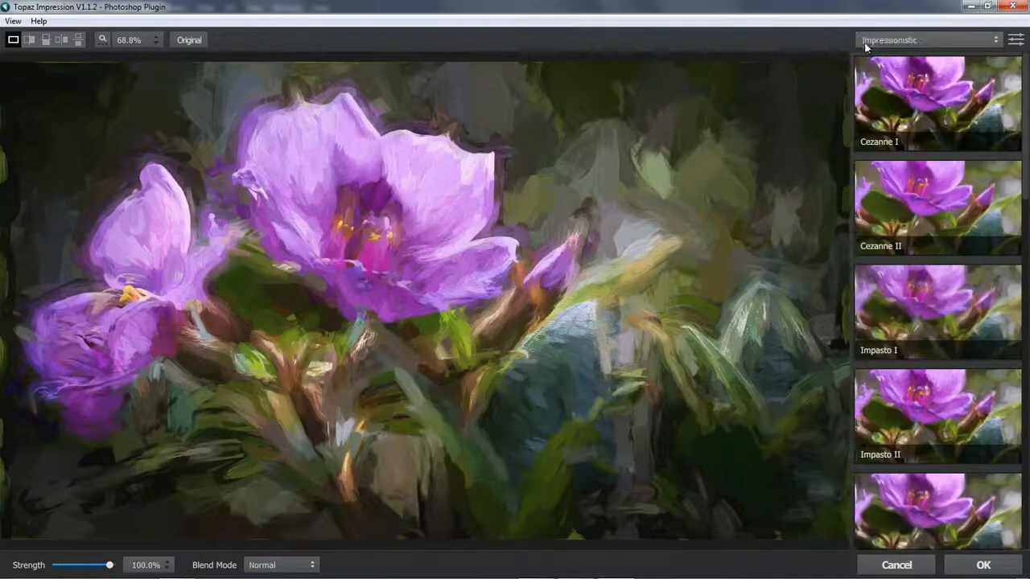
{"action": "left_click", "coordinate": [937, 420]}
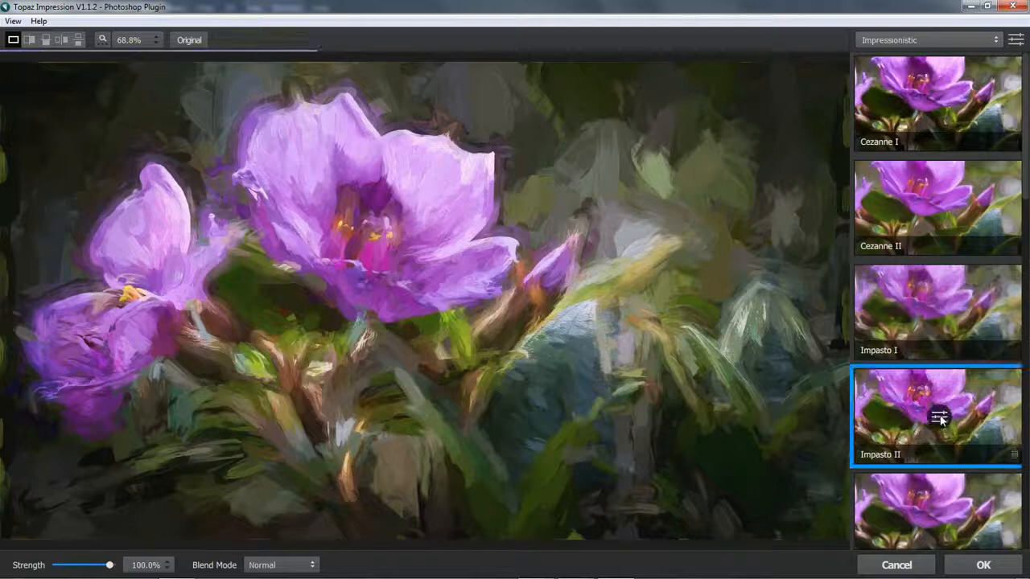
{"action": "left_click", "coordinate": [937, 419]}
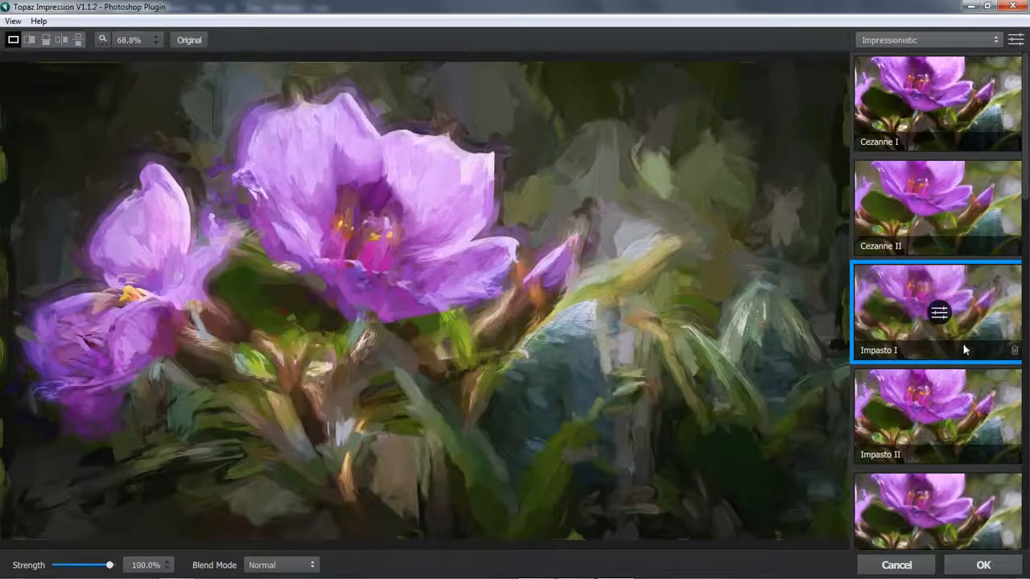
{"action": "left_click", "coordinate": [934, 312]}
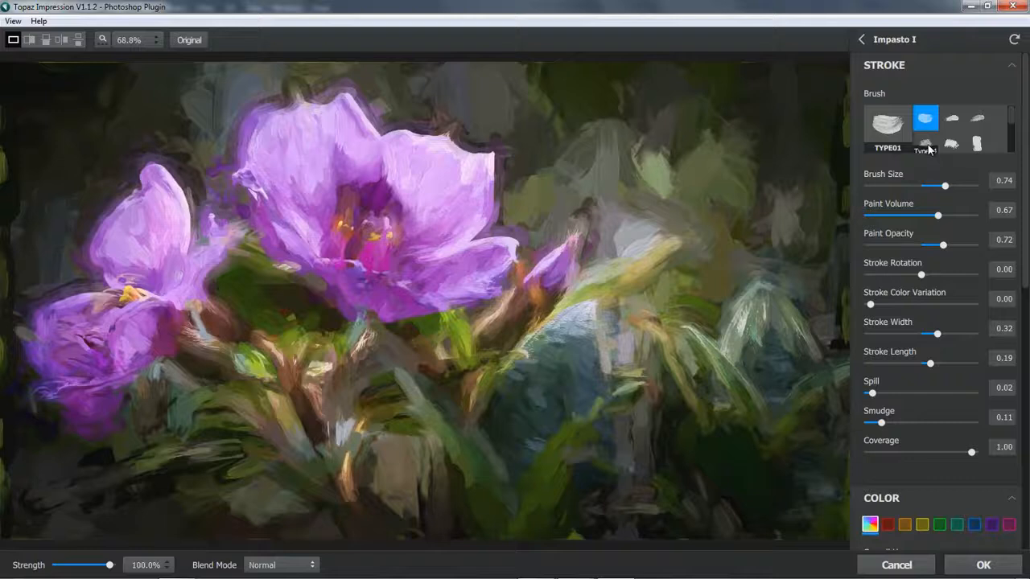
Pick a blockier brush type, reset Spill to 0.03 and set Stroke Length to -0.60.
{"action": "left_click", "coordinate": [925, 145]}
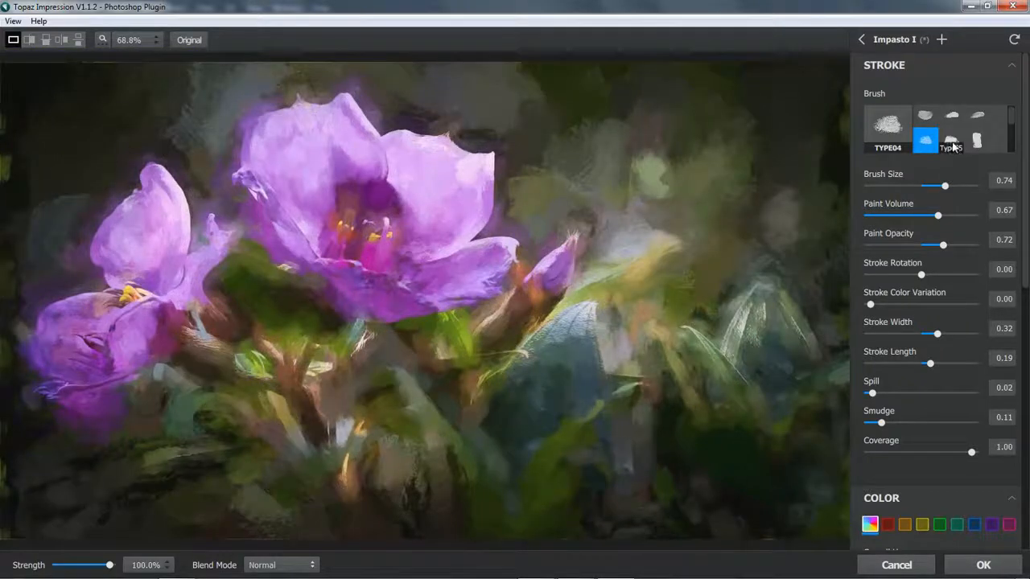
{"action": "left_click", "coordinate": [950, 139]}
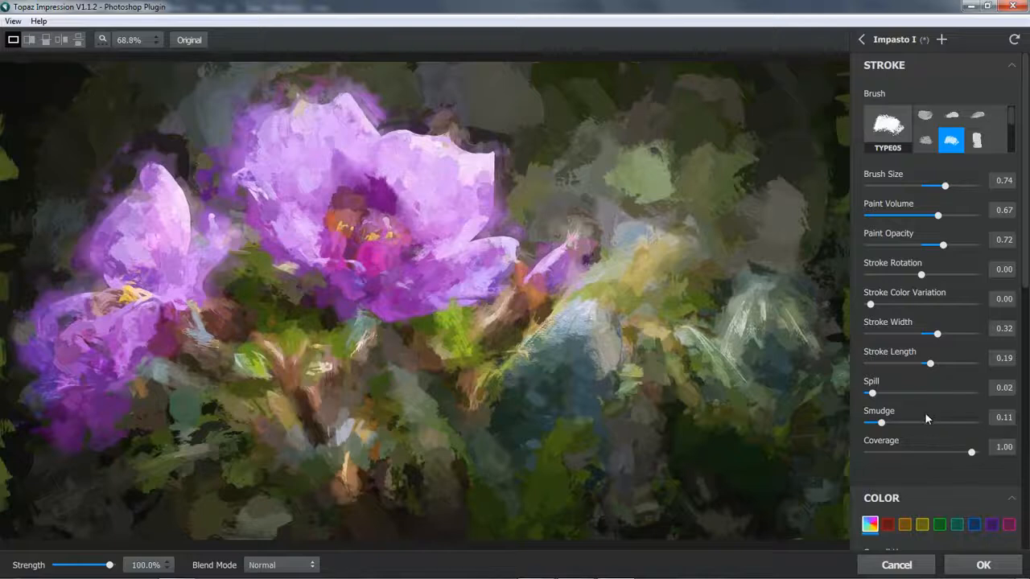
{"action": "mouse_move", "coordinate": [927, 419]}
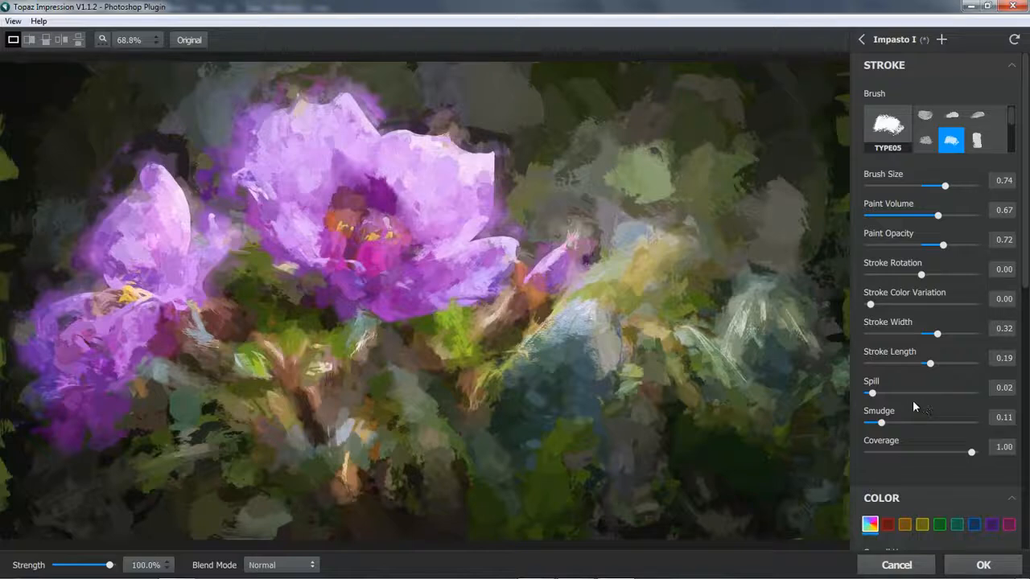
{"action": "mouse_move", "coordinate": [923, 385]}
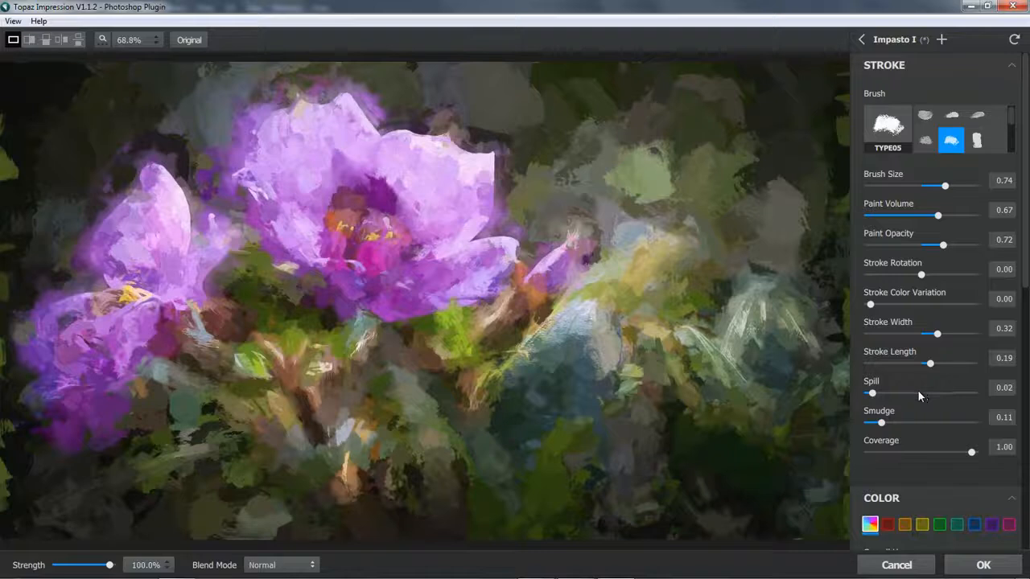
{"action": "mouse_move", "coordinate": [924, 399]}
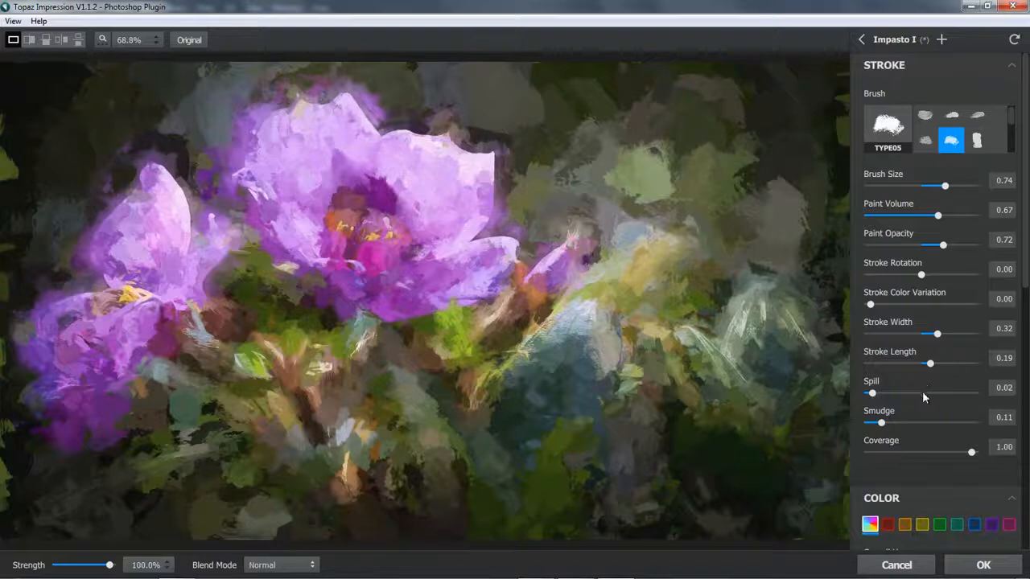
{"action": "left_click_drag", "start_coordinate": [872, 392], "coordinate": [926, 392]}
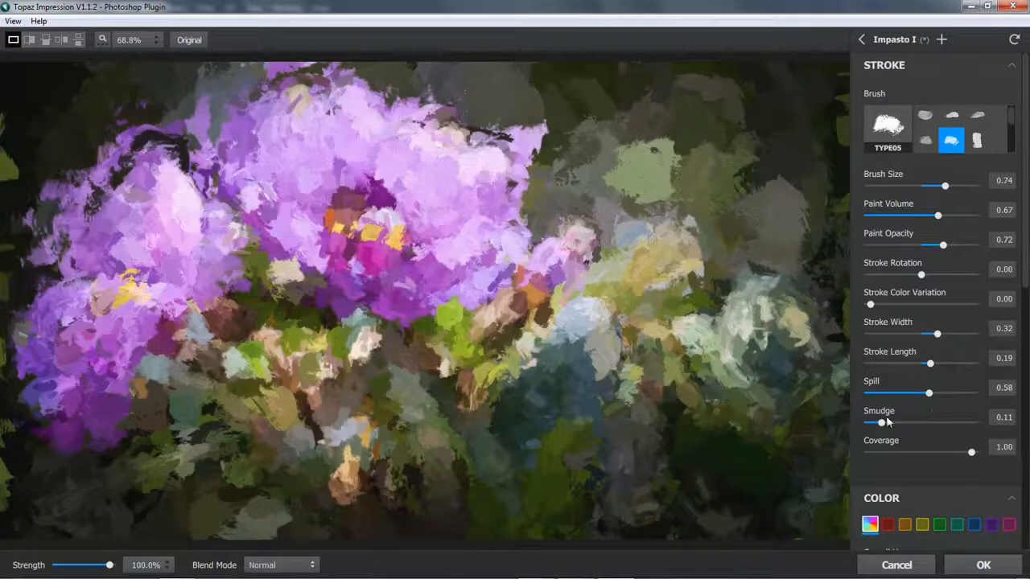
{"action": "left_click_drag", "start_coordinate": [926, 392], "coordinate": [871, 392]}
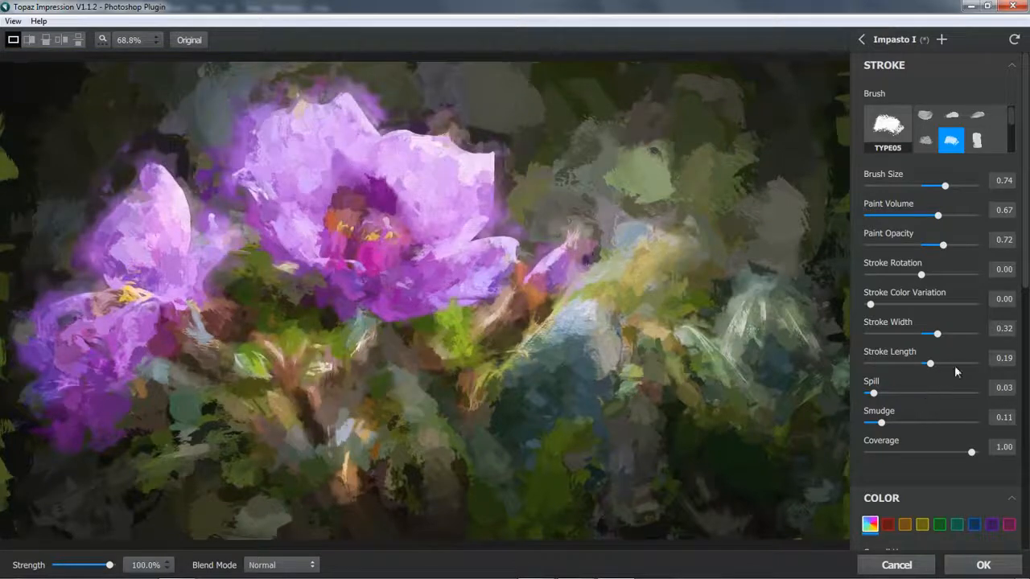
{"action": "left_click_drag", "start_coordinate": [930, 363], "coordinate": [956, 364]}
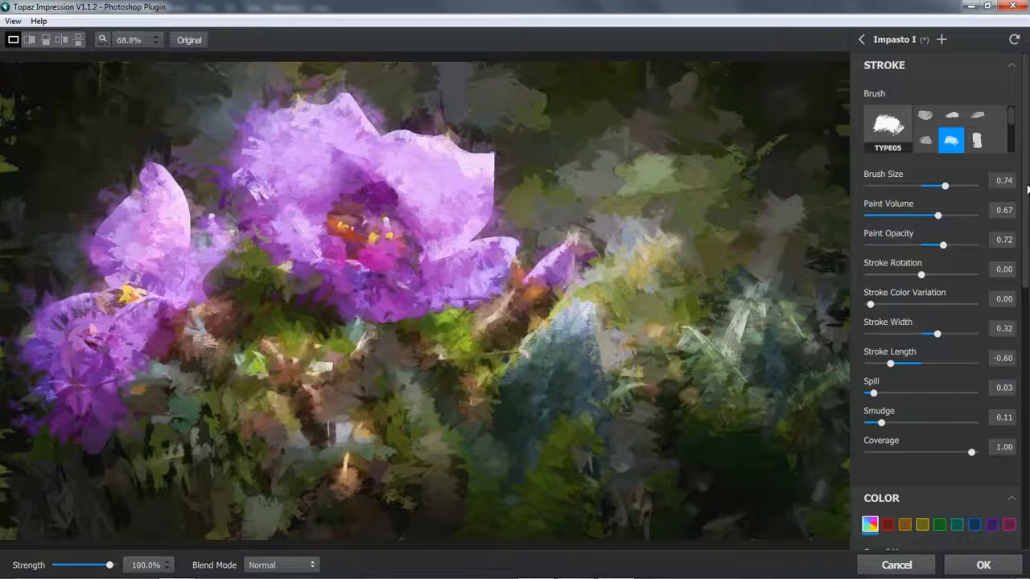
{"action": "scroll", "scroll_direction": "down", "scroll_amount": 3}
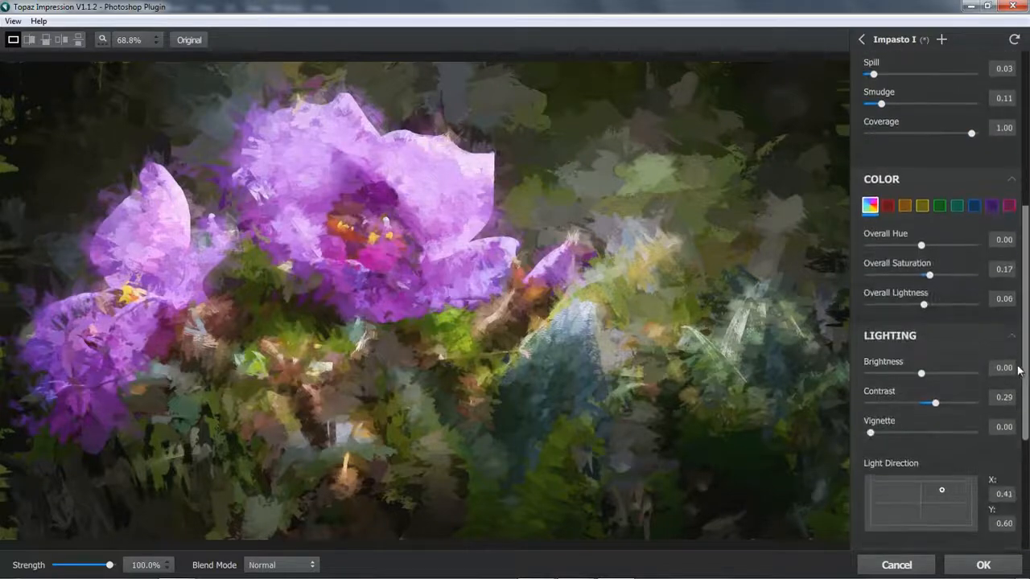
{"action": "scroll", "scroll_direction": "down", "scroll_amount": 3}
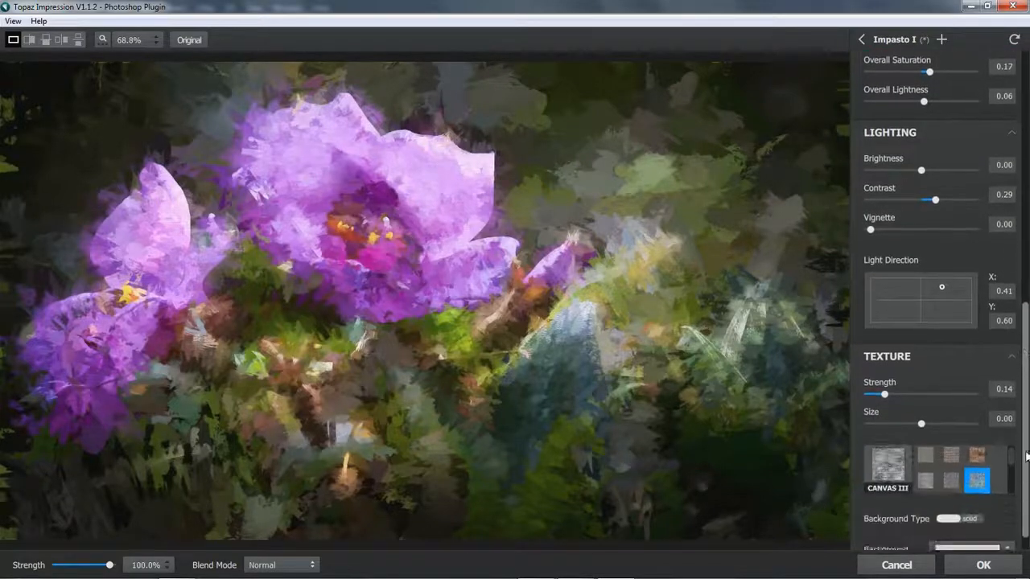
{"action": "scroll", "scroll_direction": "down", "scroll_amount": 3}
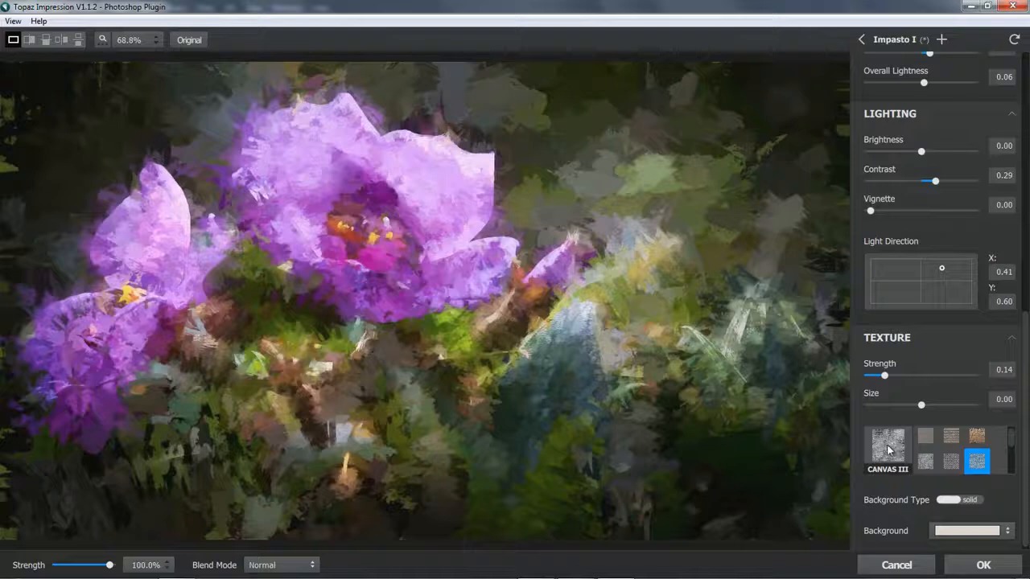
{"action": "mouse_move", "coordinate": [937, 459]}
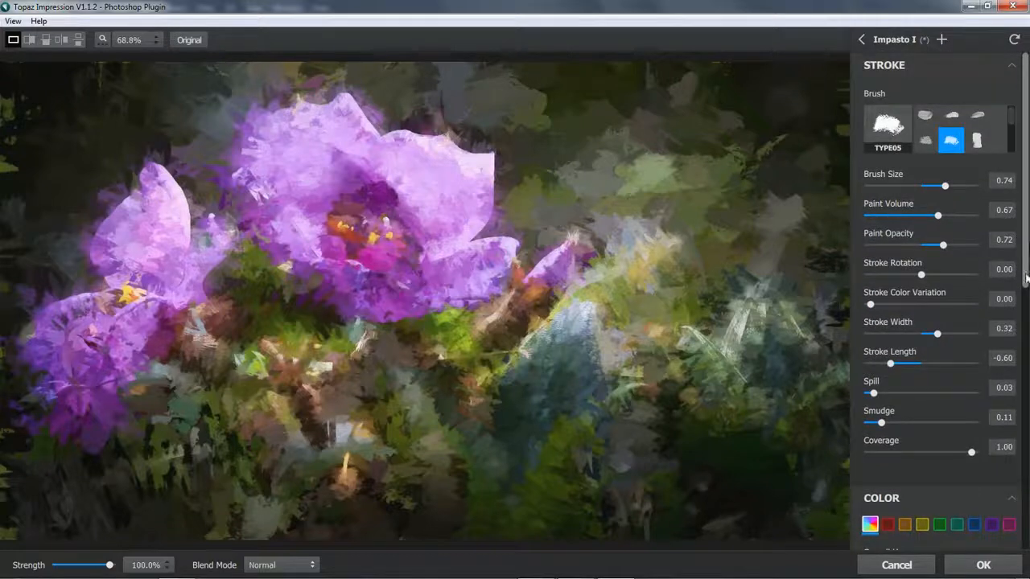
{"action": "mouse_move", "coordinate": [951, 39]}
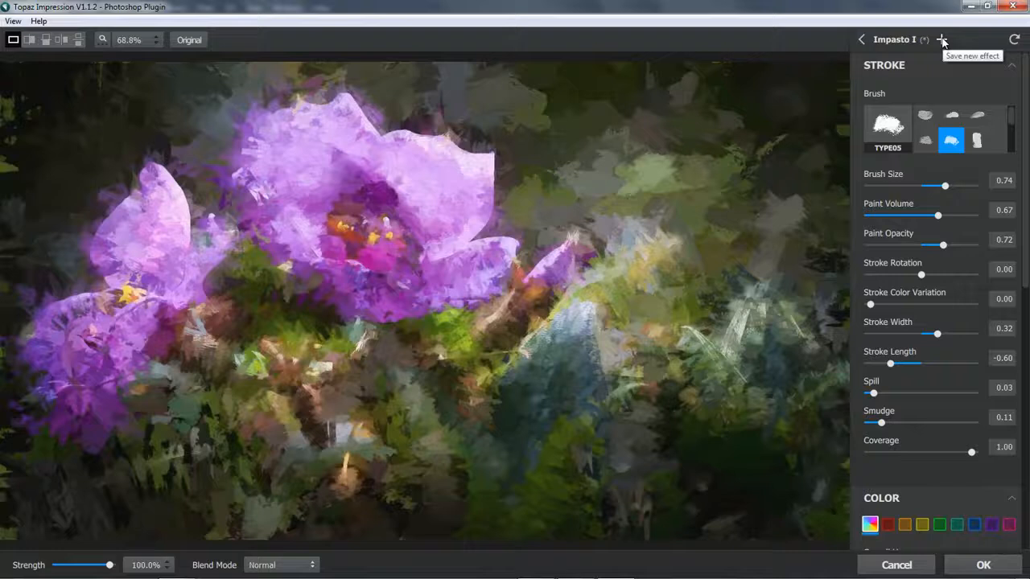
Save the settings as a new effect 'Impasto BB1' tagged Impressionistic.
{"action": "left_click", "coordinate": [950, 39]}
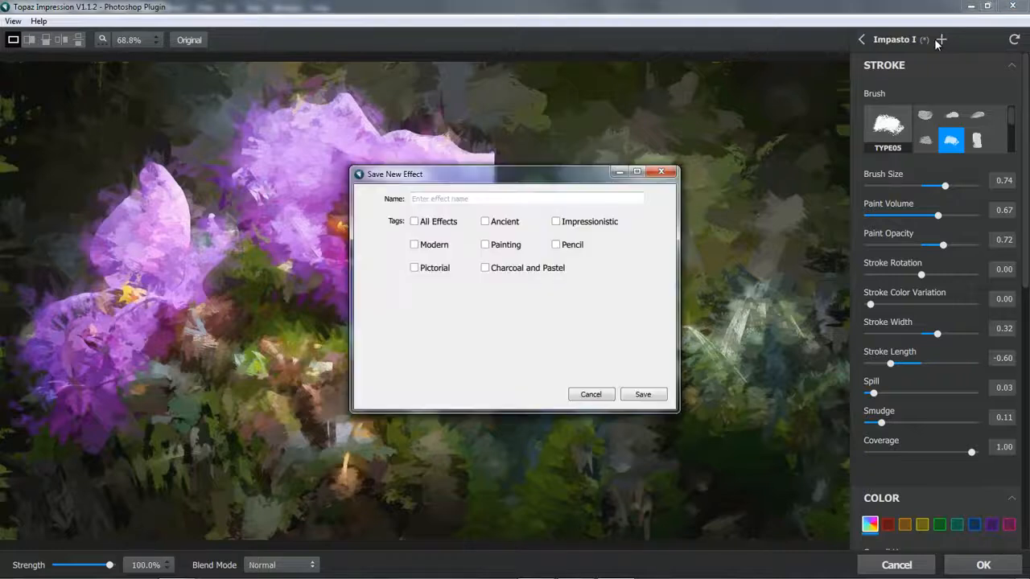
{"action": "mouse_move", "coordinate": [470, 338]}
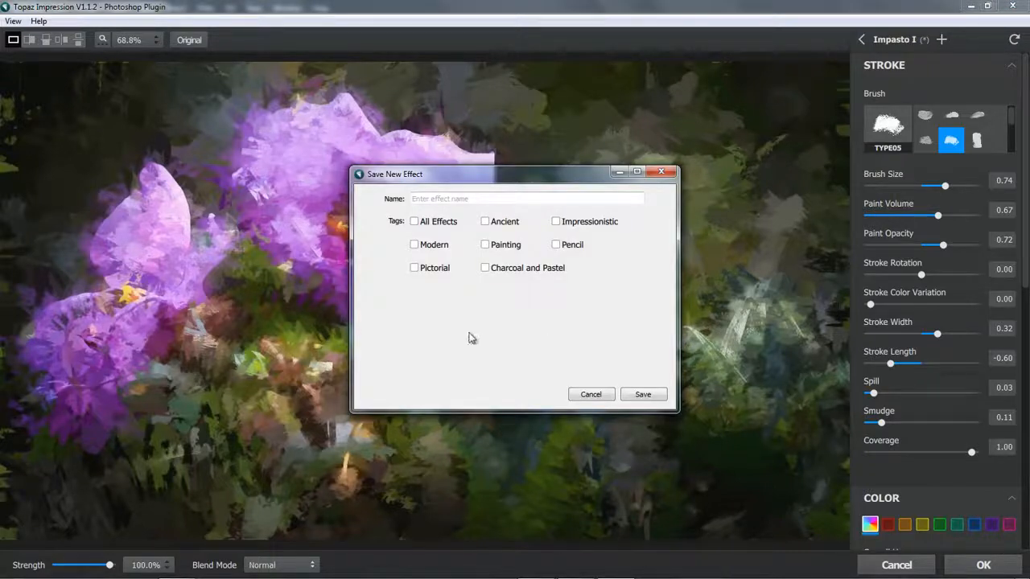
{"action": "mouse_move", "coordinate": [464, 343]}
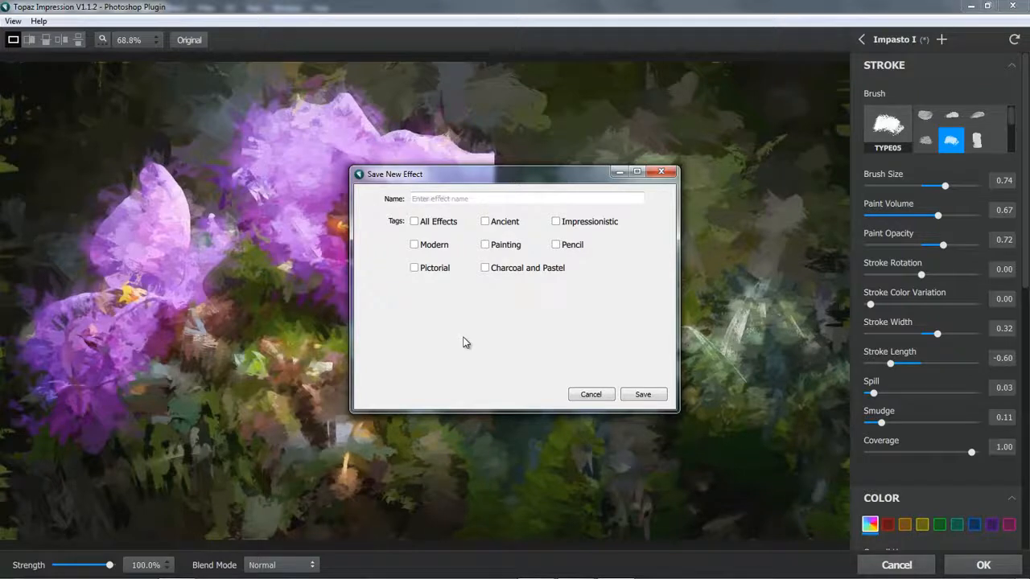
{"action": "type", "text": "Impasto BB1"}
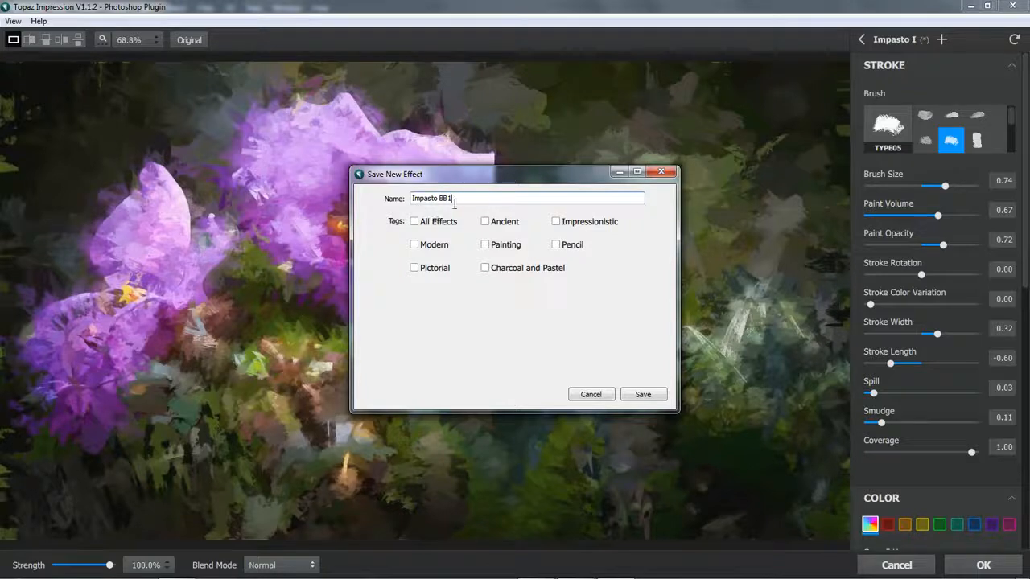
{"action": "mouse_move", "coordinate": [467, 214]}
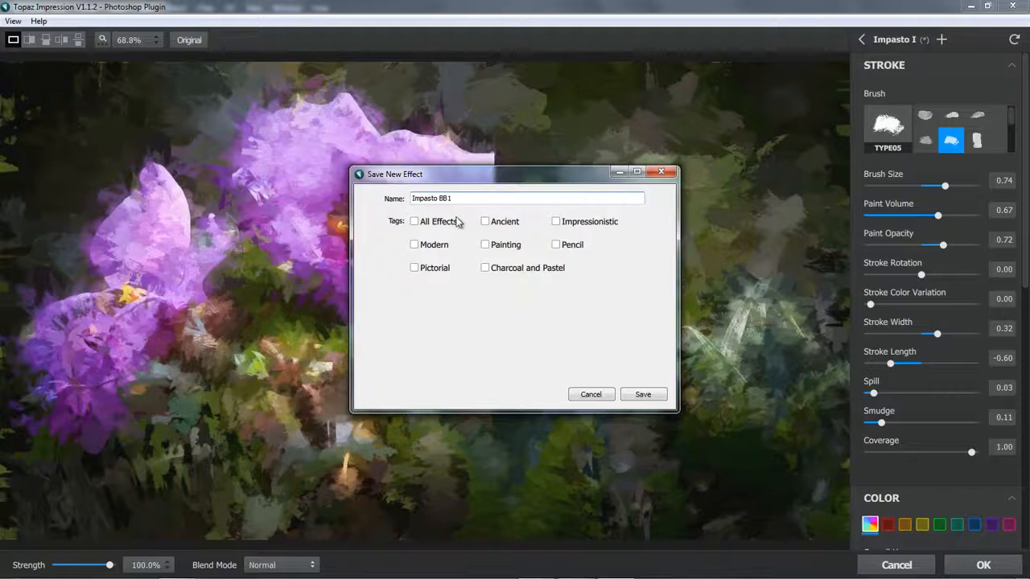
{"action": "mouse_move", "coordinate": [473, 229]}
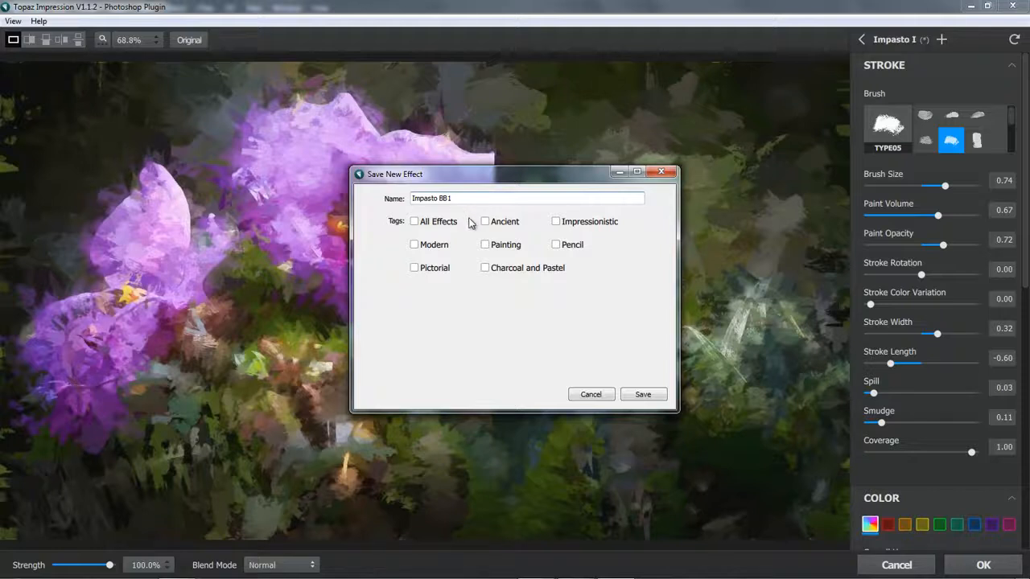
{"action": "mouse_move", "coordinate": [480, 265]}
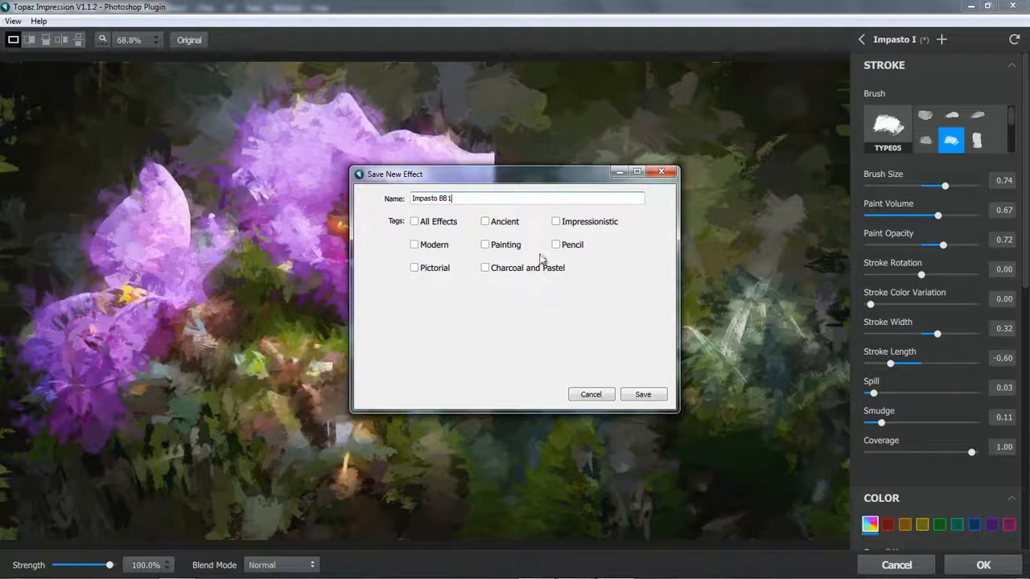
{"action": "mouse_move", "coordinate": [555, 243]}
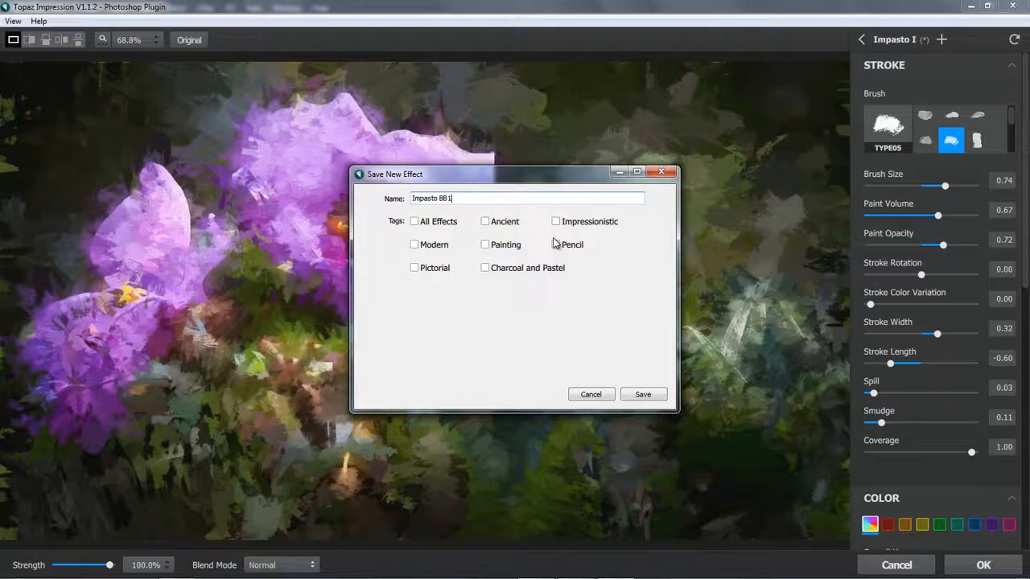
{"action": "left_click", "coordinate": [555, 222]}
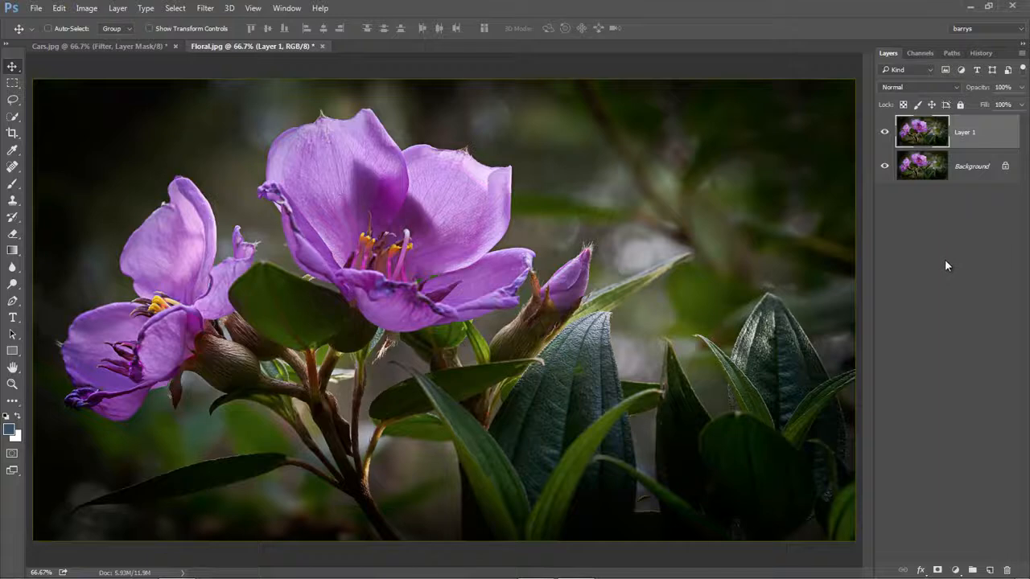
{"action": "mouse_move", "coordinate": [911, 288]}
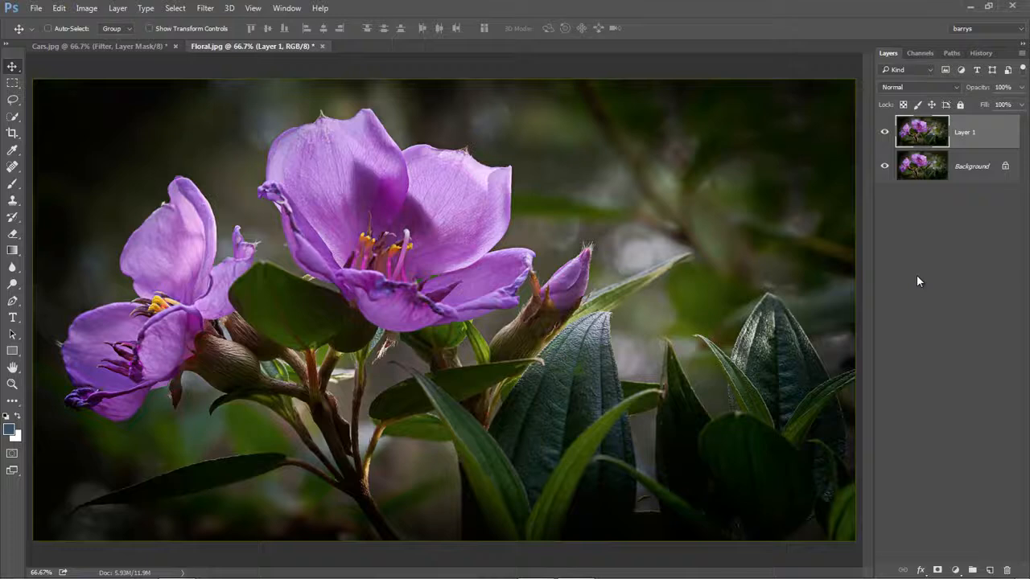
{"action": "mouse_move", "coordinate": [955, 158]}
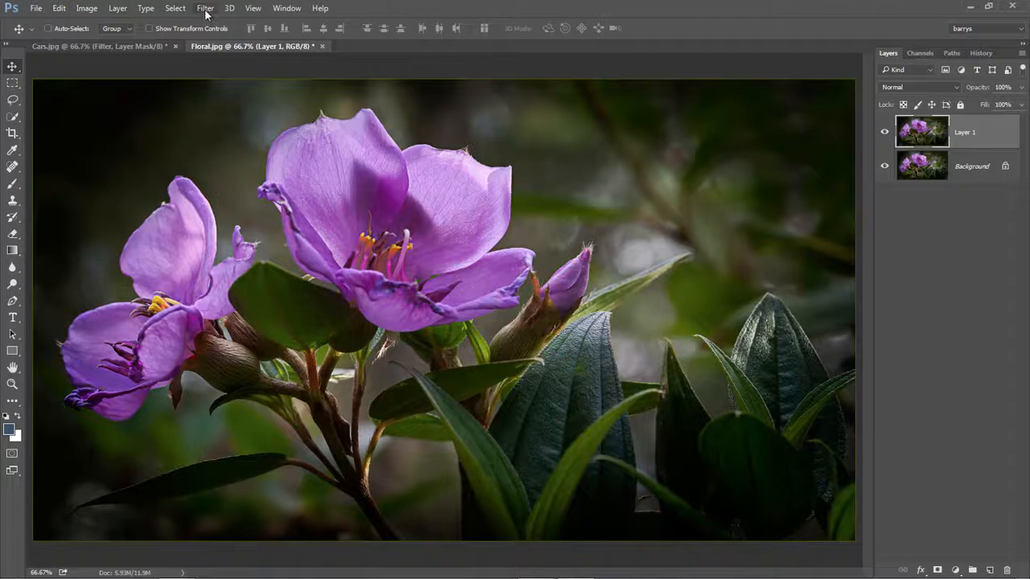
Run Filter > Topaz Labs > Topaz Impression on the flower's Layer 1.
{"action": "left_click", "coordinate": [206, 9]}
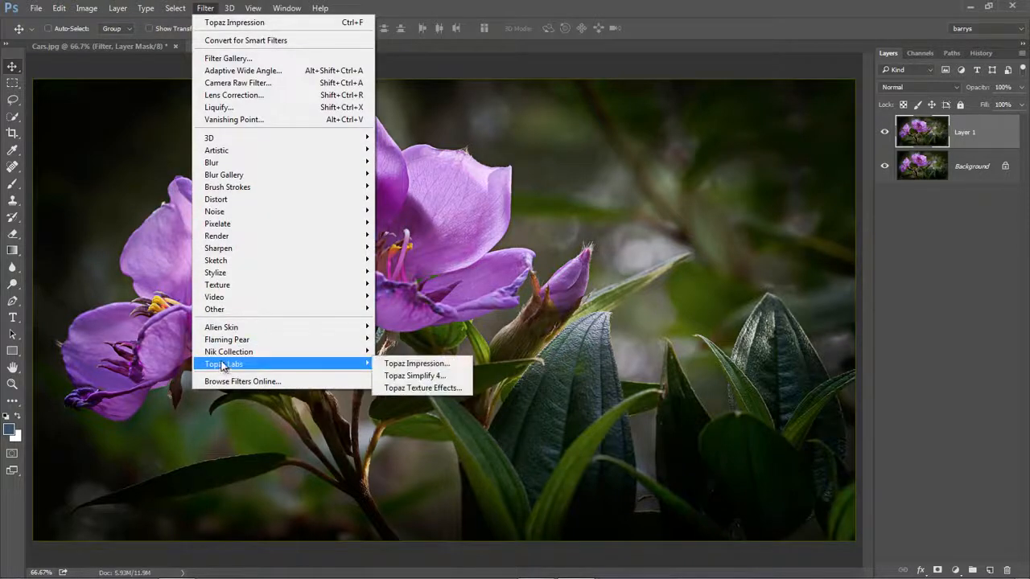
{"action": "left_click", "coordinate": [415, 364]}
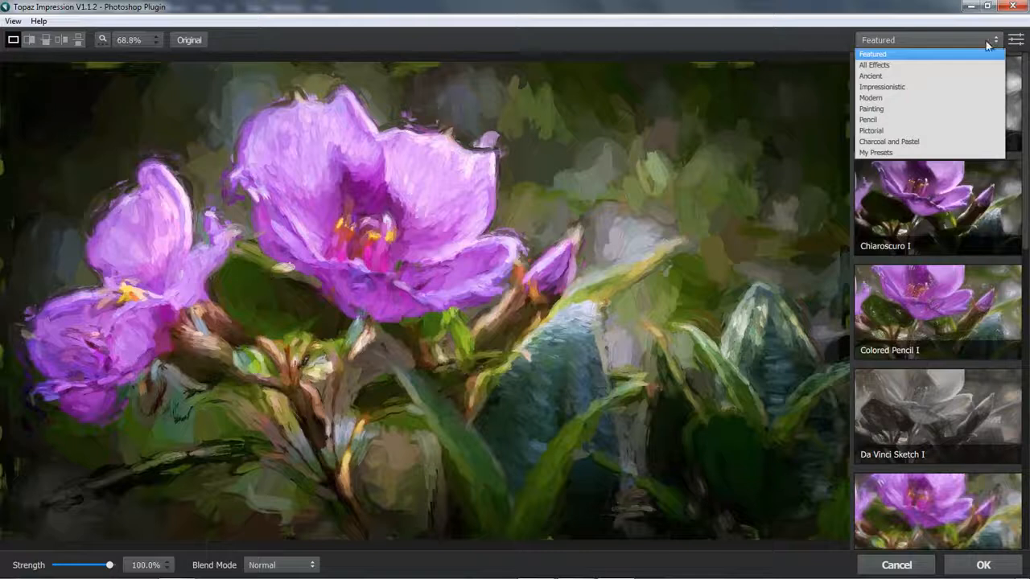
Filter to Impressionistic effects and apply the saved Impasto BB1 preset to the flower.
{"action": "left_click", "coordinate": [882, 87]}
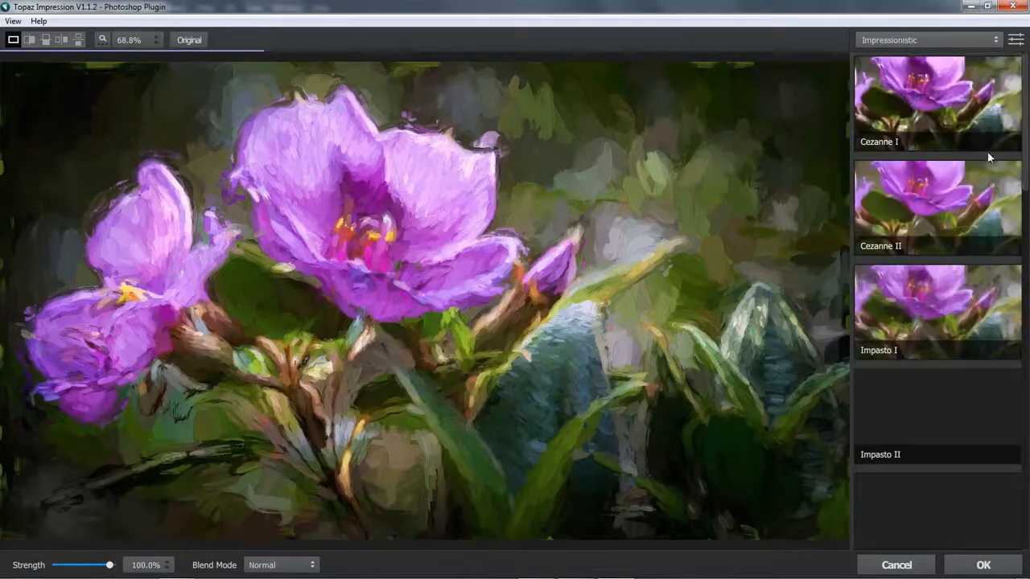
{"action": "scroll", "scroll_direction": "down", "scroll_amount": 3}
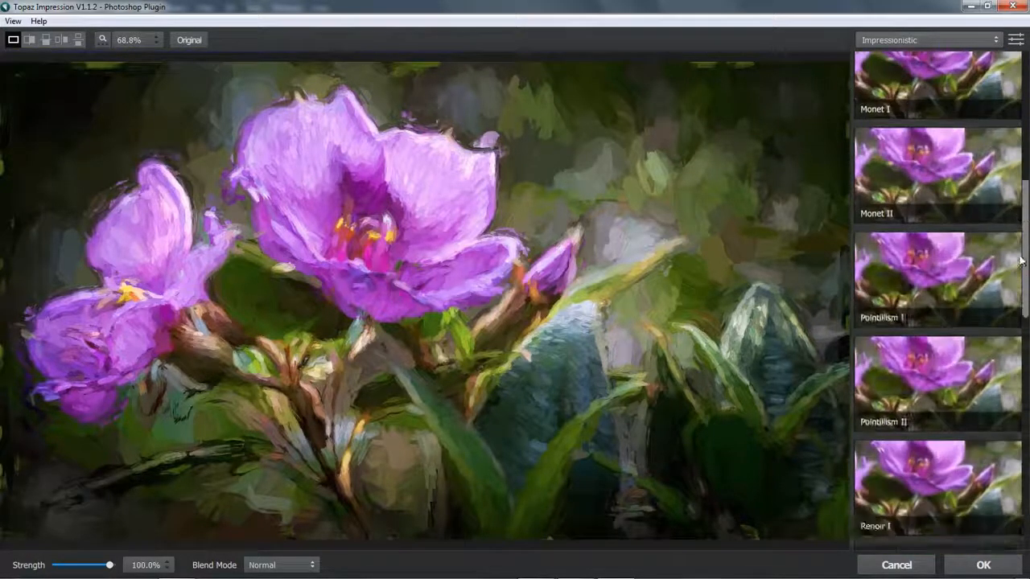
{"action": "scroll", "scroll_direction": "down", "scroll_amount": 3}
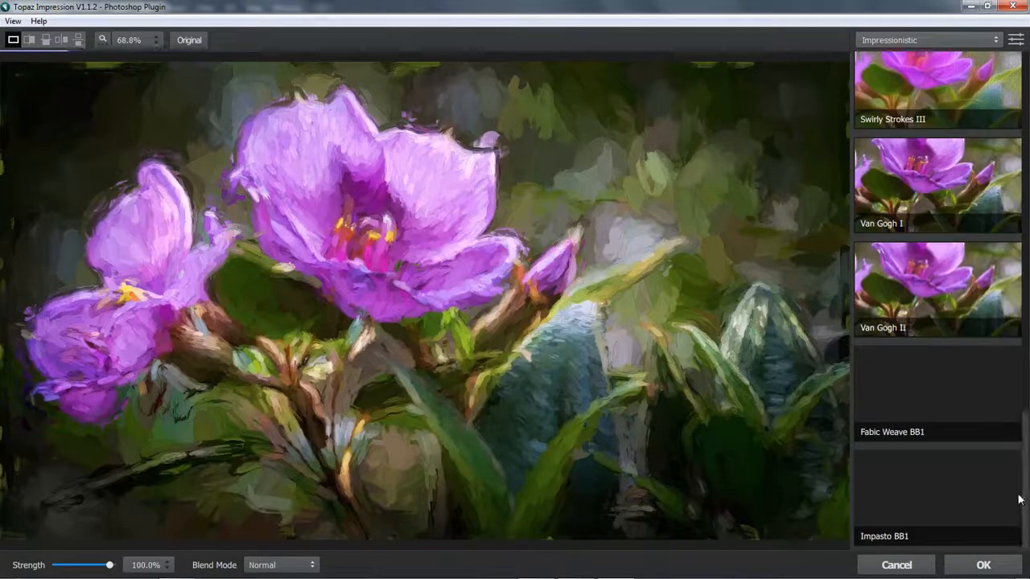
{"action": "left_click", "coordinate": [934, 506]}
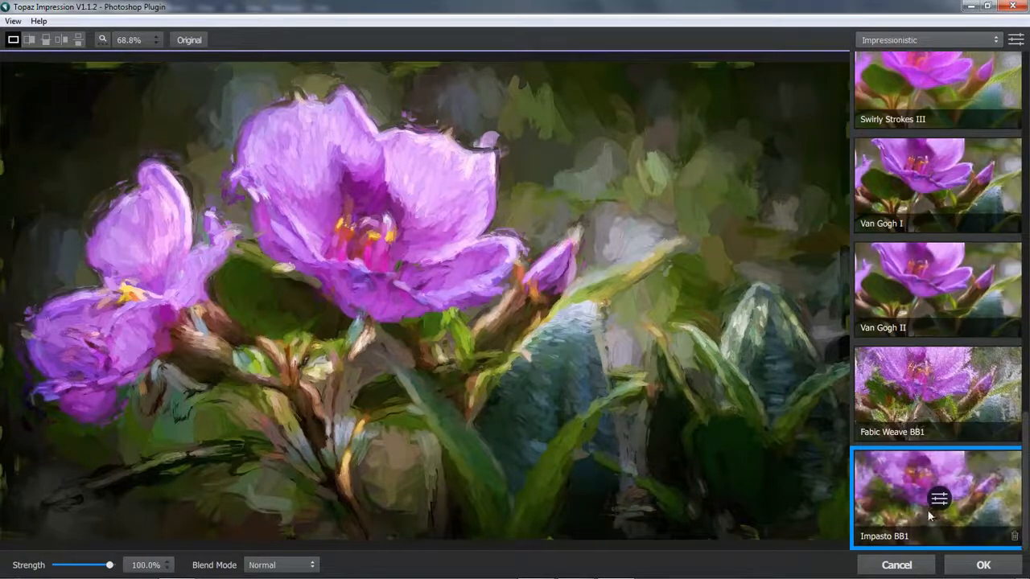
{"action": "left_click", "coordinate": [939, 497]}
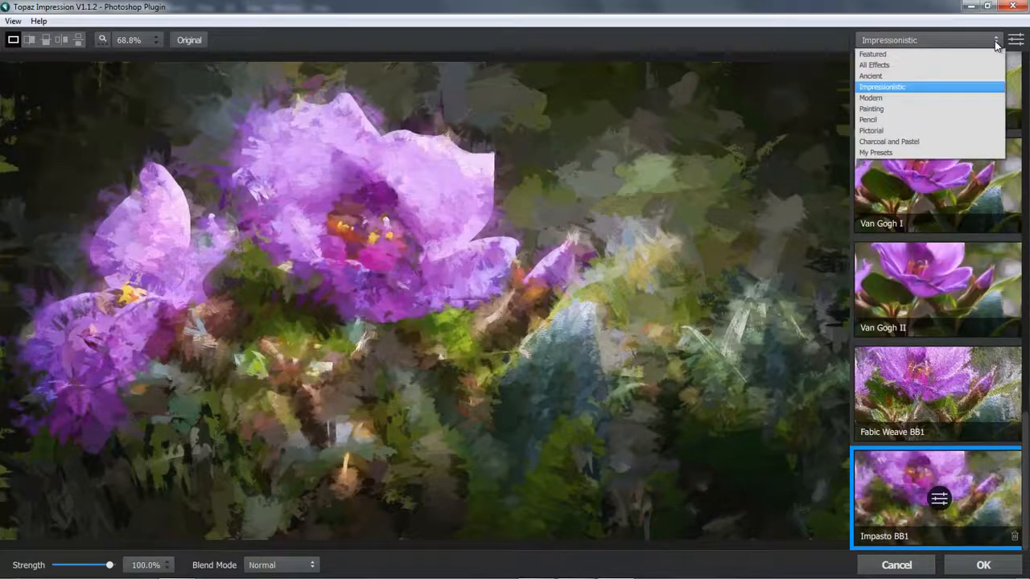
{"action": "mouse_move", "coordinate": [875, 151]}
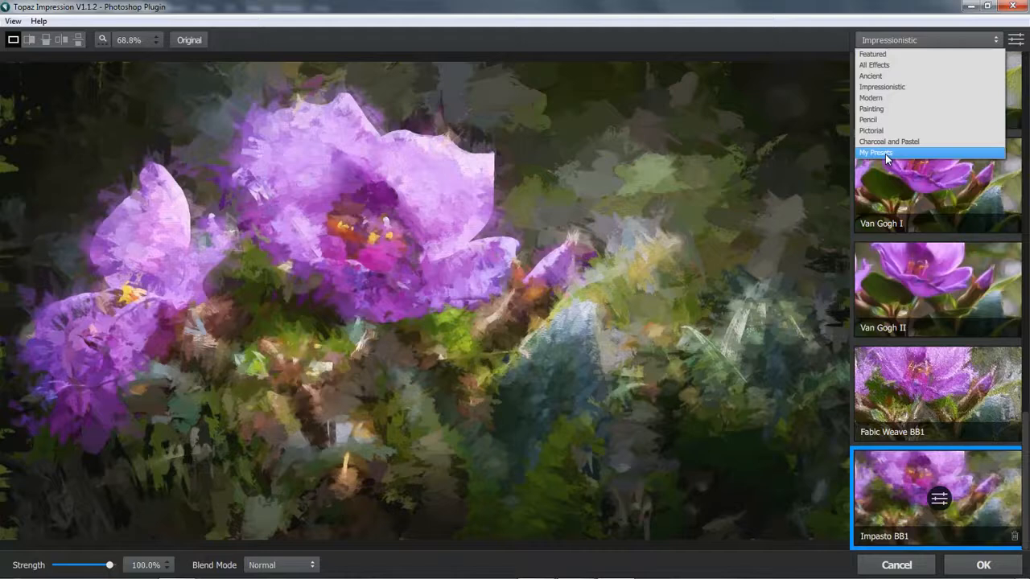
Switch to My Presets and apply the Fabric Weave BB1 preset instead.
{"action": "left_click", "coordinate": [875, 151]}
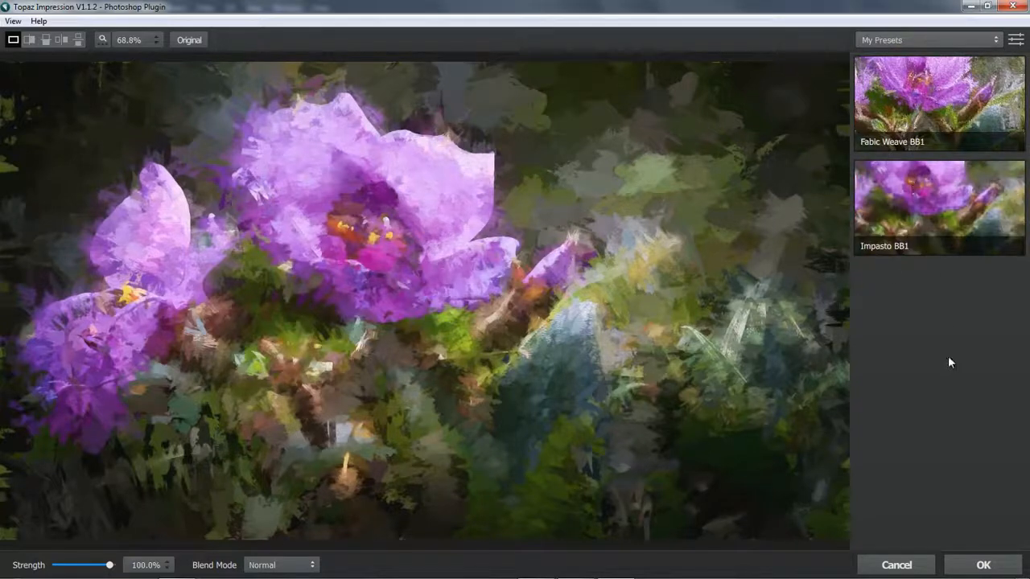
{"action": "mouse_move", "coordinate": [925, 120]}
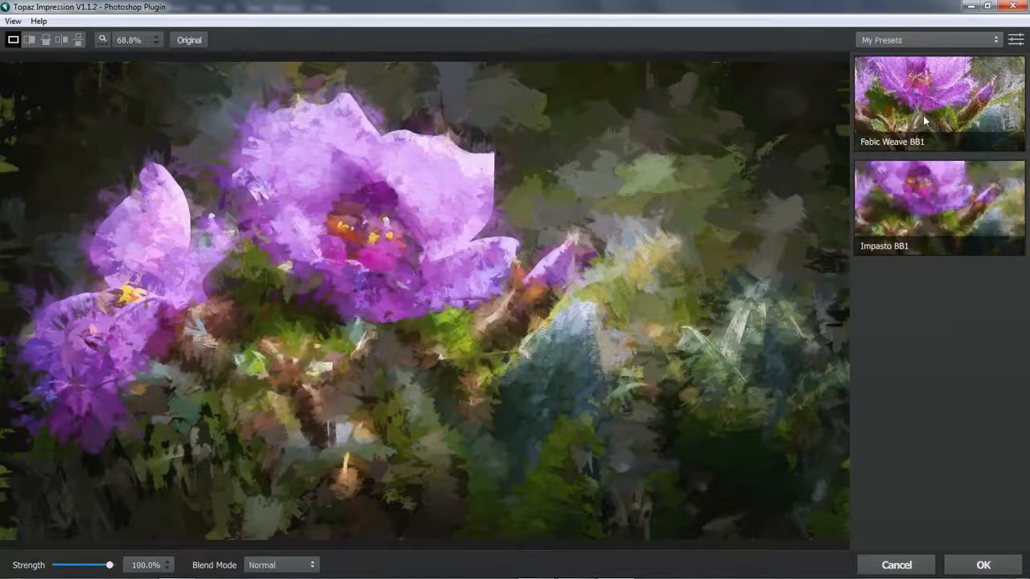
{"action": "left_click", "coordinate": [940, 103]}
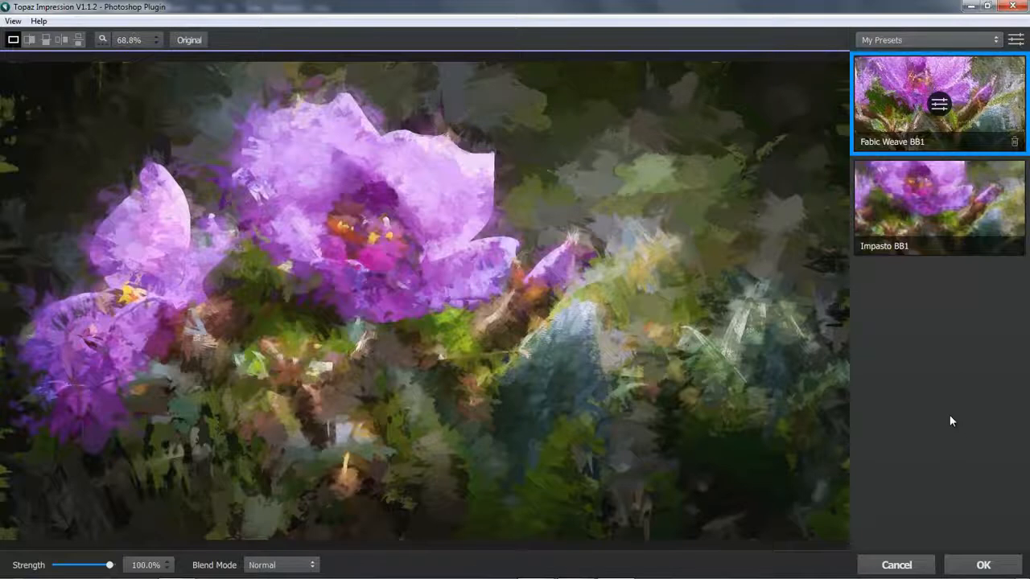
{"action": "left_click", "coordinate": [937, 103]}
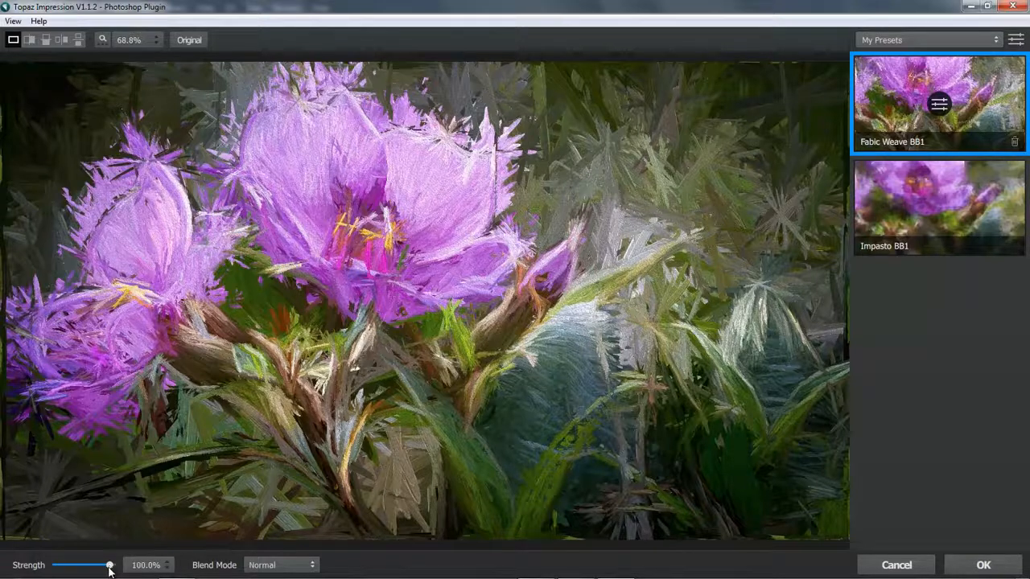
{"action": "left_click_drag", "start_coordinate": [110, 565], "coordinate": [89, 565]}
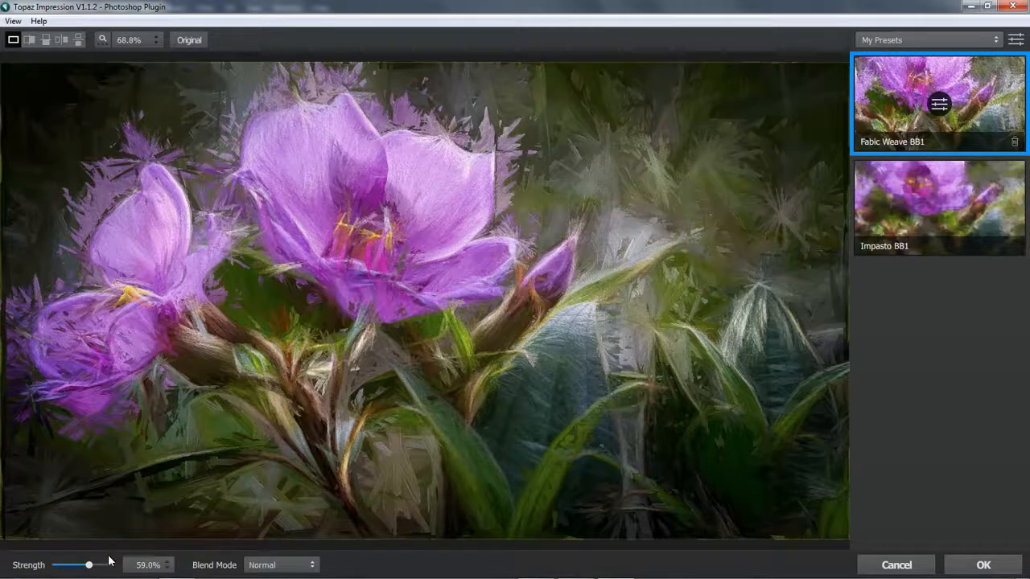
{"action": "left_click_drag", "start_coordinate": [88, 565], "coordinate": [74, 565]}
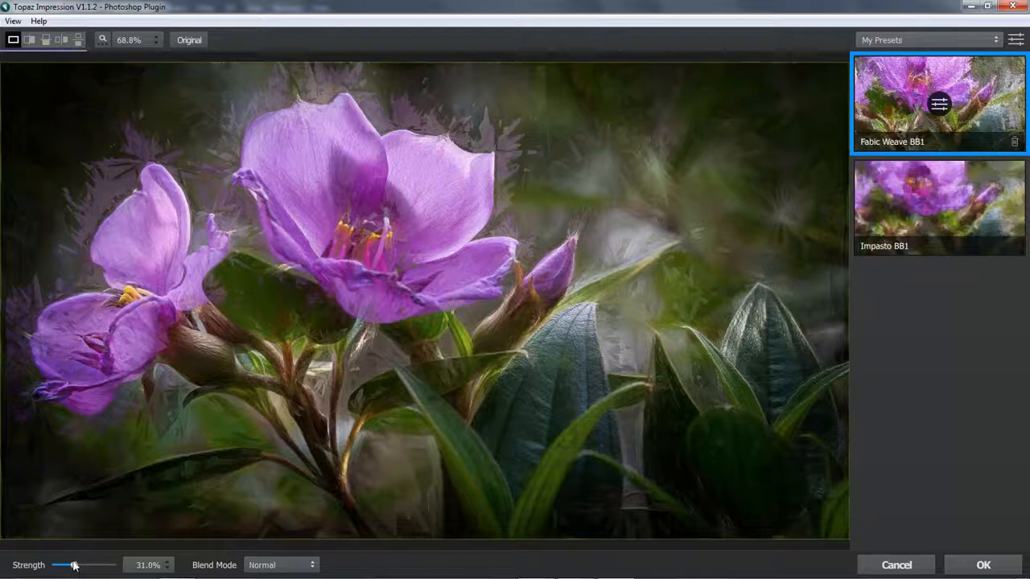
{"action": "left_click_drag", "start_coordinate": [72, 564], "coordinate": [110, 564]}
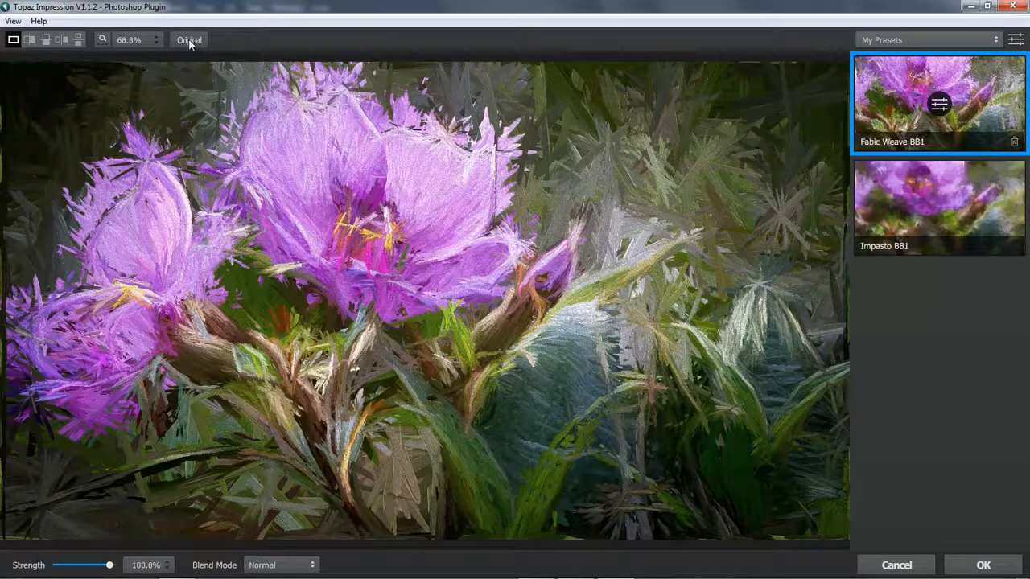
{"action": "left_click", "coordinate": [190, 40]}
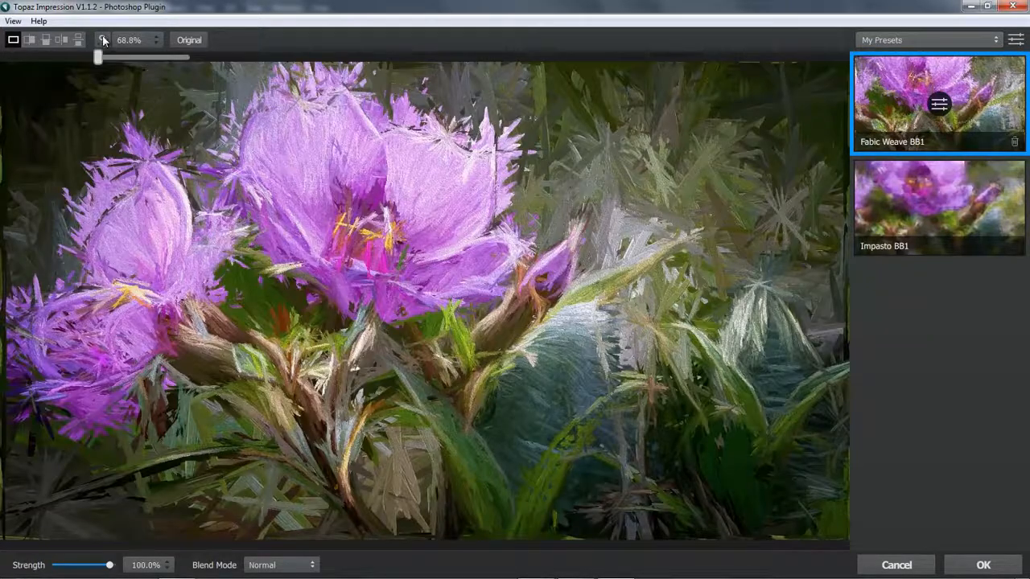
{"action": "mouse_move", "coordinate": [103, 39]}
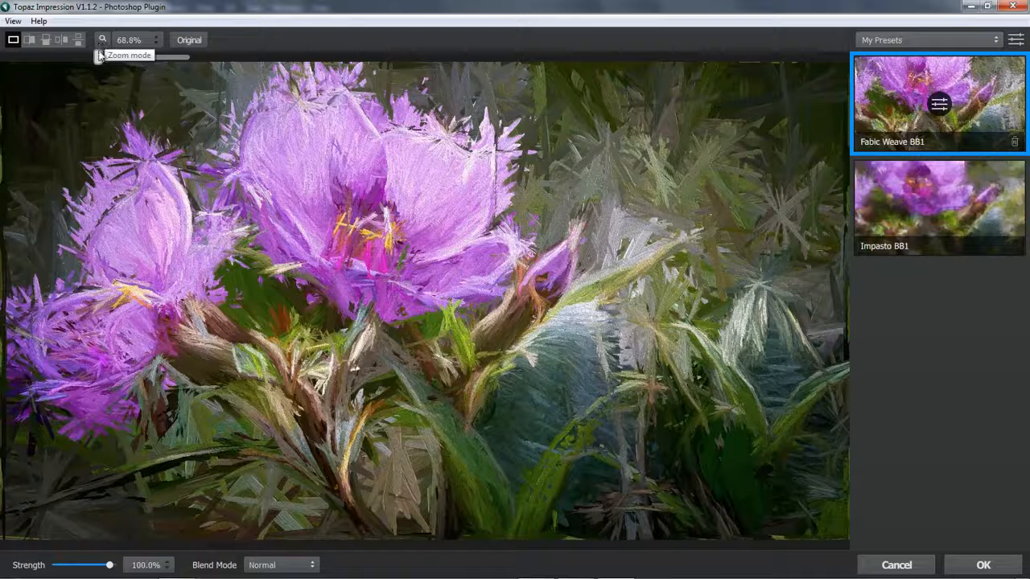
{"action": "left_click_drag", "start_coordinate": [98, 56], "coordinate": [119, 56]}
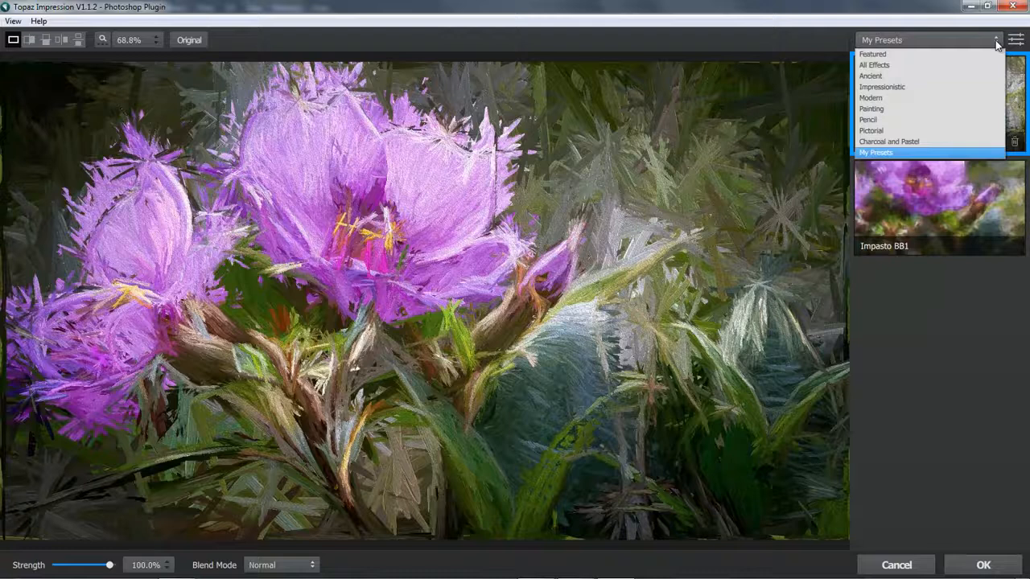
{"action": "mouse_move", "coordinate": [965, 126]}
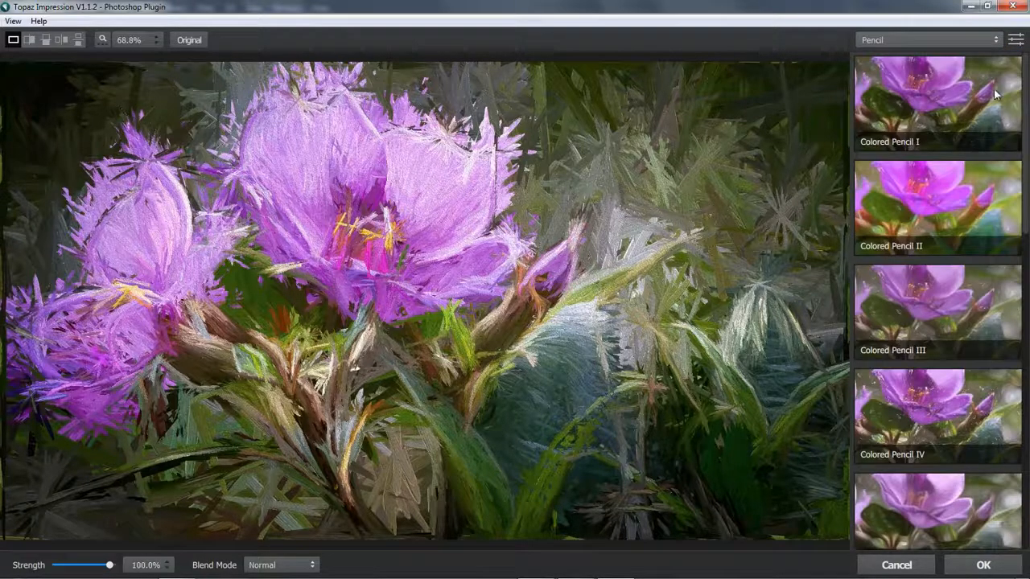
Try Colored Pencil and other pencil presets, then Sketch Work III, on the flower.
{"action": "left_click", "coordinate": [936, 103]}
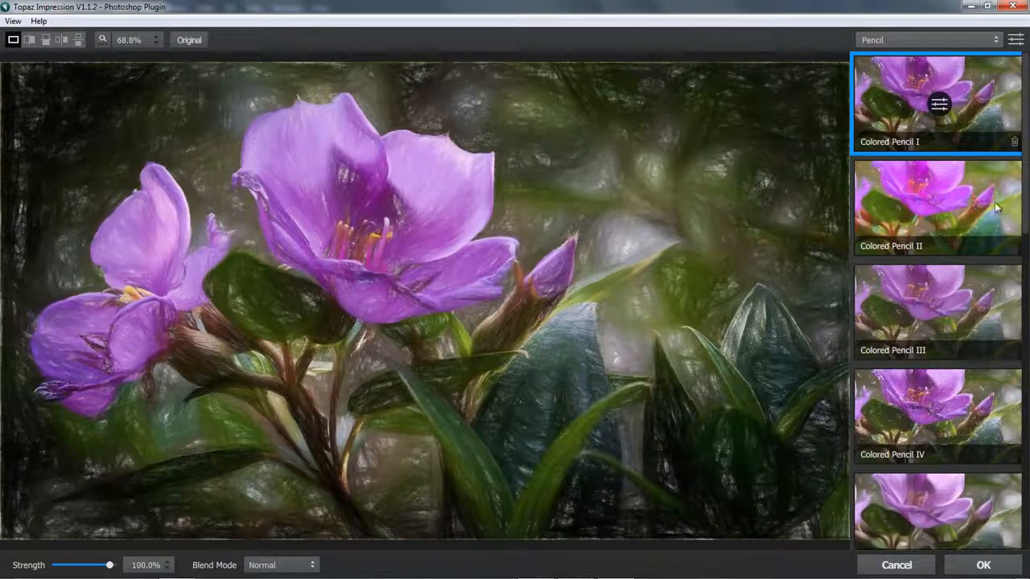
{"action": "left_click", "coordinate": [937, 206]}
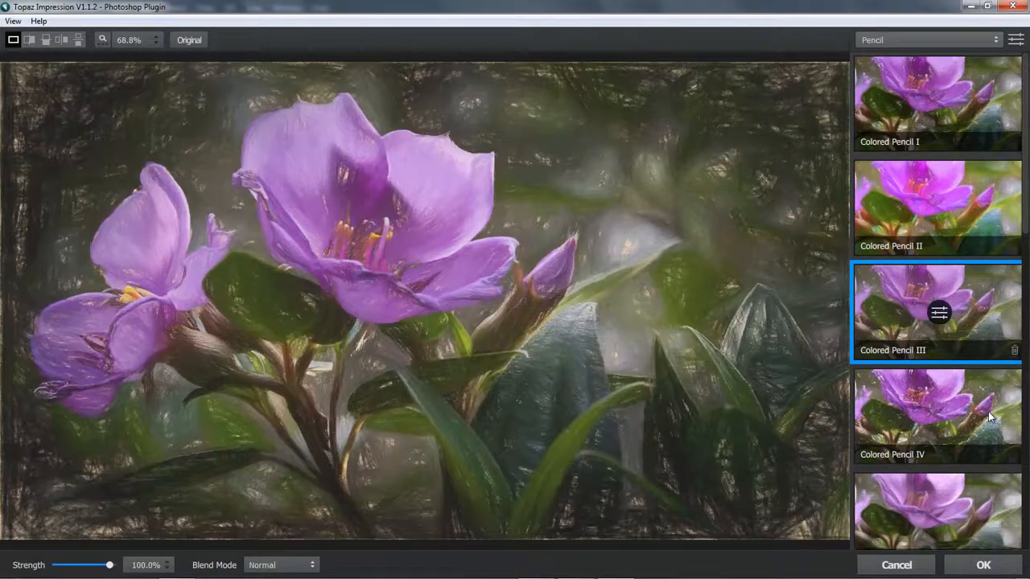
{"action": "left_click", "coordinate": [937, 415]}
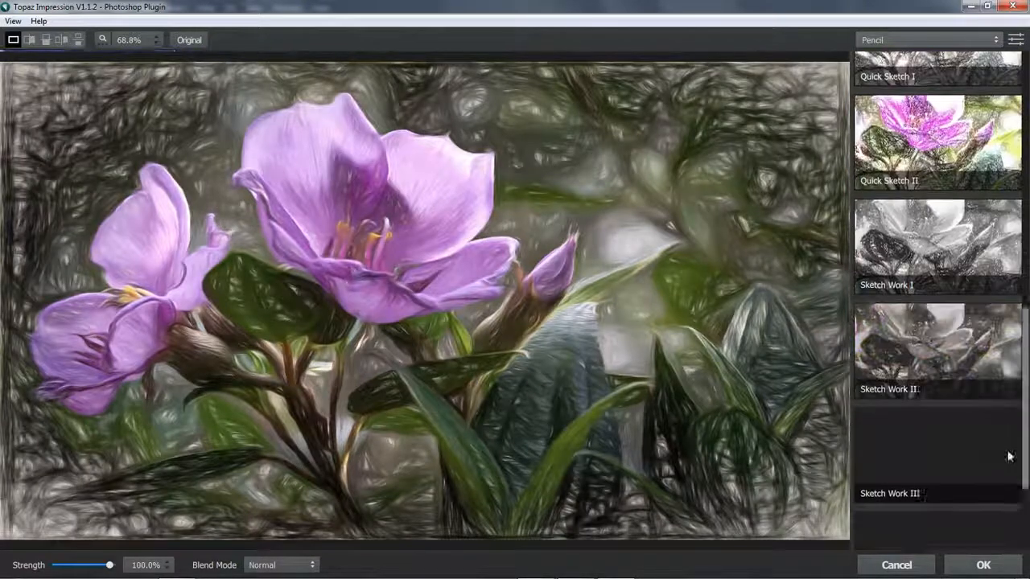
{"action": "scroll", "scroll_direction": "down", "scroll_amount": 3}
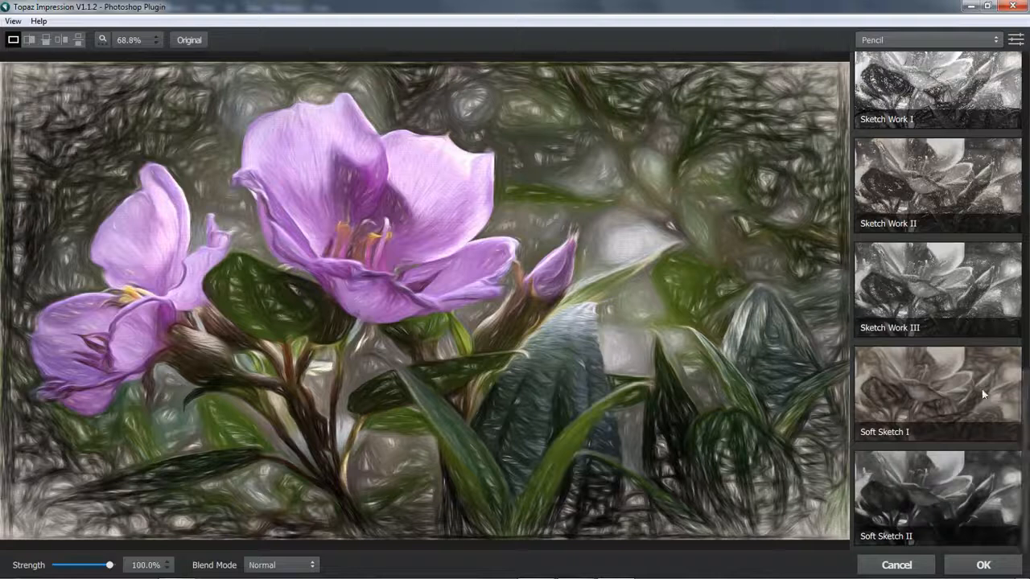
{"action": "left_click", "coordinate": [936, 290]}
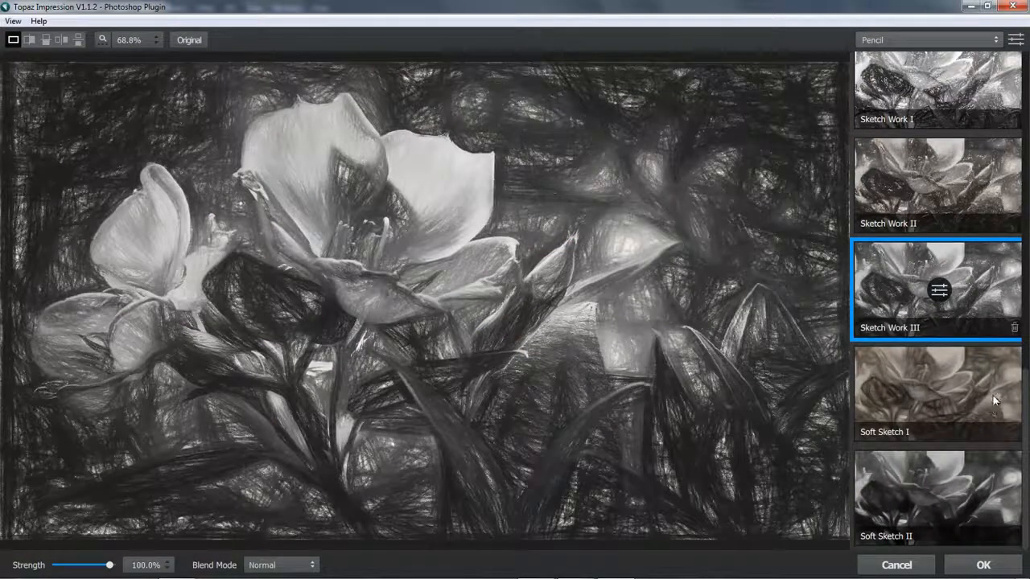
Settle on Soft Sketch I and accept it back to Photoshop with OK.
{"action": "left_click", "coordinate": [936, 395]}
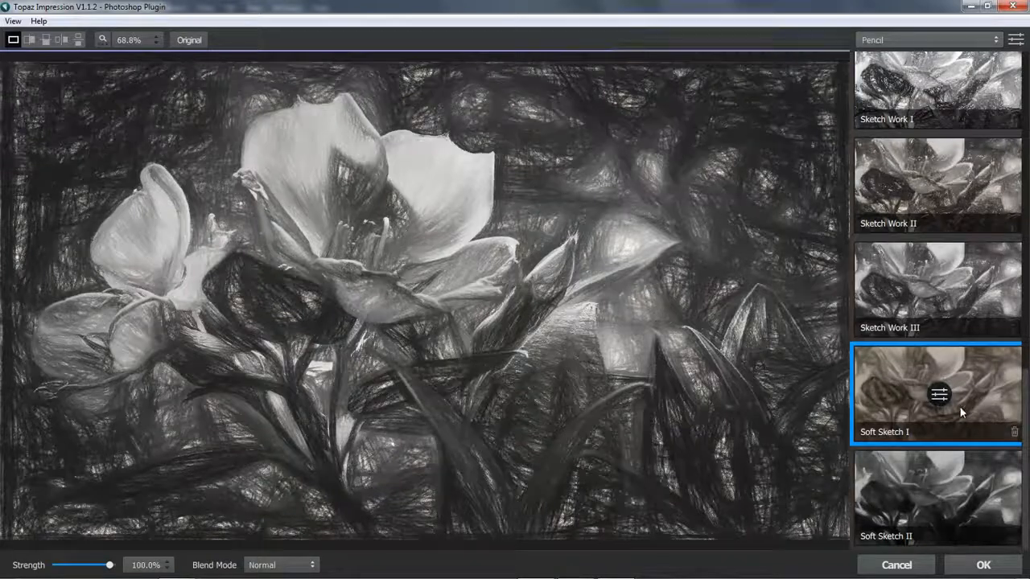
{"action": "left_click", "coordinate": [936, 396]}
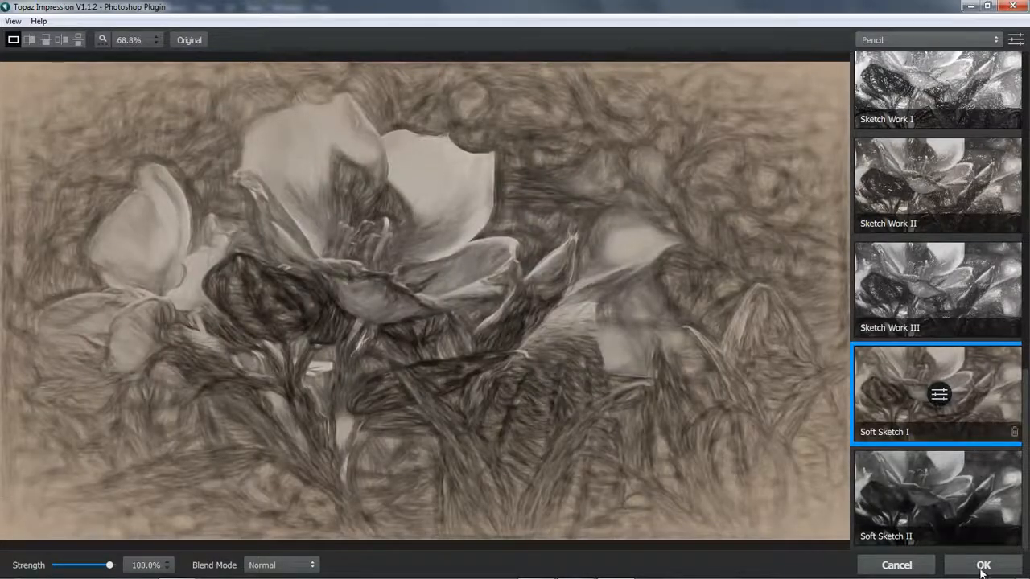
{"action": "left_click", "coordinate": [983, 565]}
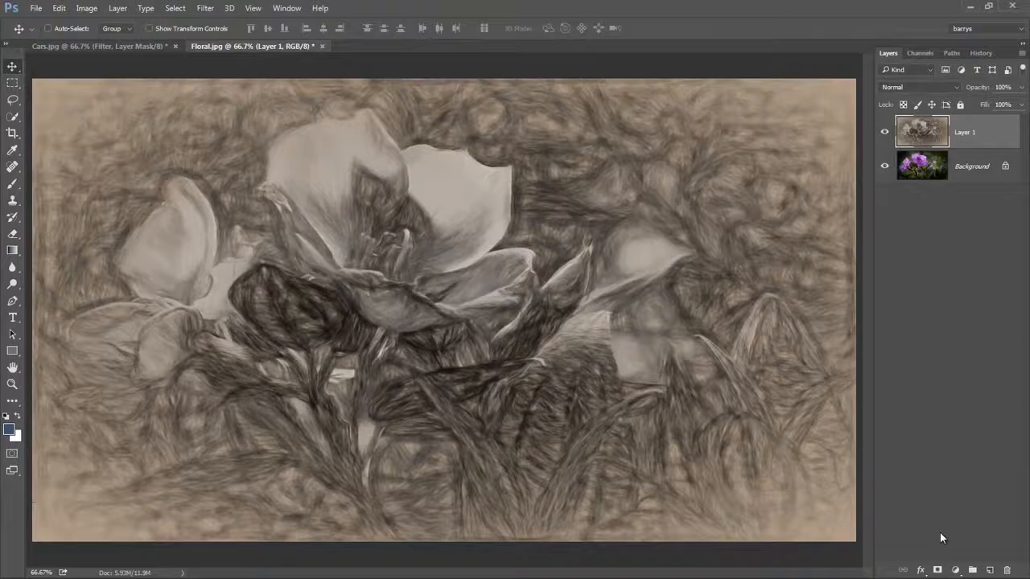
{"action": "mouse_move", "coordinate": [953, 505]}
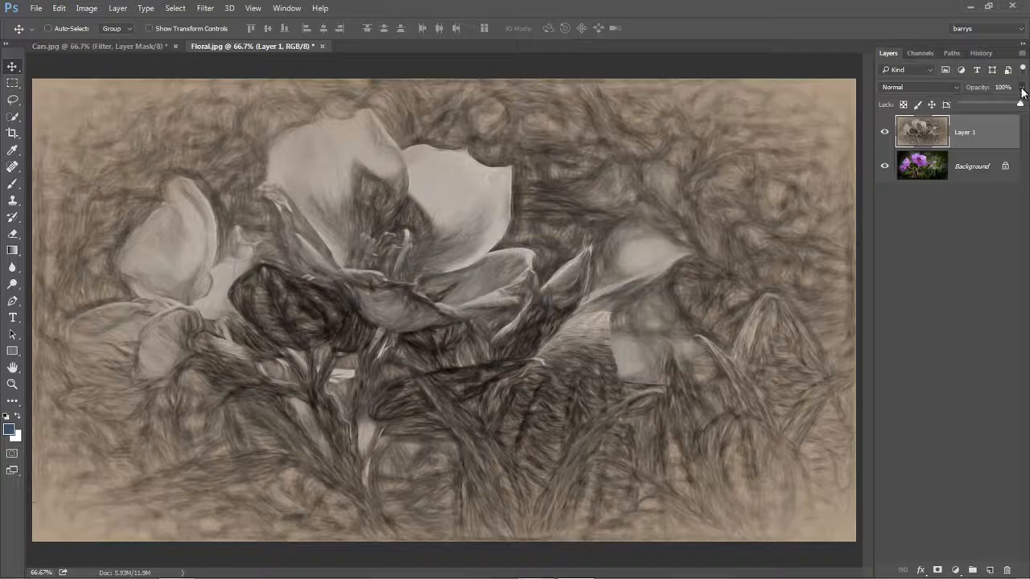
Lower Layer 1's opacity and paint black on its mask over the flower centre to restore colour.
{"action": "left_click_drag", "start_coordinate": [1020, 103], "coordinate": [1004, 103]}
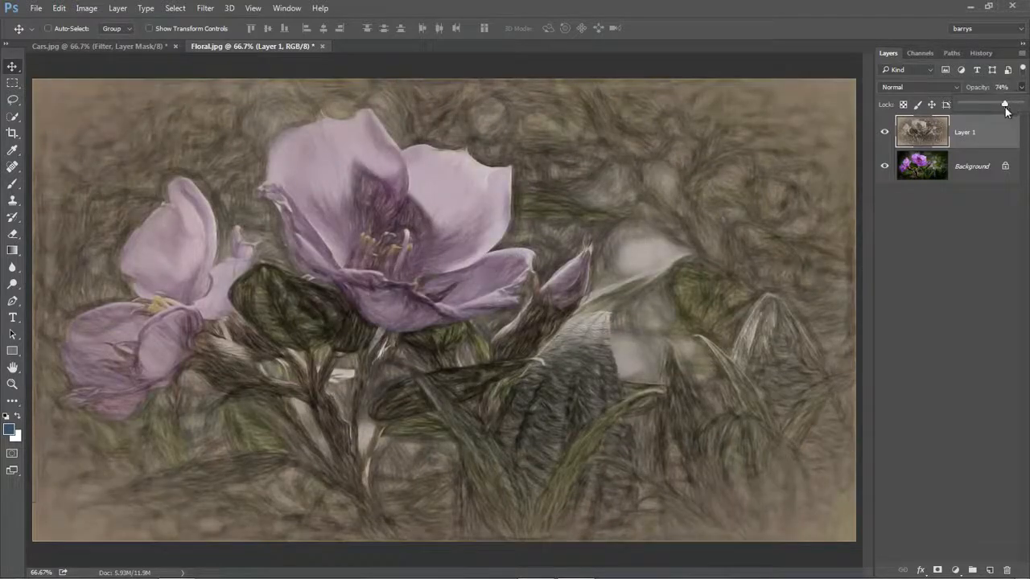
{"action": "left_click_drag", "start_coordinate": [1003, 103], "coordinate": [1003, 103]}
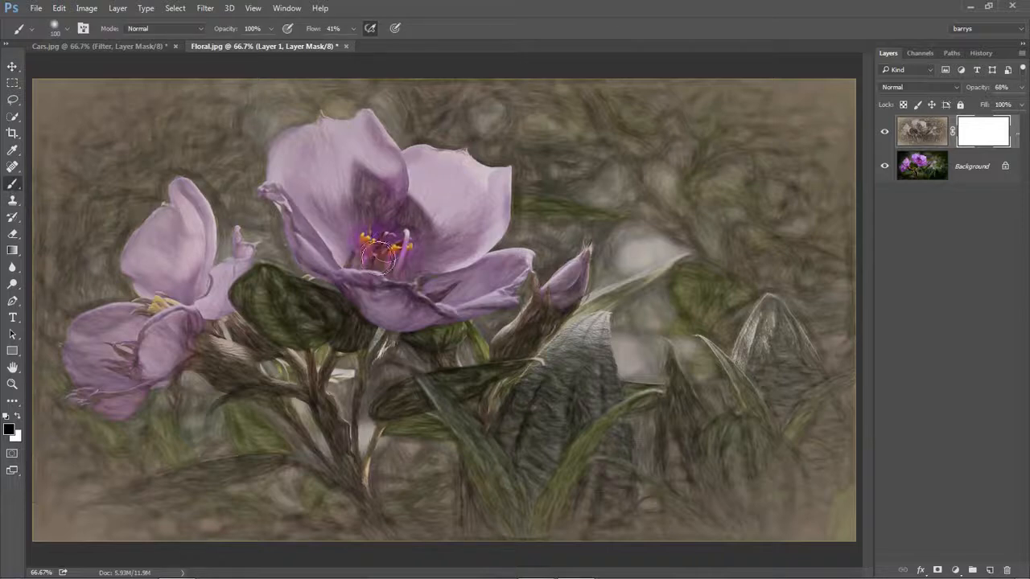
{"action": "left_click_drag", "start_coordinate": [378, 254], "coordinate": [382, 258]}
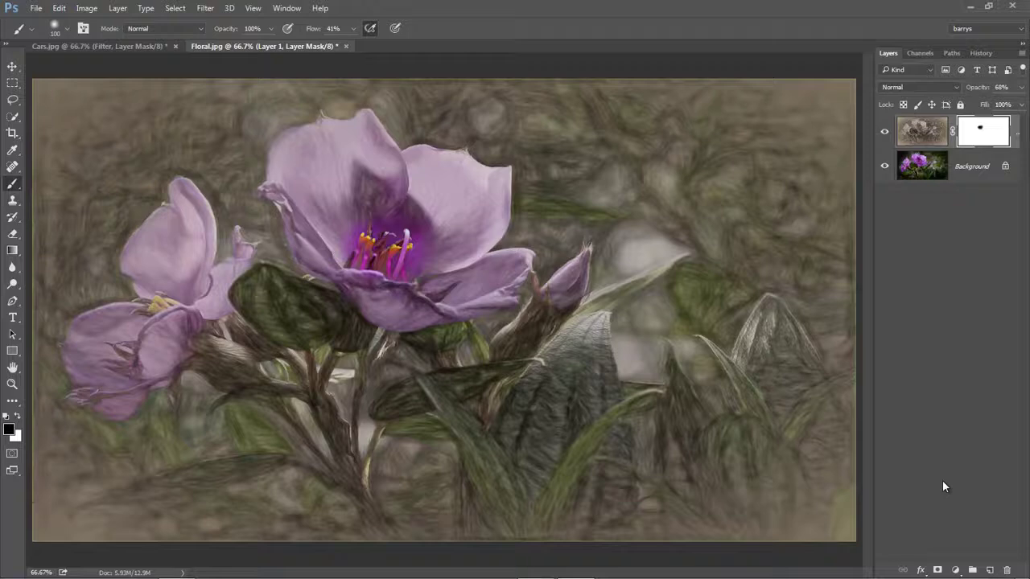
{"action": "left_click", "coordinate": [442, 45]}
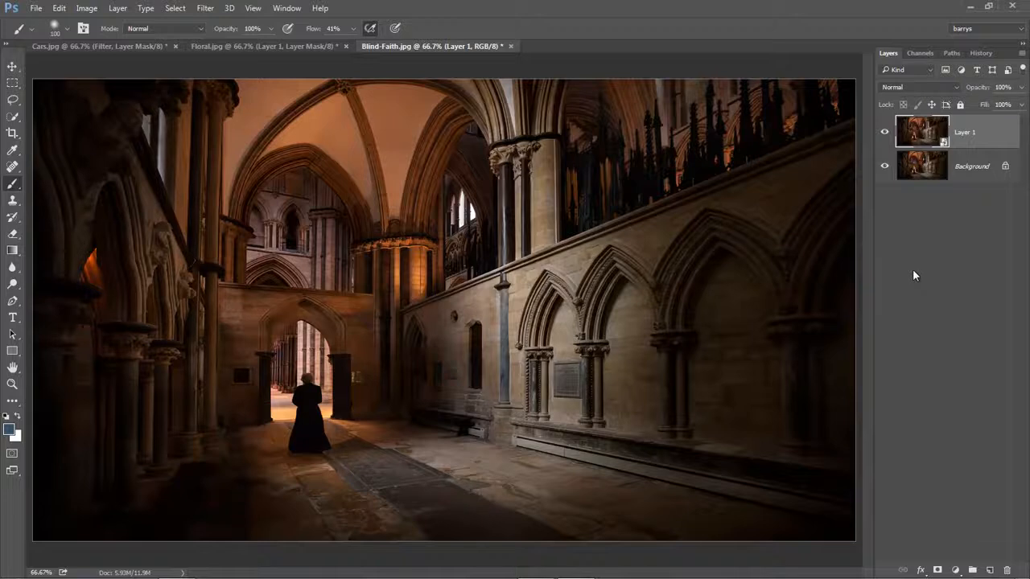
{"action": "mouse_move", "coordinate": [927, 265]}
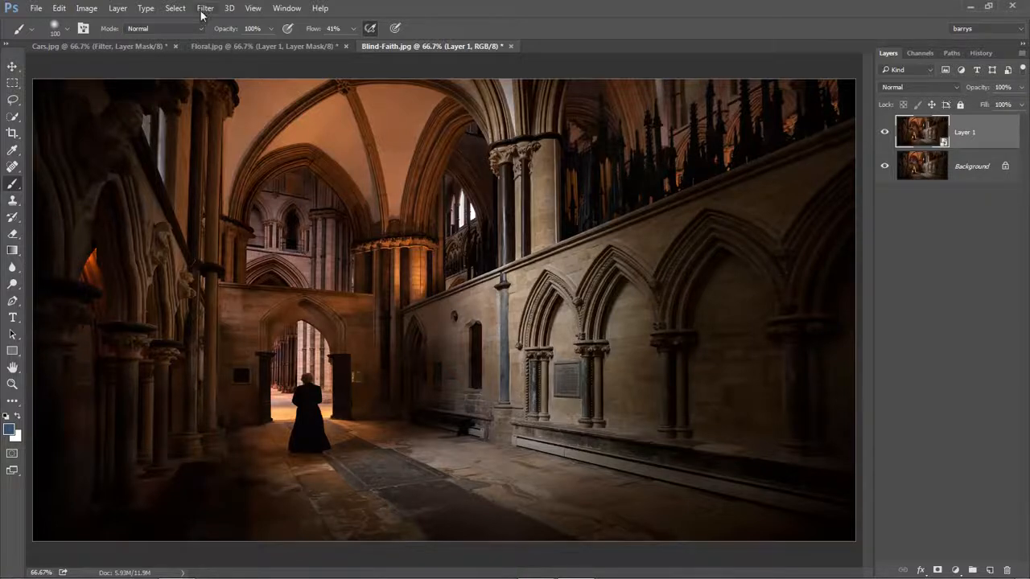
Run Filter > Topaz Labs > Topaz Impression on the cathedral's Layer 1.
{"action": "left_click", "coordinate": [204, 8]}
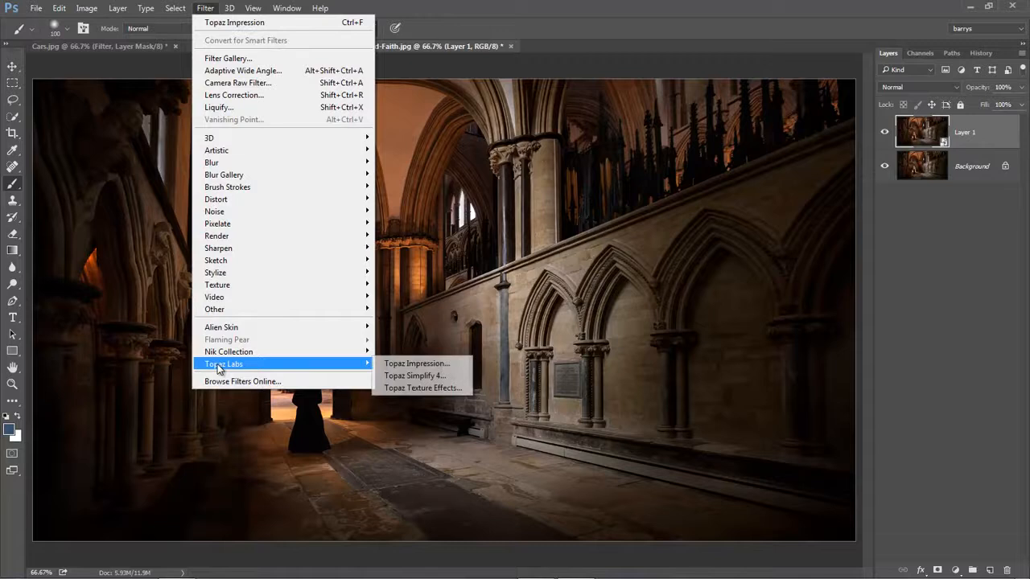
{"action": "left_click", "coordinate": [415, 364]}
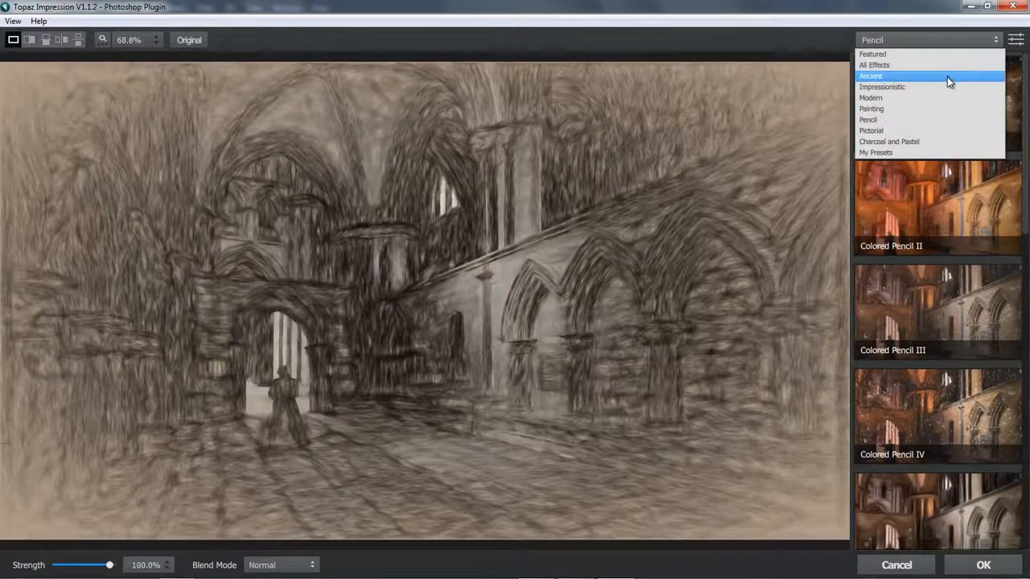
Switch to the Ancient category and preview Cave Dweller I, II, IV and Cracked Fresco.
{"action": "left_click", "coordinate": [875, 75]}
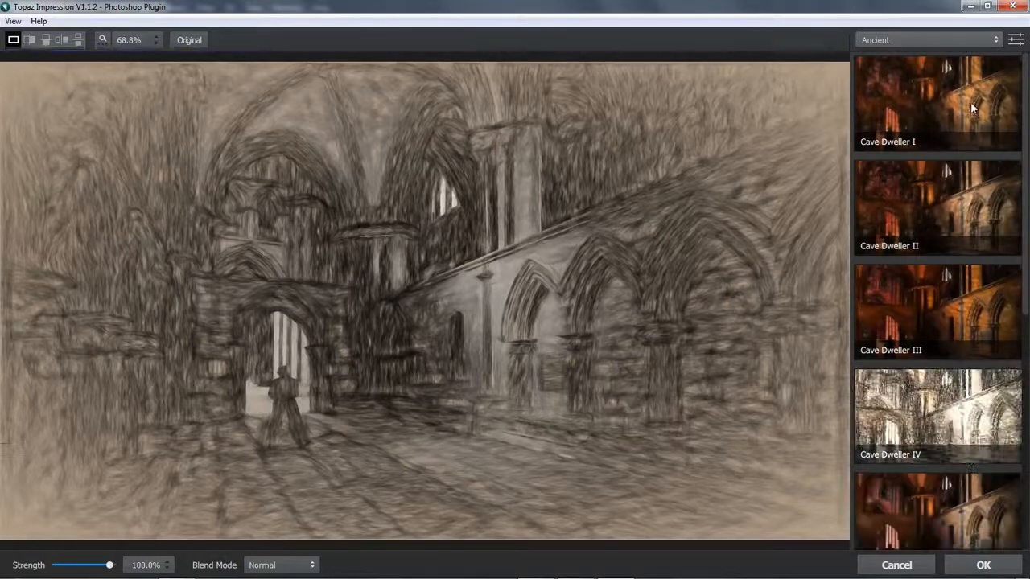
{"action": "left_click", "coordinate": [936, 103]}
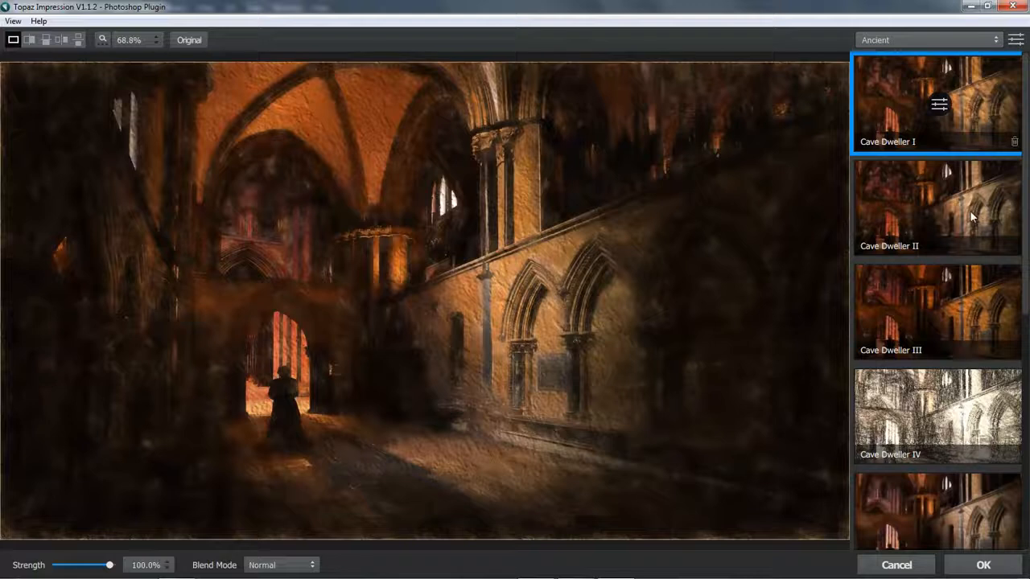
{"action": "left_click", "coordinate": [936, 206]}
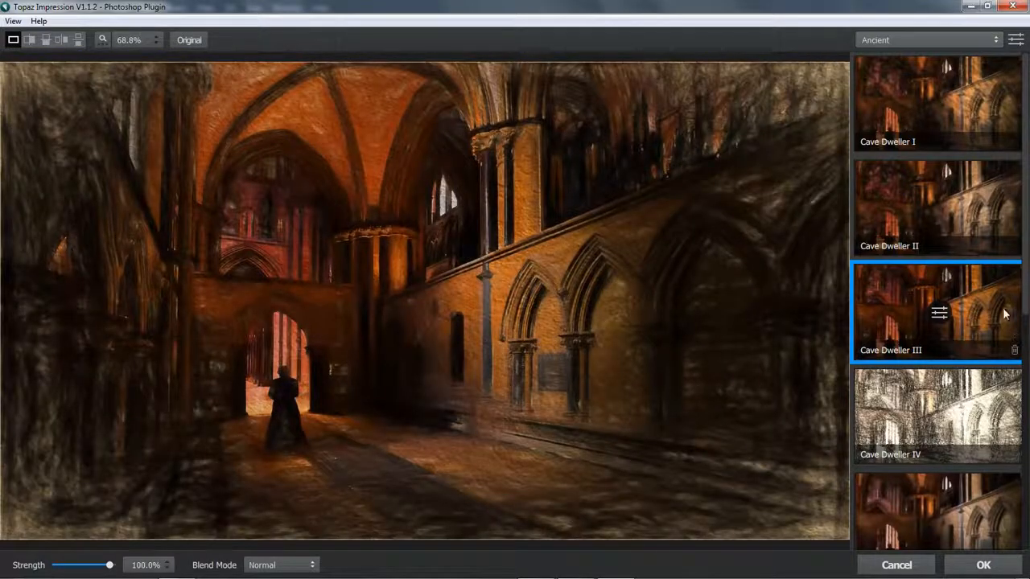
{"action": "mouse_move", "coordinate": [984, 315]}
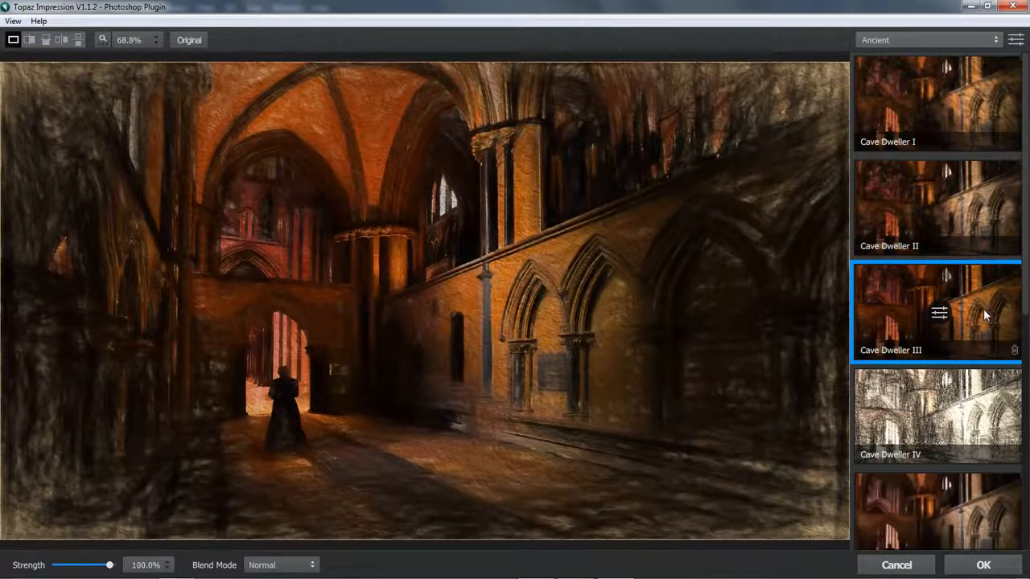
{"action": "scroll", "scroll_direction": "down", "scroll_amount": 3}
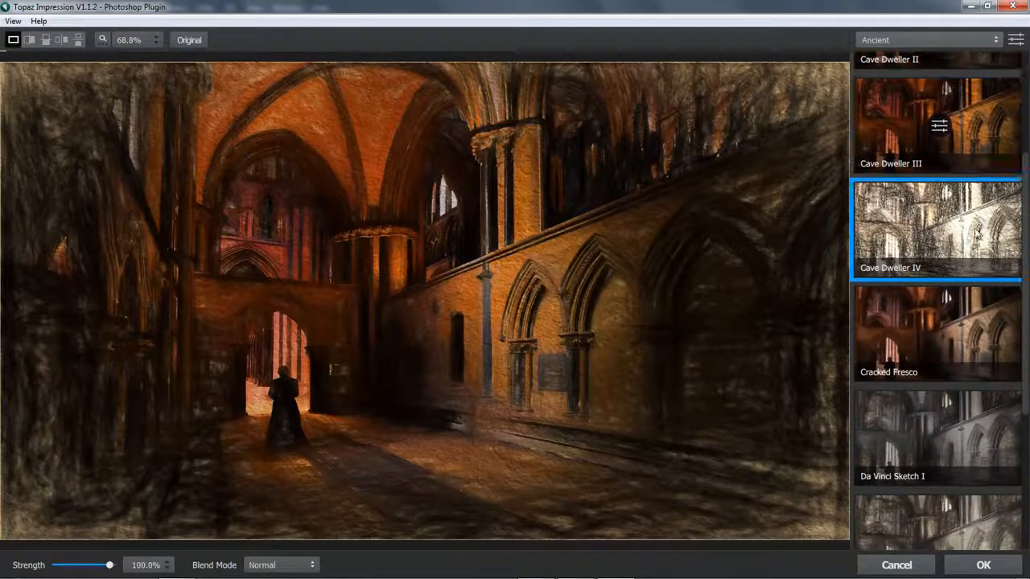
{"action": "left_click", "coordinate": [938, 231]}
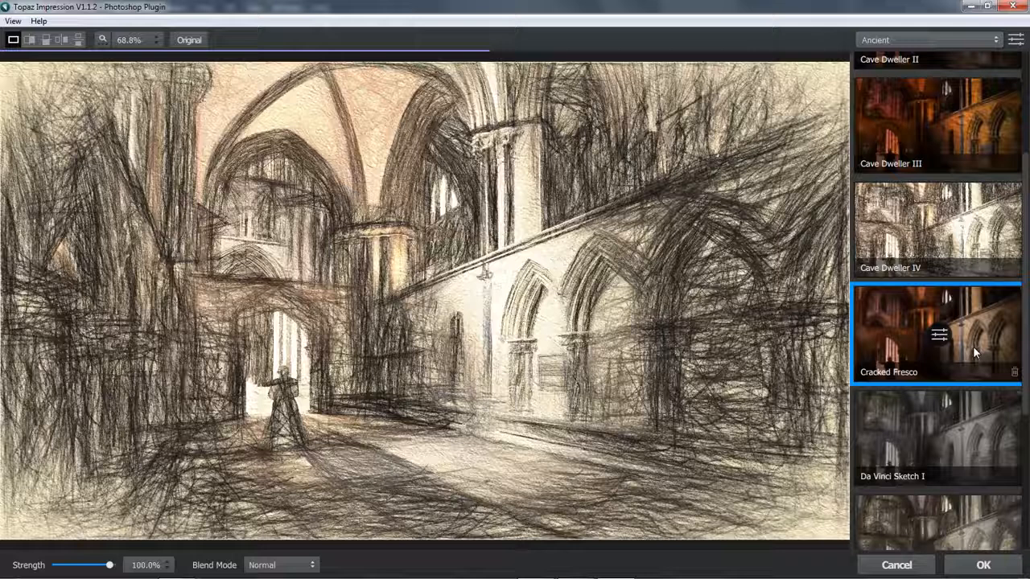
{"action": "left_click", "coordinate": [936, 341]}
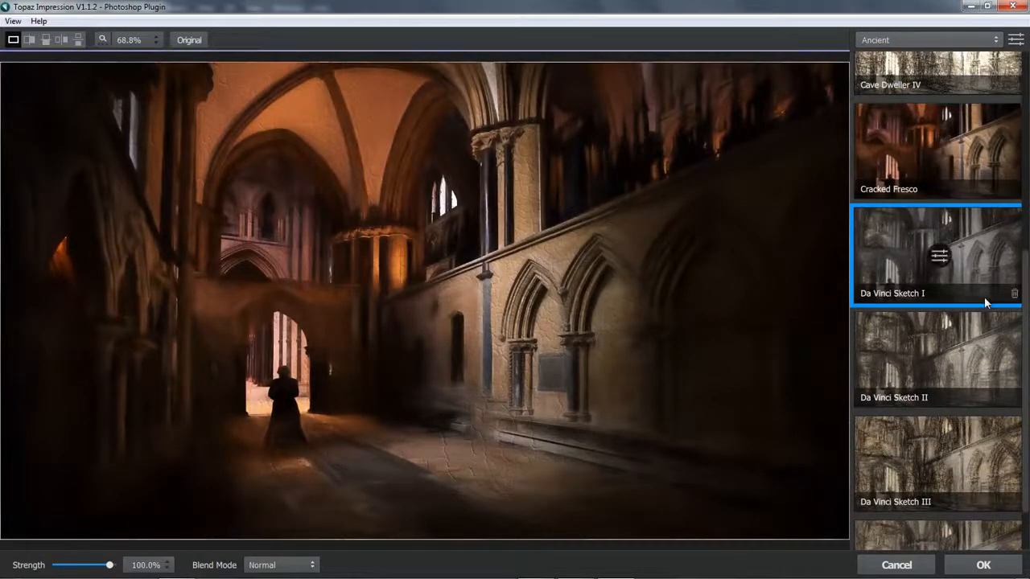
Preview Da Vinci Sketch I–III, choose Da Vinci Sketch IV and bring up its stroke settings.
{"action": "left_click", "coordinate": [936, 367]}
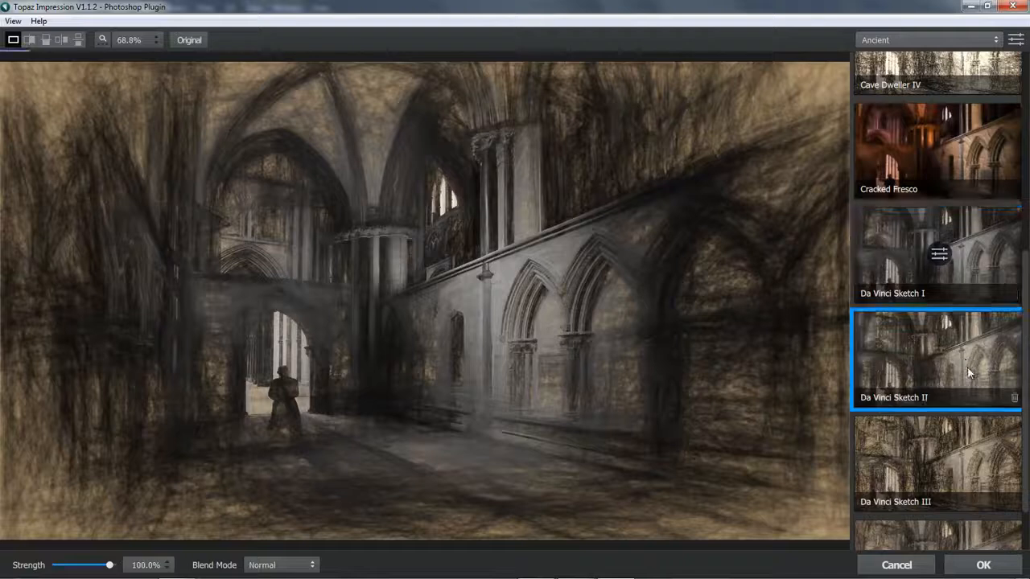
{"action": "left_click", "coordinate": [936, 475]}
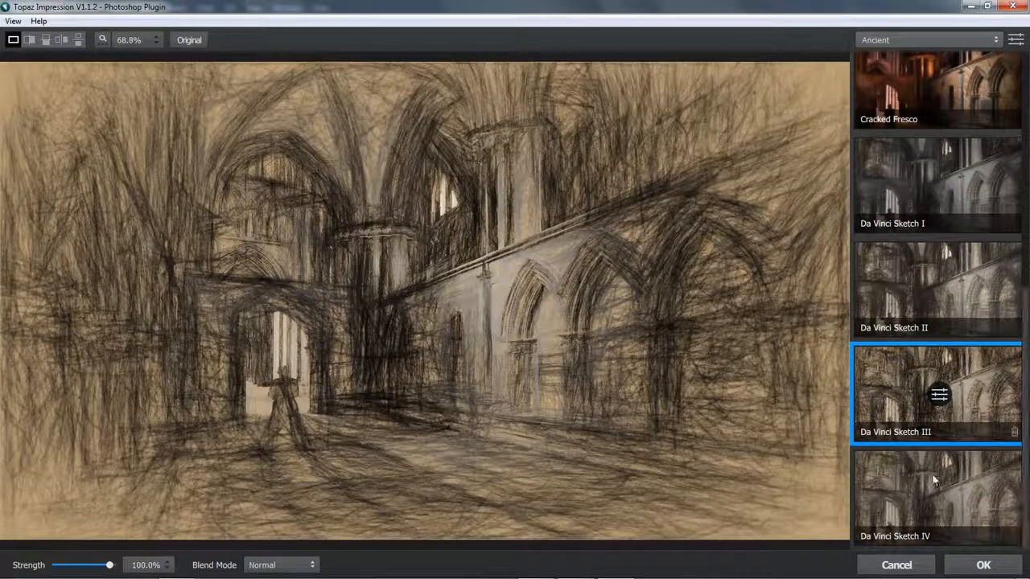
{"action": "left_click", "coordinate": [937, 499]}
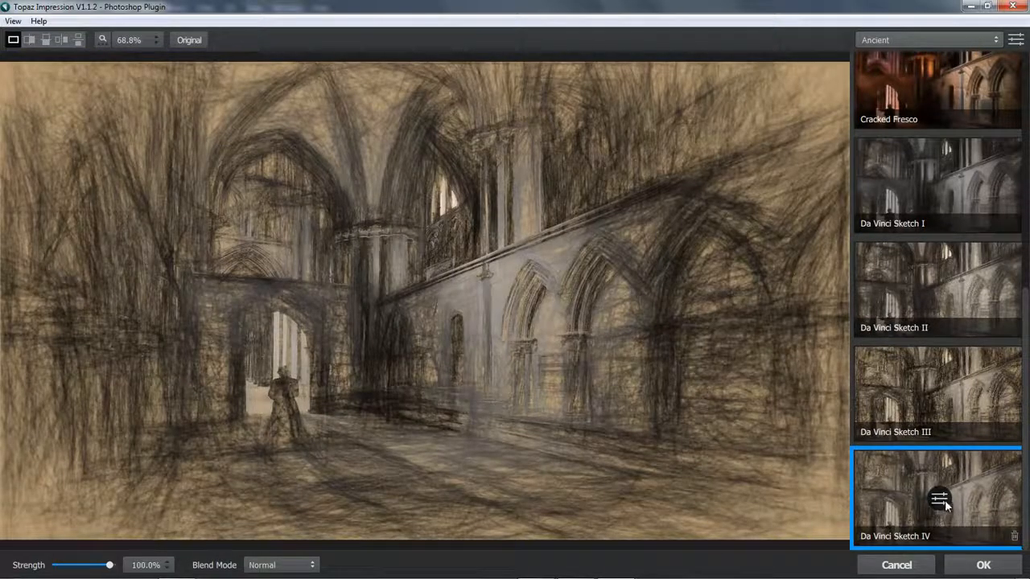
{"action": "left_click", "coordinate": [938, 499]}
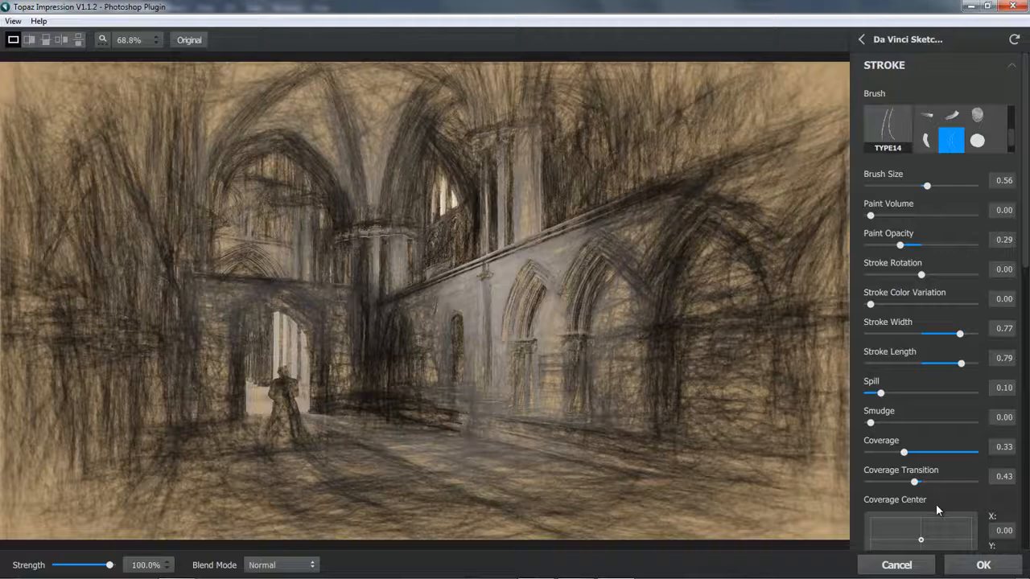
{"action": "mouse_move", "coordinate": [938, 509]}
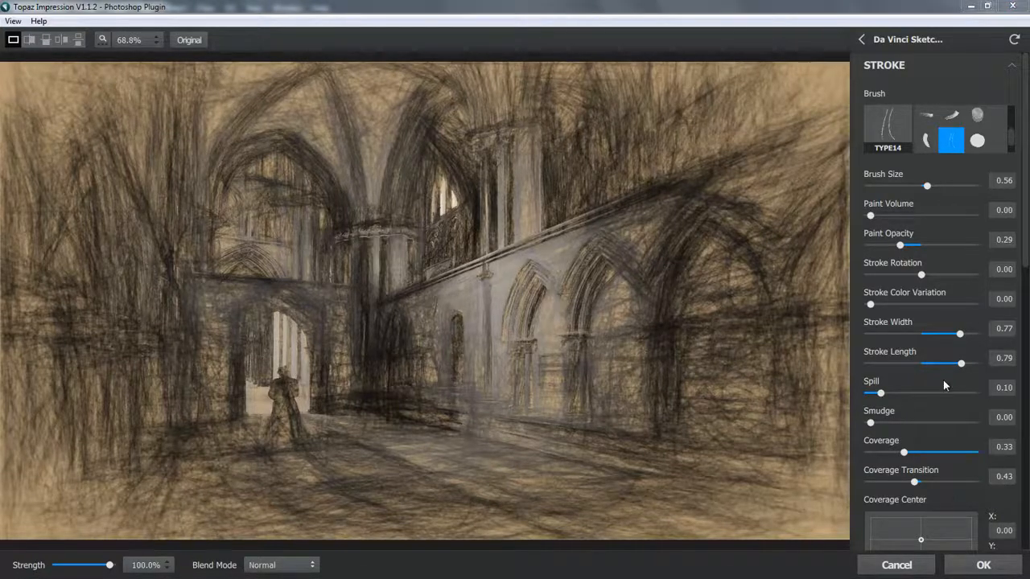
Set brush size ~0.81, paint volume ~0.72, add stroke rotation, stroke width -1.00, then reset the settings.
{"action": "left_click_drag", "start_coordinate": [927, 187], "coordinate": [952, 186]}
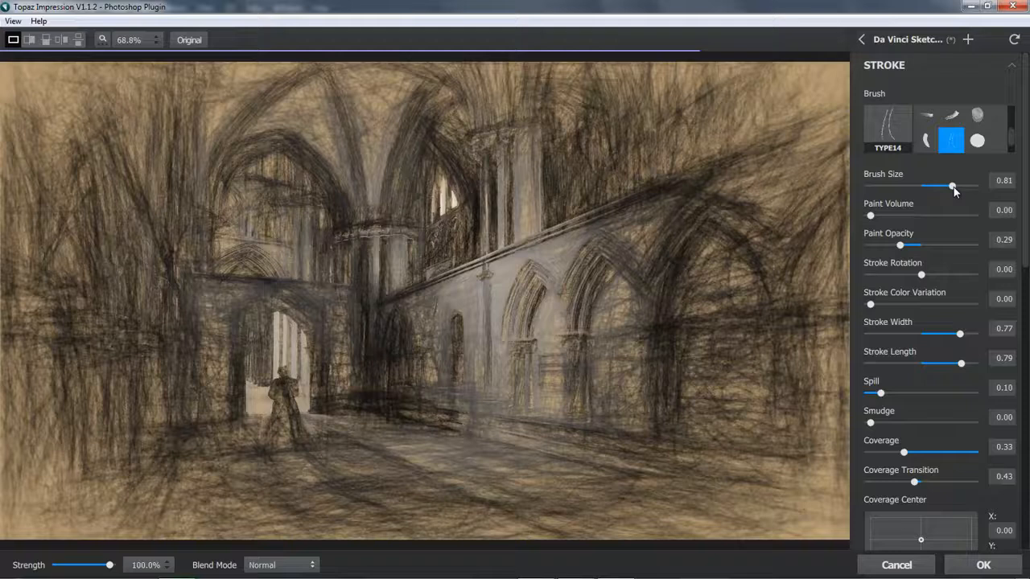
{"action": "left_click_drag", "start_coordinate": [871, 216], "coordinate": [943, 216]}
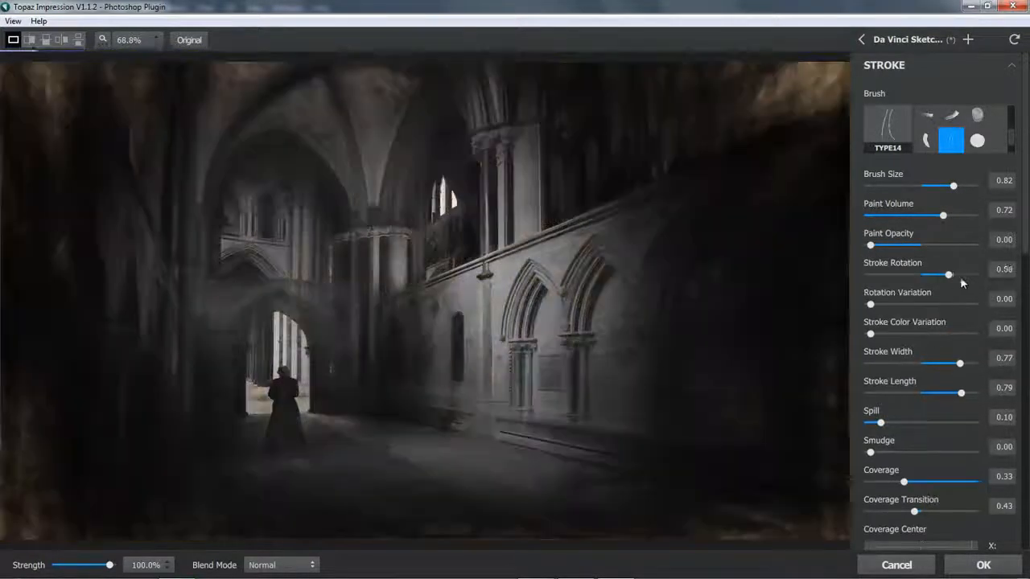
{"action": "left_click_drag", "start_coordinate": [870, 304], "coordinate": [947, 304]}
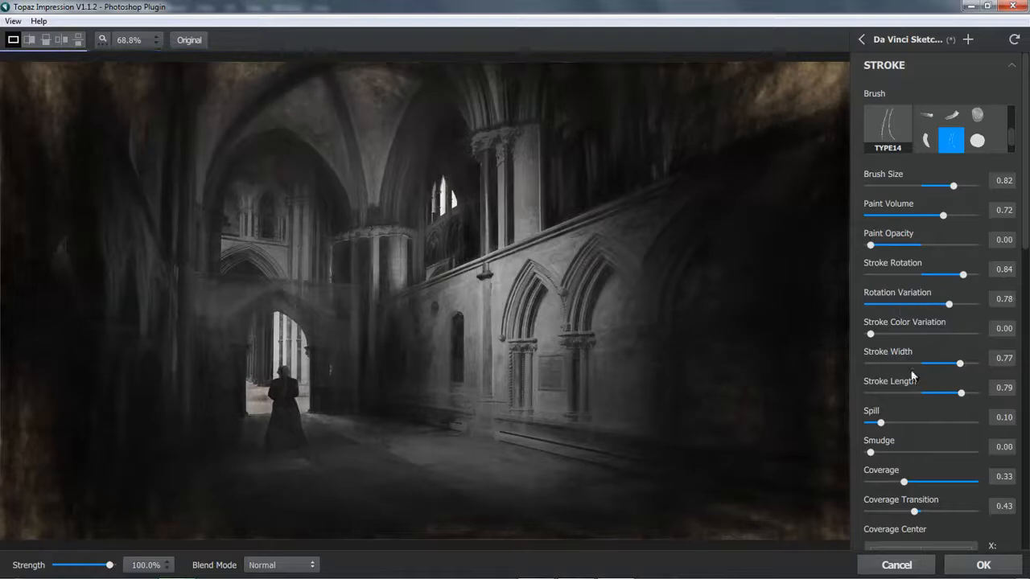
{"action": "left_click_drag", "start_coordinate": [959, 364], "coordinate": [869, 363]}
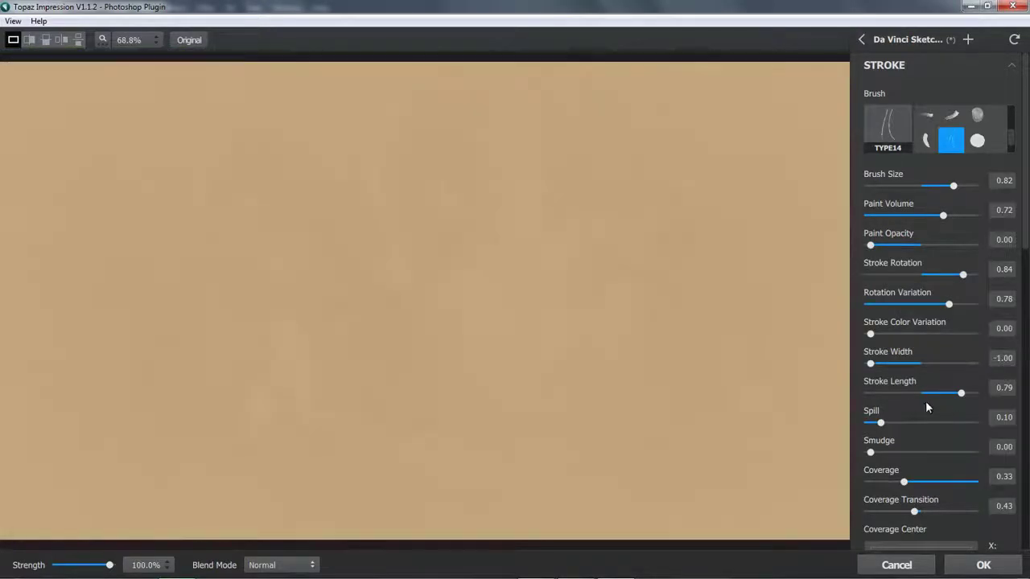
{"action": "mouse_move", "coordinate": [920, 414]}
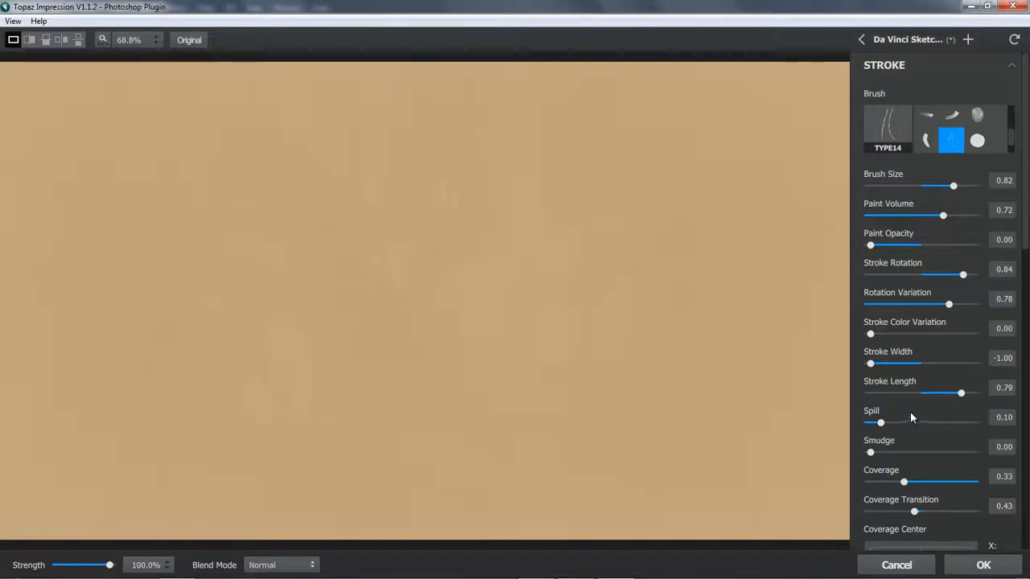
{"action": "mouse_move", "coordinate": [991, 45]}
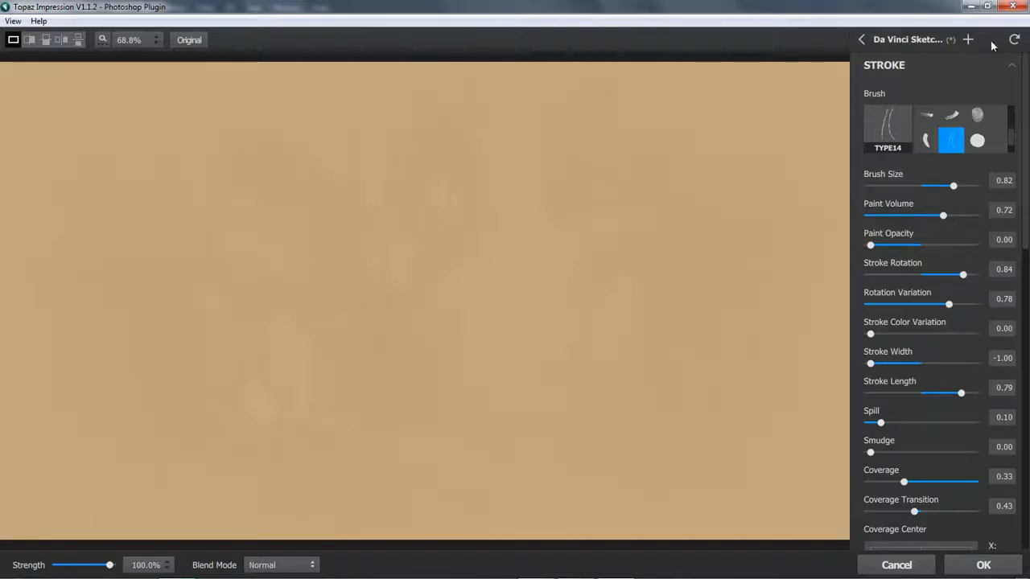
{"action": "mouse_move", "coordinate": [1013, 38]}
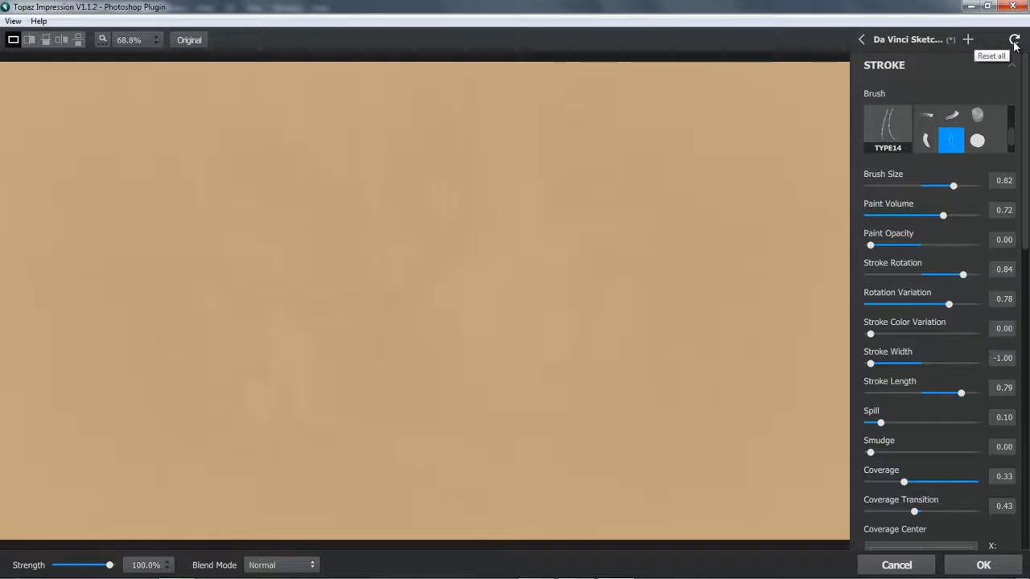
{"action": "left_click", "coordinate": [1013, 38]}
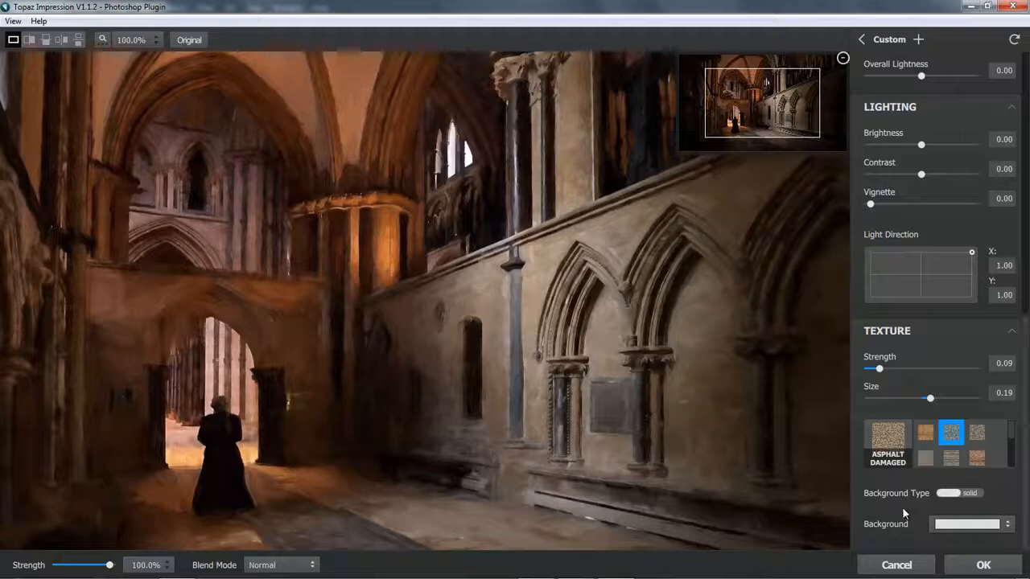
{"action": "mouse_move", "coordinate": [891, 391]}
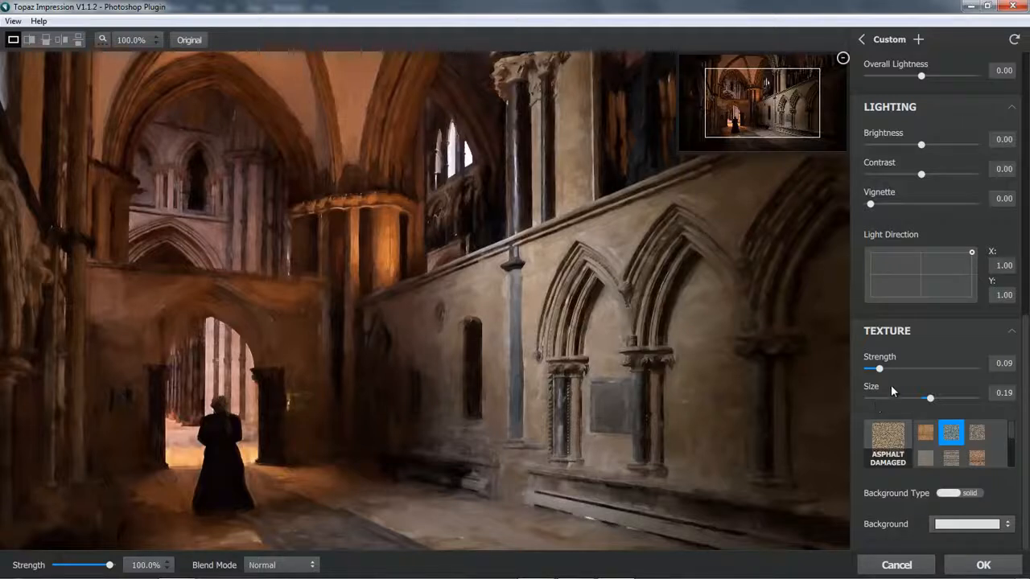
Raise texture strength to about 0.73 and make the texture slightly finer.
{"action": "left_click_drag", "start_coordinate": [879, 369], "coordinate": [933, 368]}
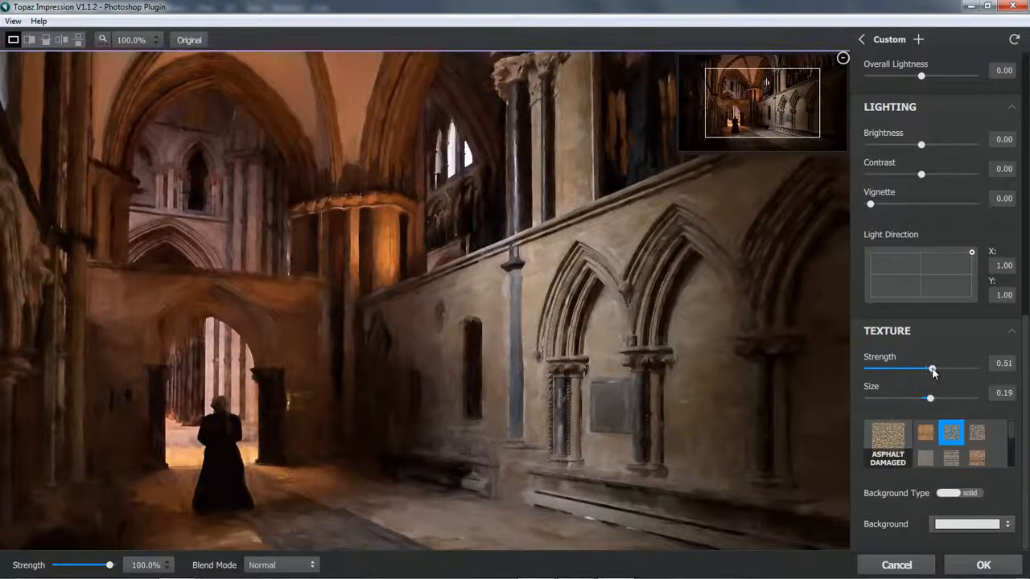
{"action": "left_click_drag", "start_coordinate": [931, 368], "coordinate": [933, 368]}
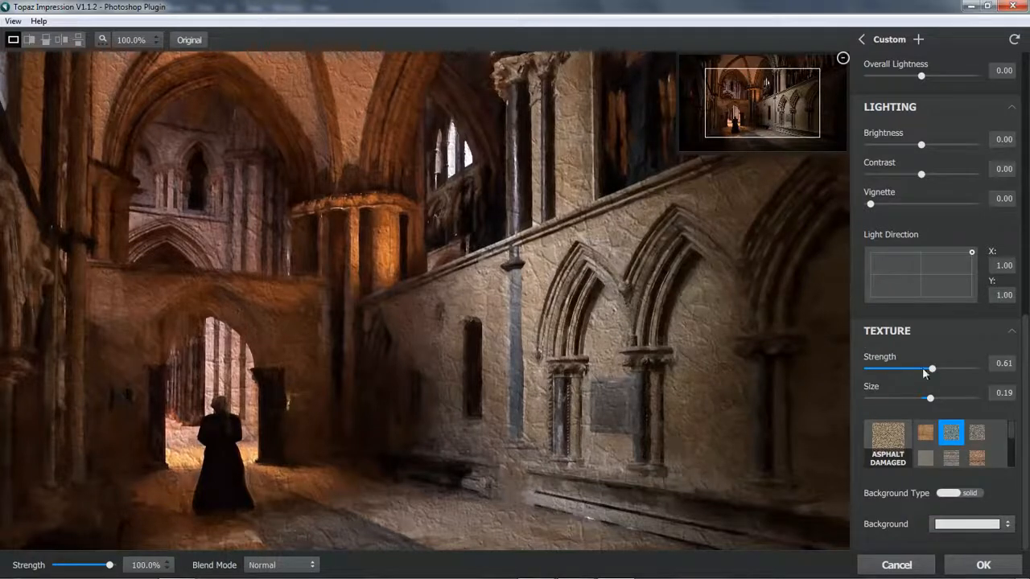
{"action": "left_click_drag", "start_coordinate": [932, 369], "coordinate": [941, 368]}
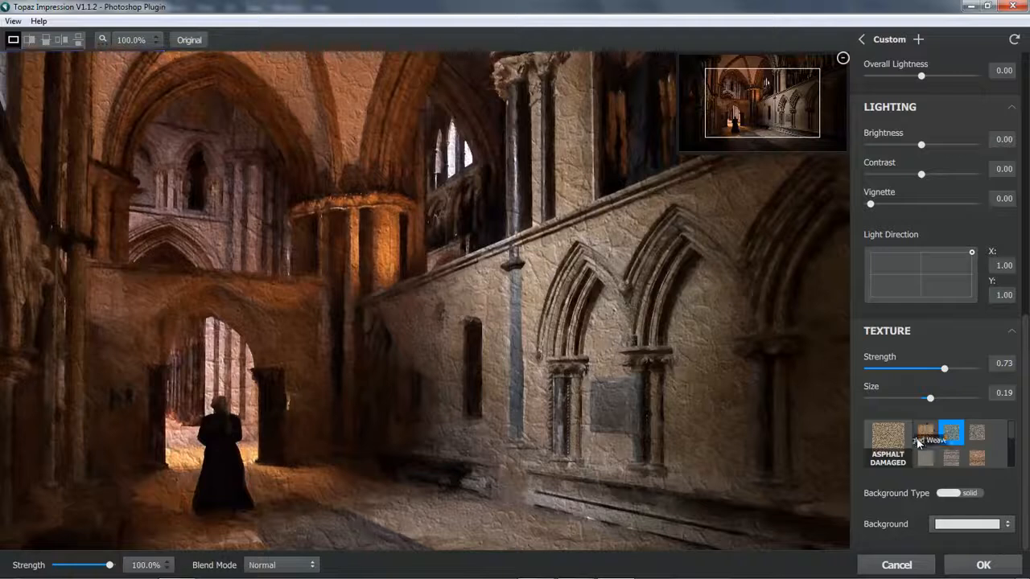
{"action": "left_click_drag", "start_coordinate": [930, 399], "coordinate": [904, 398]}
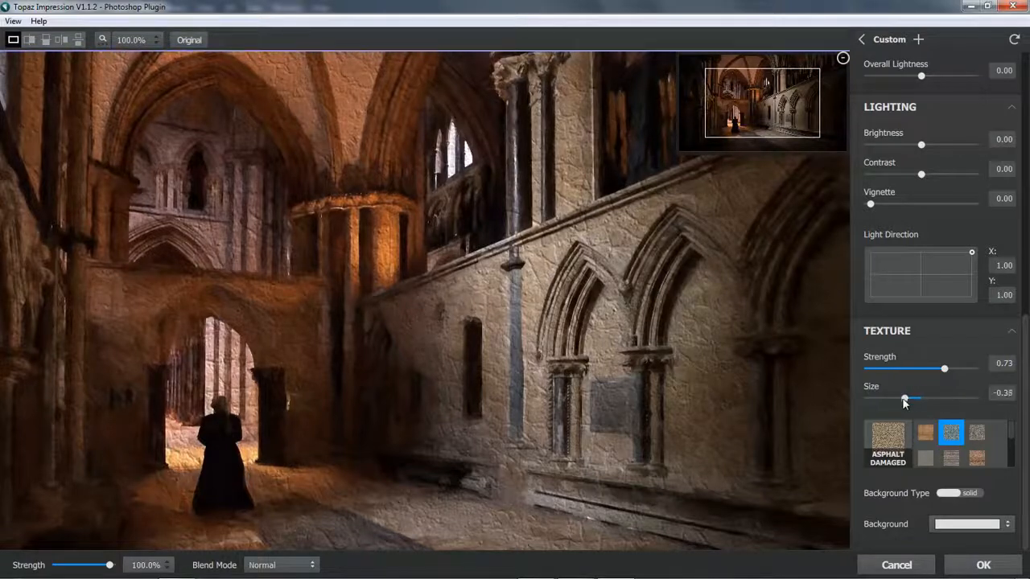
{"action": "left_click_drag", "start_coordinate": [904, 397], "coordinate": [901, 398]}
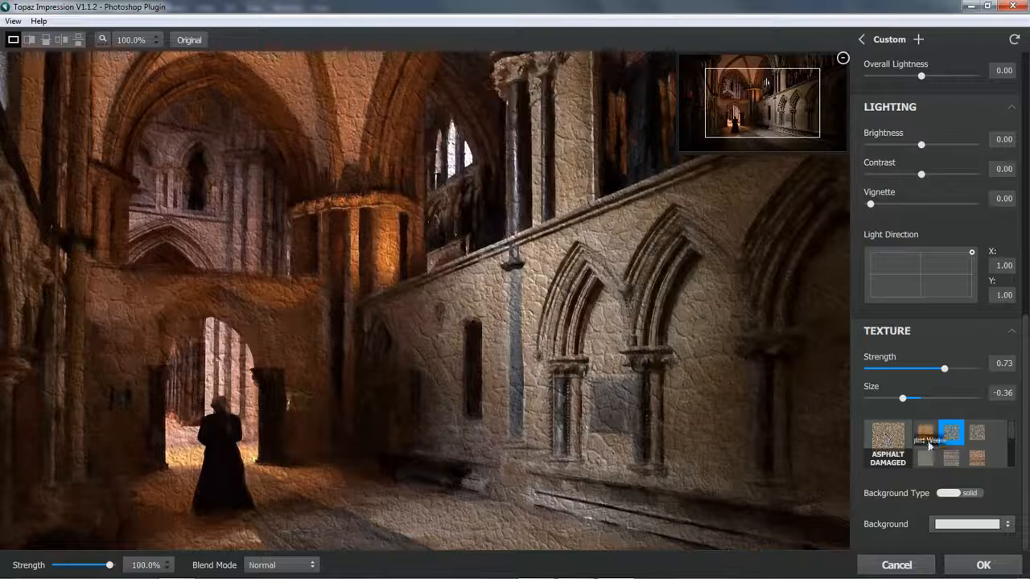
Compare Angled Weave and Stone Pavement textures, then settle on Soil 1.
{"action": "left_click", "coordinate": [924, 447]}
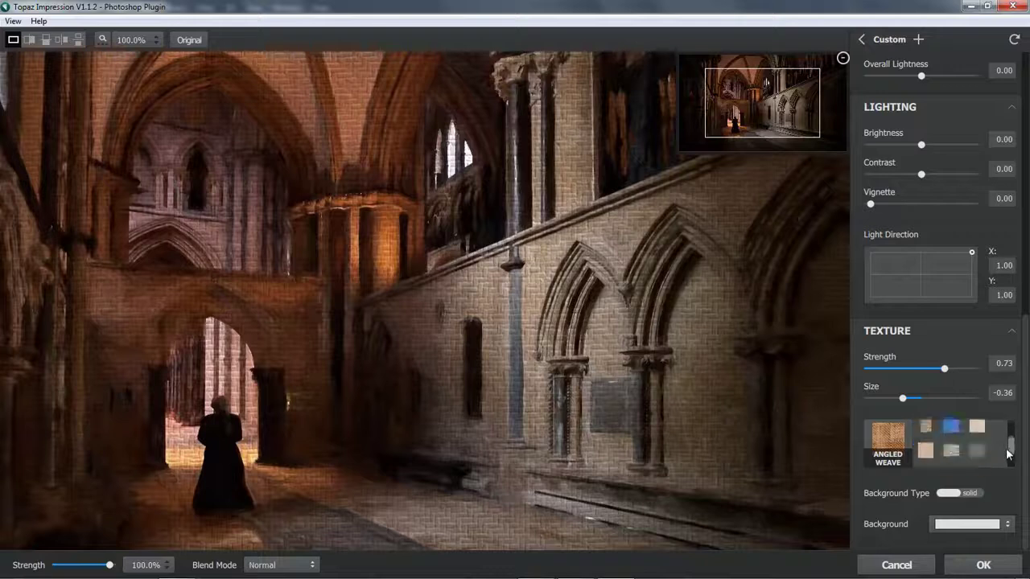
{"action": "left_click", "coordinate": [972, 451]}
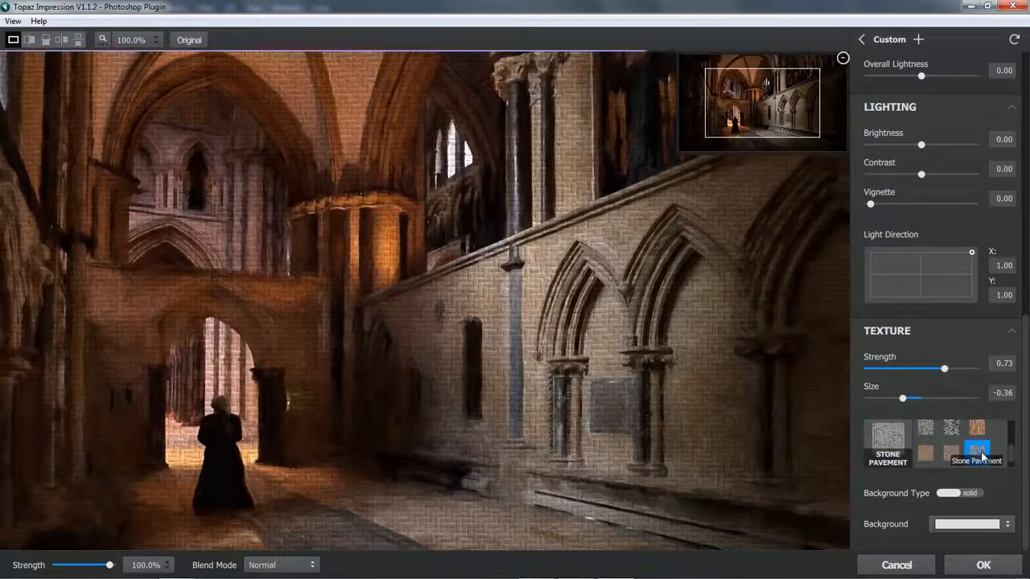
{"action": "left_click", "coordinate": [923, 457]}
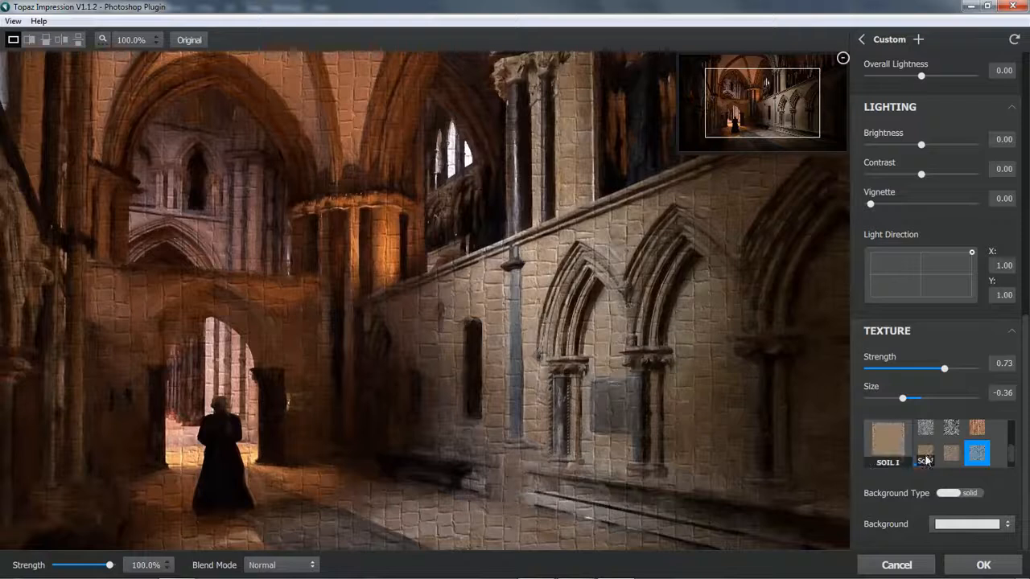
{"action": "left_click", "coordinate": [926, 453]}
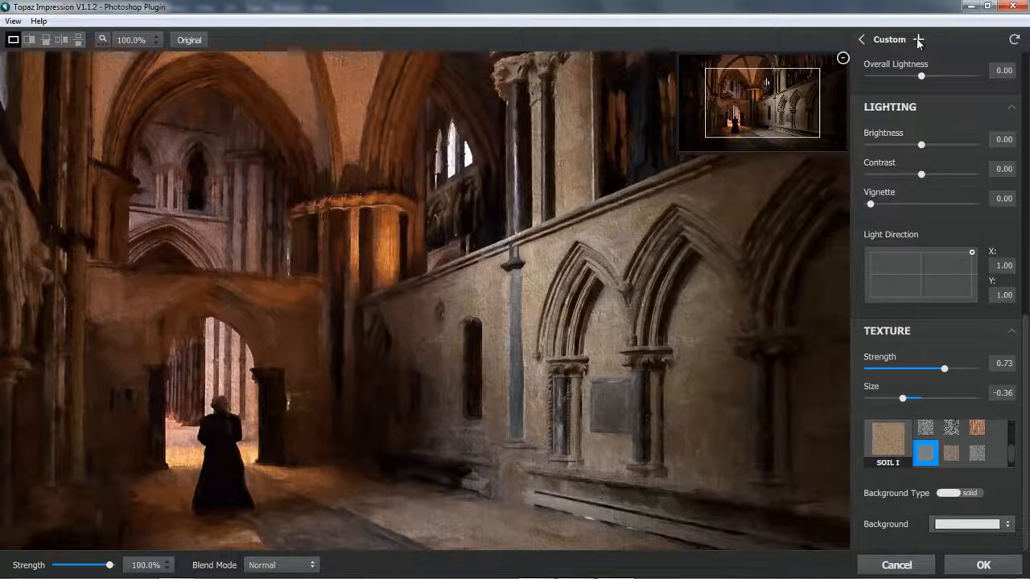
{"action": "mouse_move", "coordinate": [920, 38]}
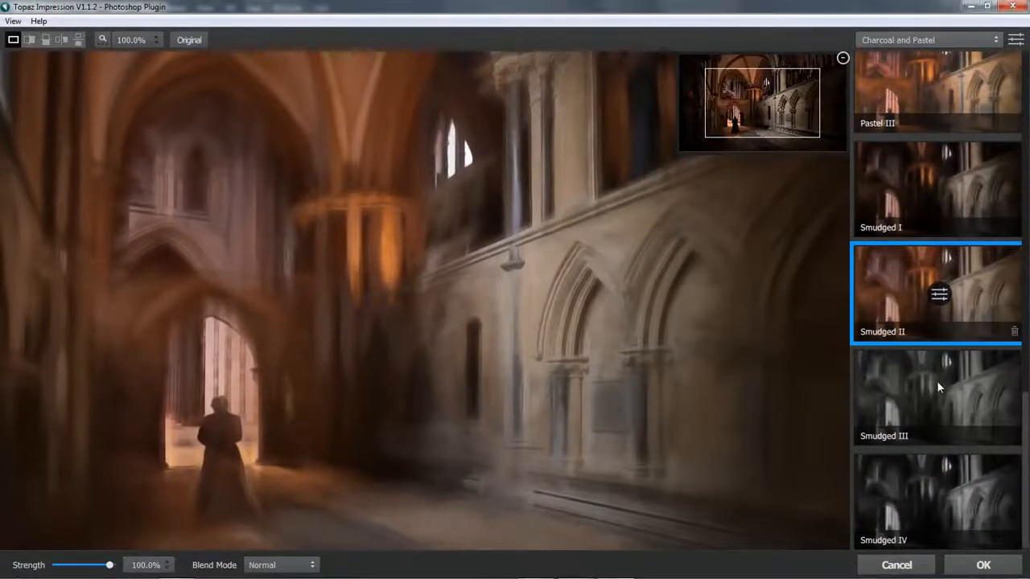
Preview Smudged III, then apply the Charcoal and Pastel Smudged II effect to the cathedral.
{"action": "left_click", "coordinate": [938, 399]}
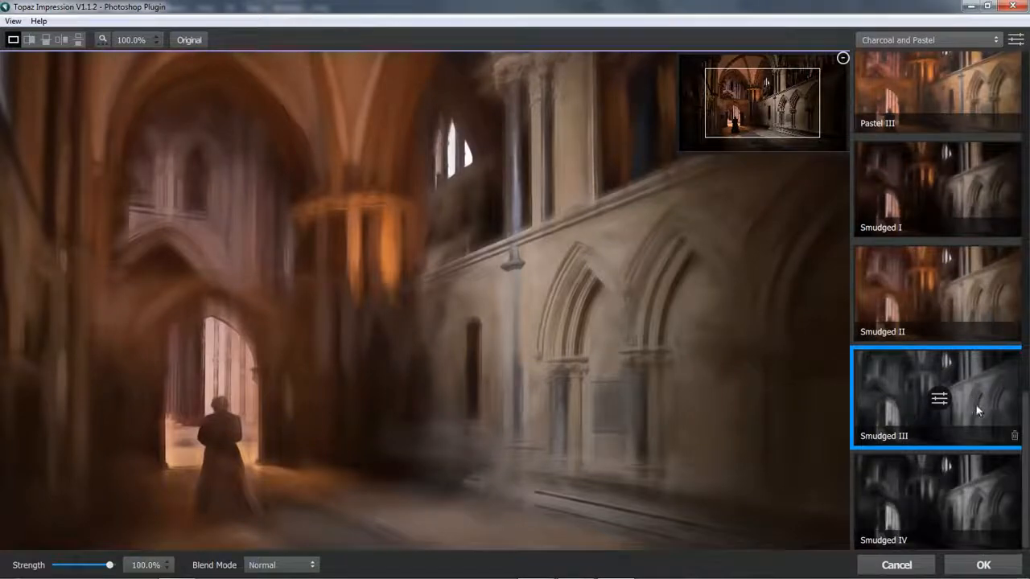
{"action": "left_click", "coordinate": [936, 303]}
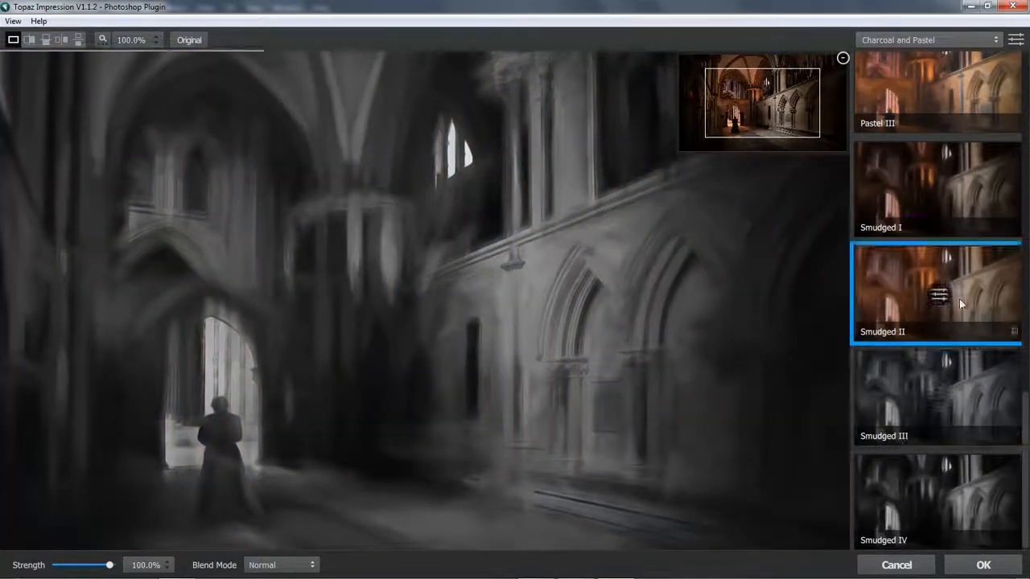
{"action": "left_click", "coordinate": [936, 298]}
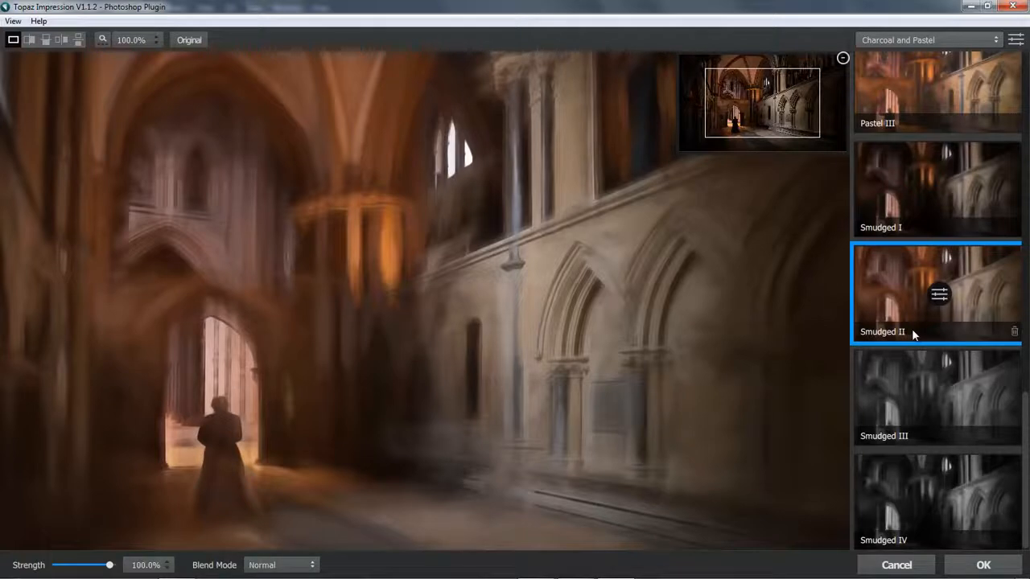
{"action": "mouse_move", "coordinate": [868, 391]}
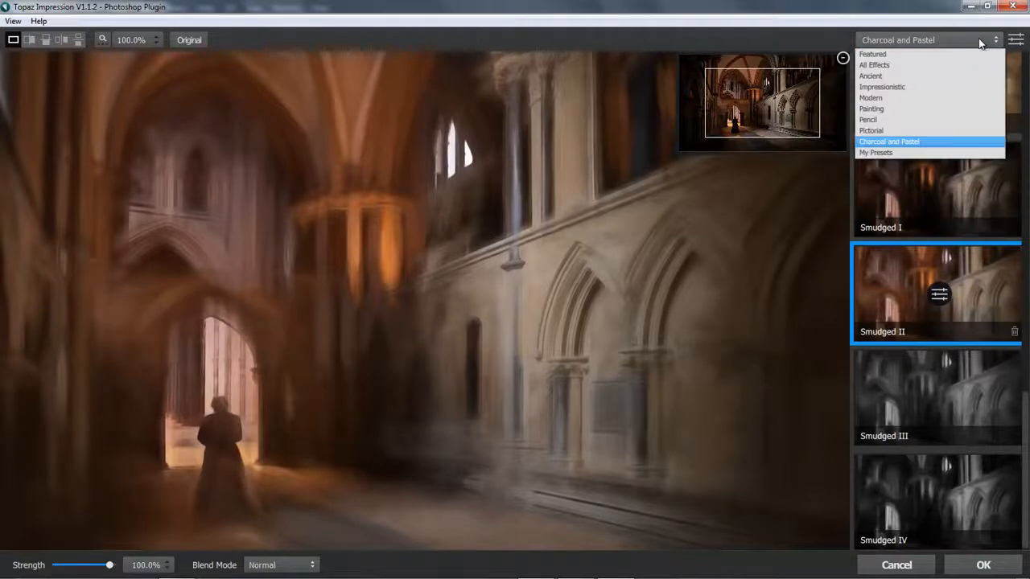
{"action": "mouse_move", "coordinate": [877, 77]}
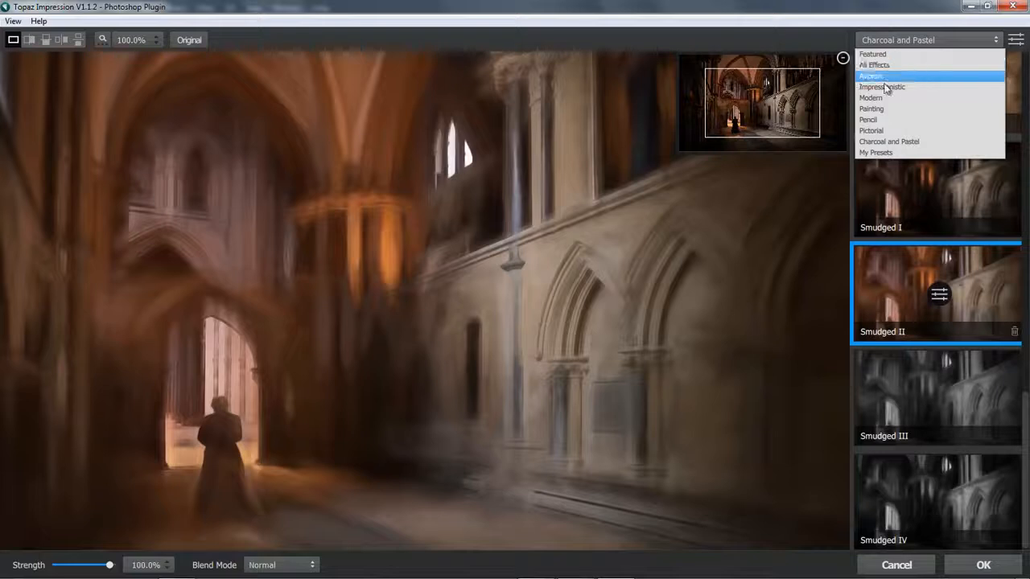
Switch to the Painting category and preview the Chiaroscuro I, II and III effects.
{"action": "left_click", "coordinate": [867, 109]}
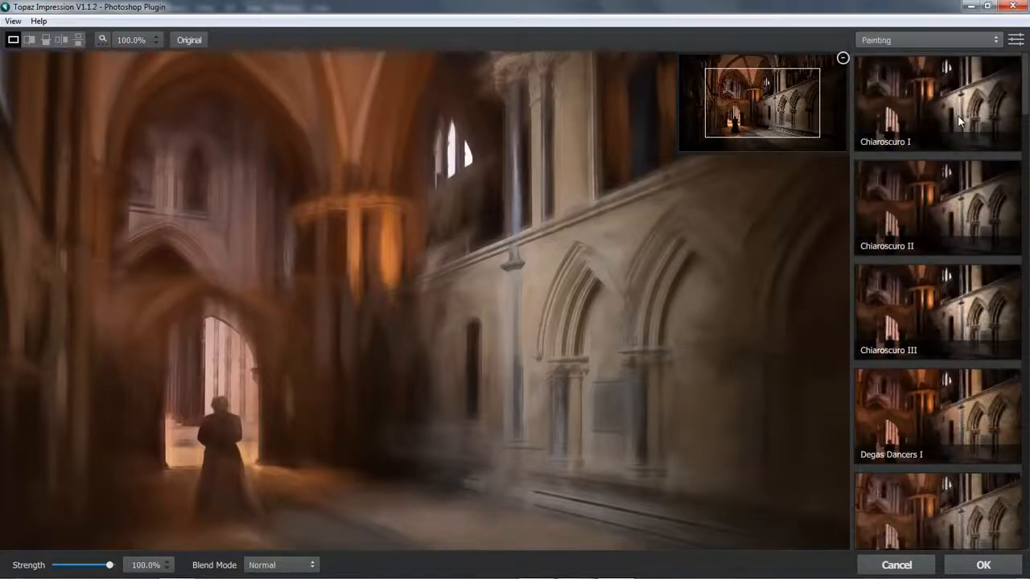
{"action": "left_click", "coordinate": [937, 103]}
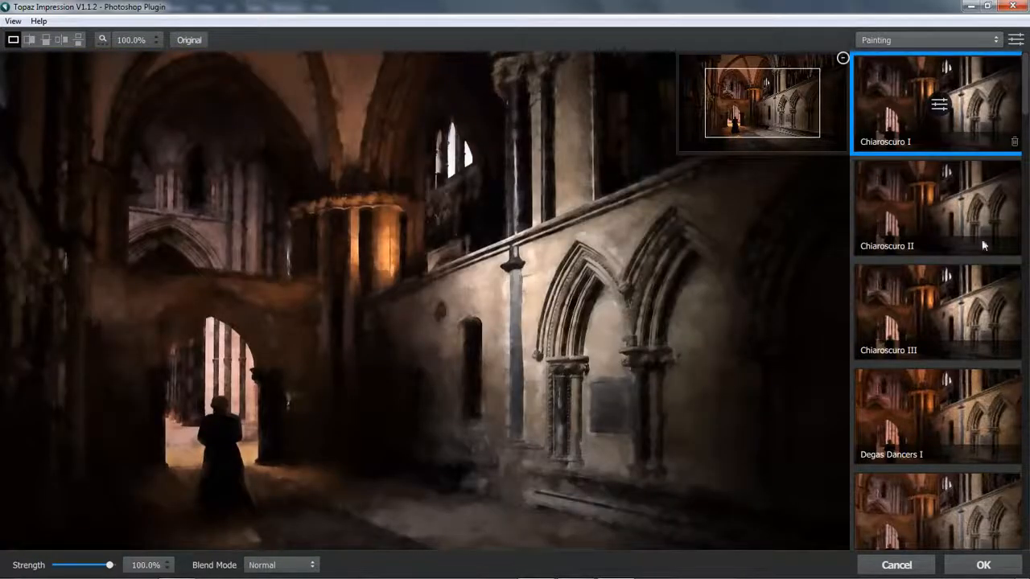
{"action": "left_click", "coordinate": [936, 206]}
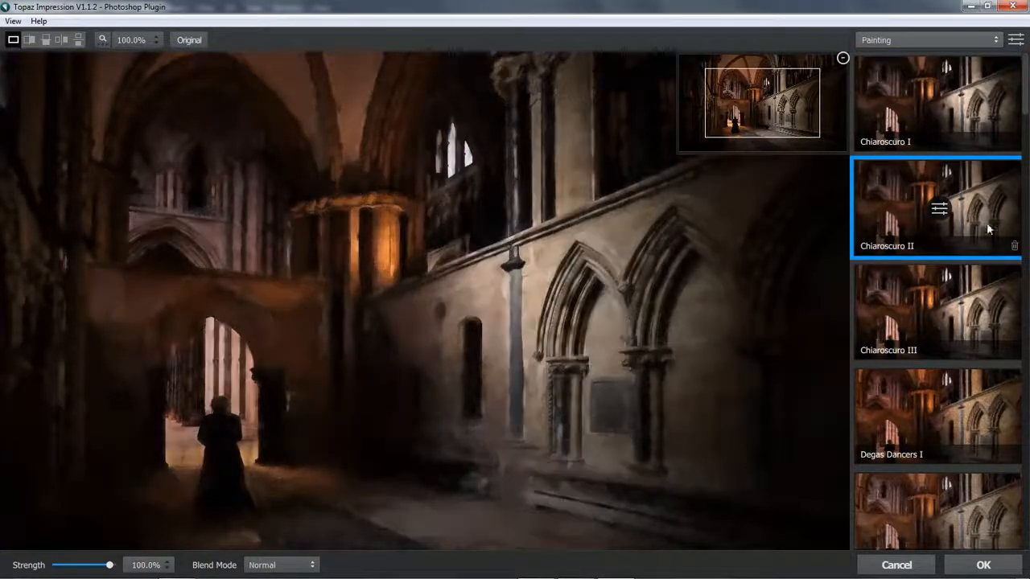
{"action": "left_click", "coordinate": [936, 328]}
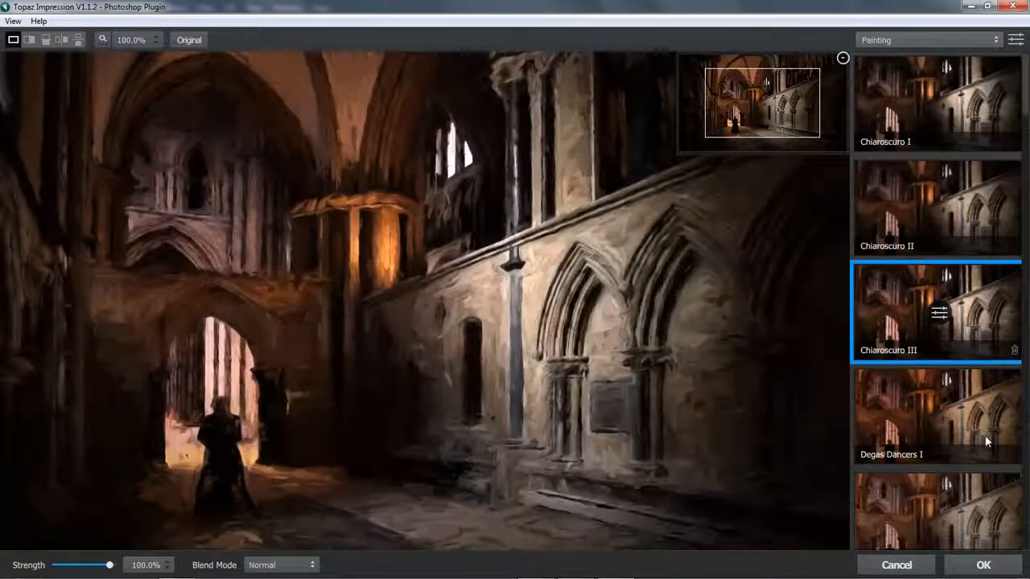
Preview Degas Dancers I and another painting effect further down the list.
{"action": "left_click", "coordinate": [937, 417]}
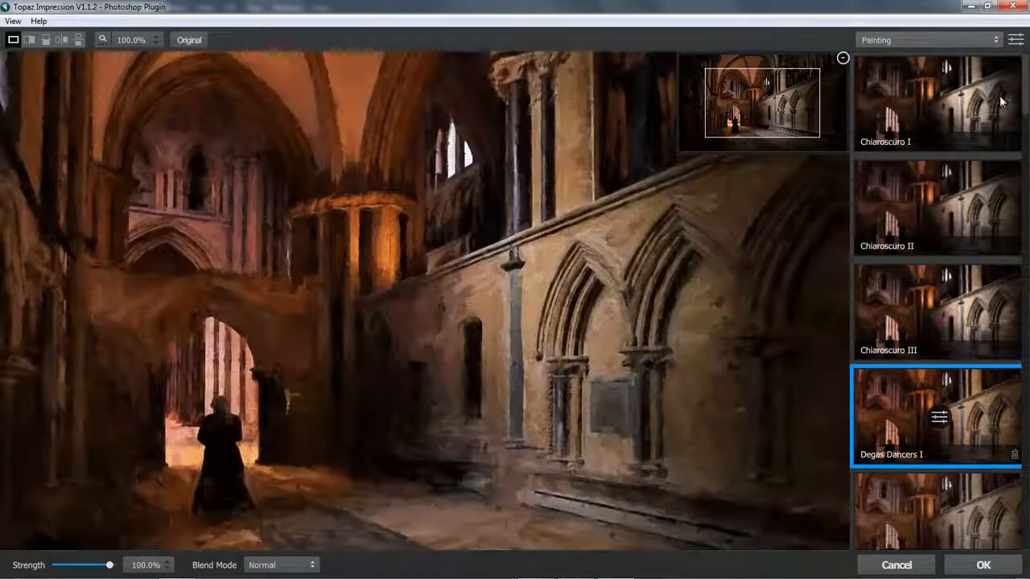
{"action": "scroll", "scroll_direction": "down", "scroll_amount": 3}
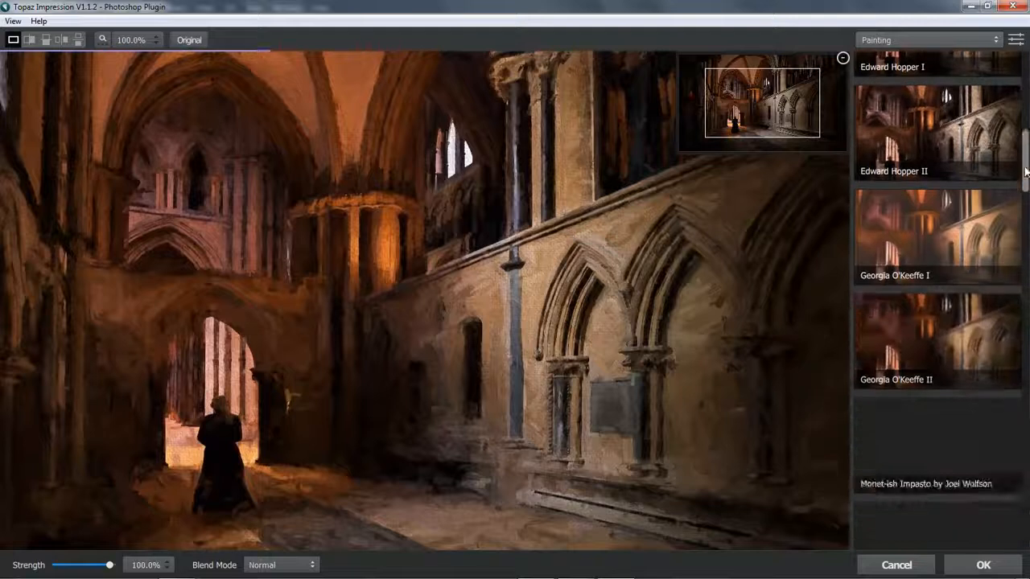
{"action": "scroll", "scroll_direction": "down", "scroll_amount": 3}
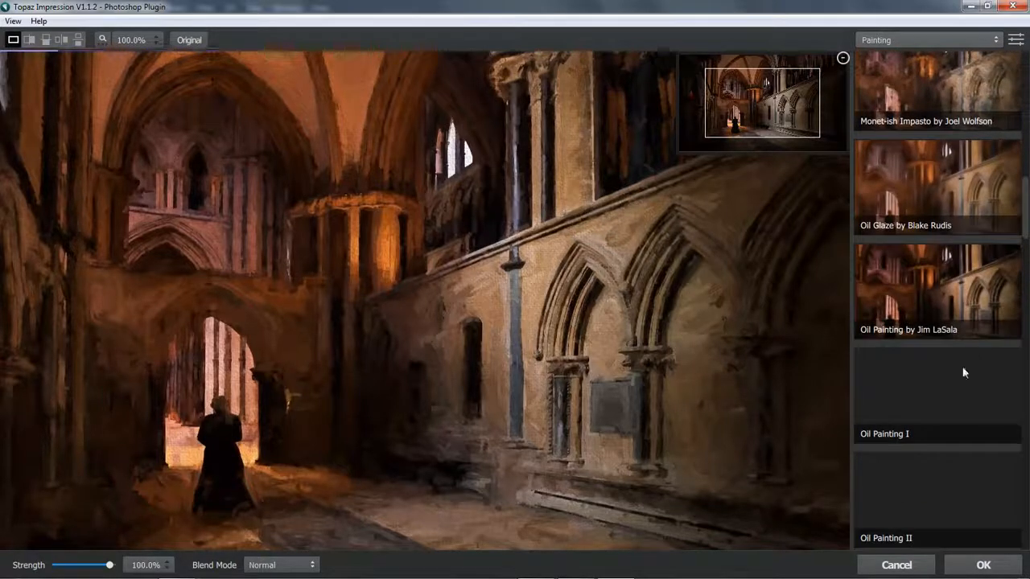
{"action": "left_click", "coordinate": [936, 405]}
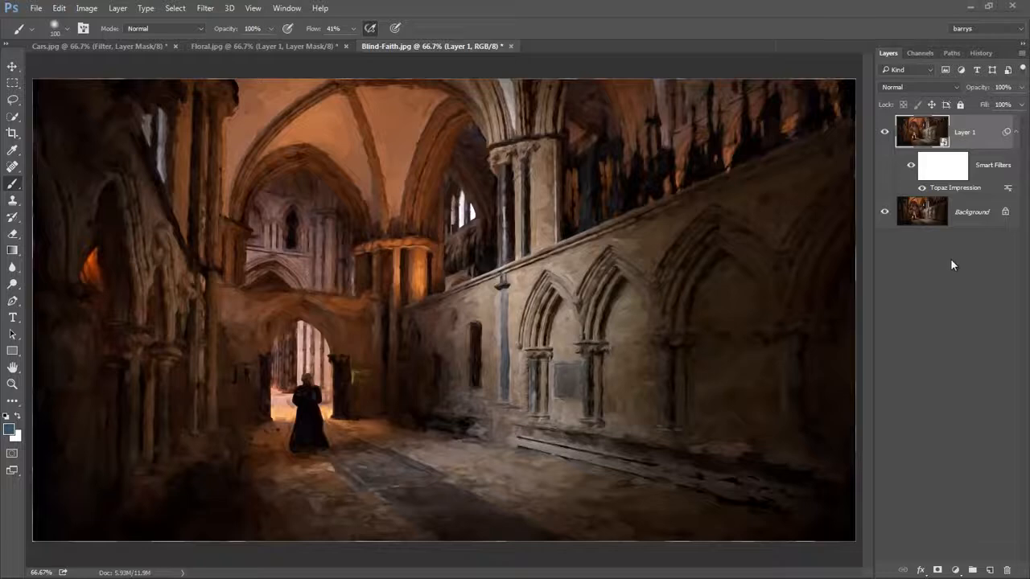
{"action": "mouse_move", "coordinate": [961, 193]}
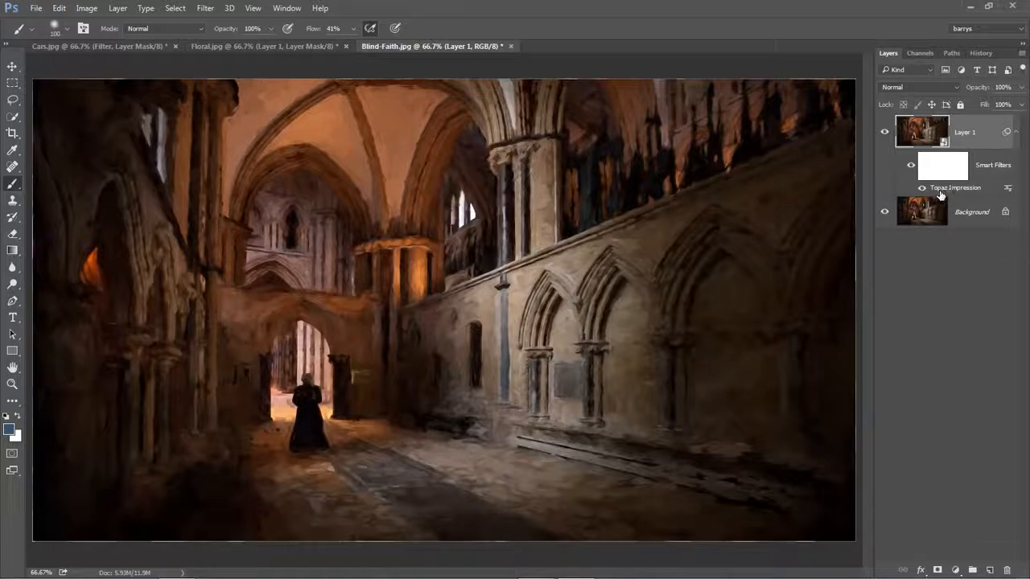
Reopen the cathedral's Impression smart filter and apply Chiaroscuro I, returning to Photoshop.
{"action": "double_click", "coordinate": [955, 187]}
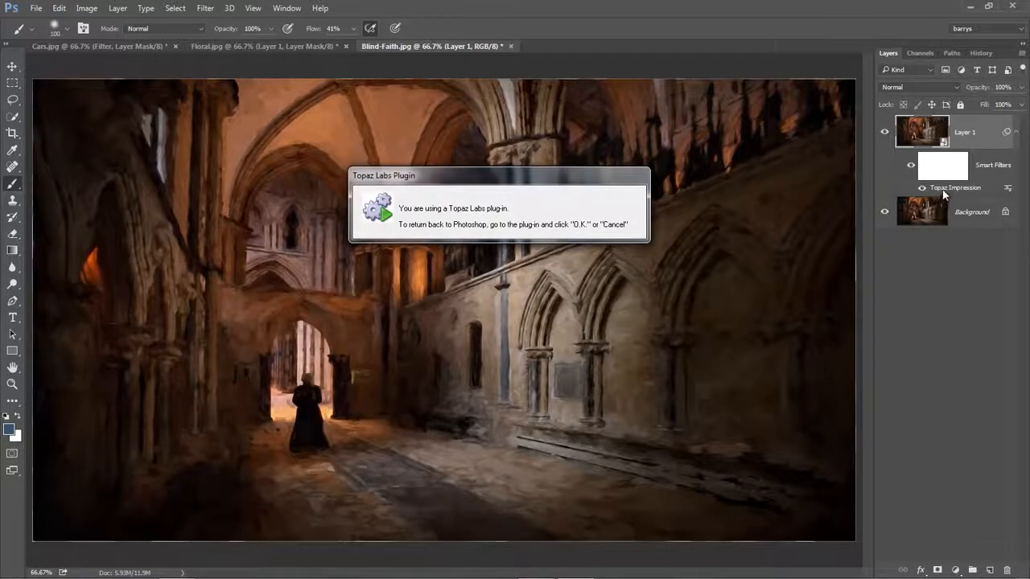
{"action": "left_click", "coordinate": [499, 212]}
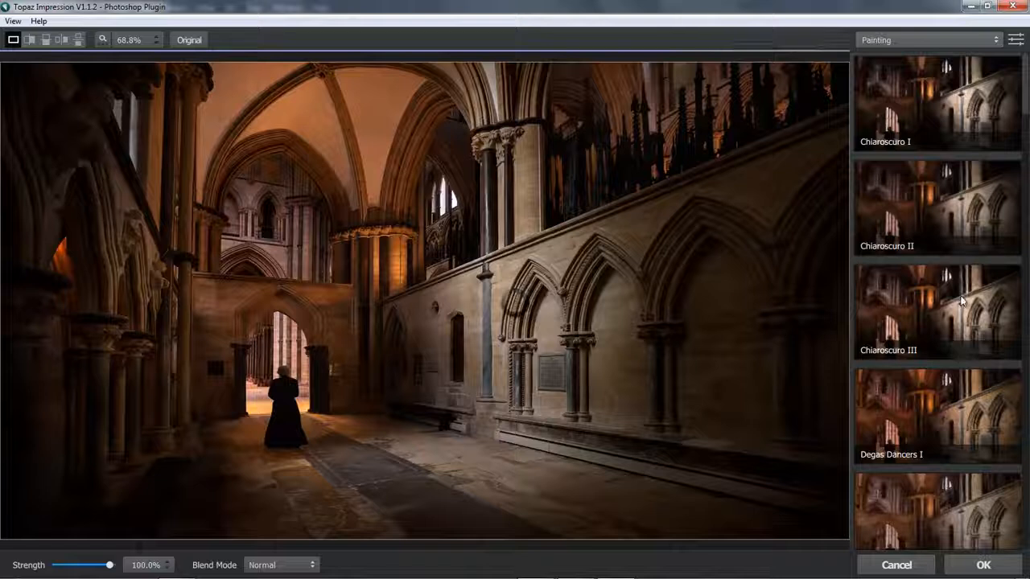
{"action": "left_click", "coordinate": [936, 103]}
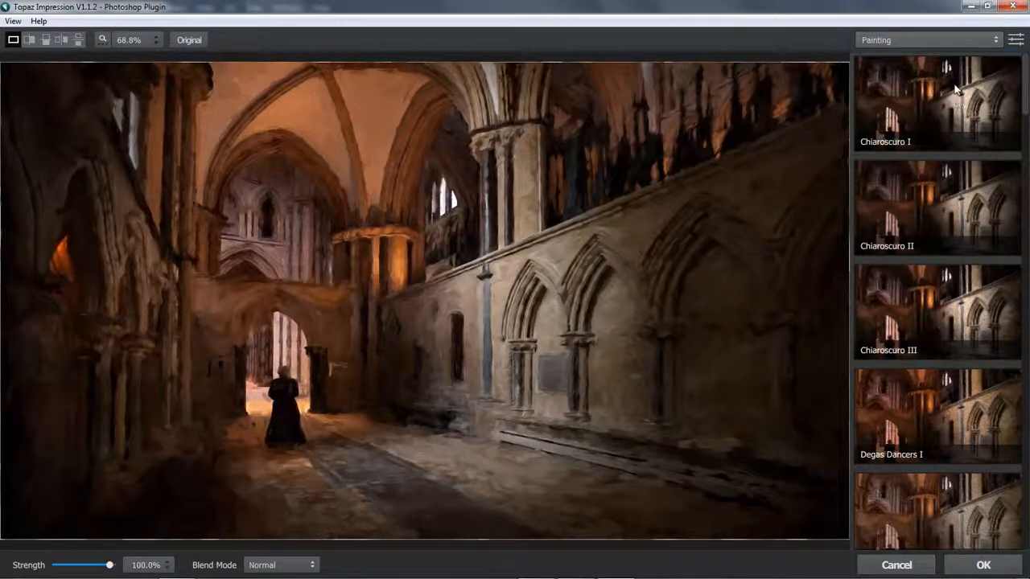
{"action": "left_click", "coordinate": [936, 100]}
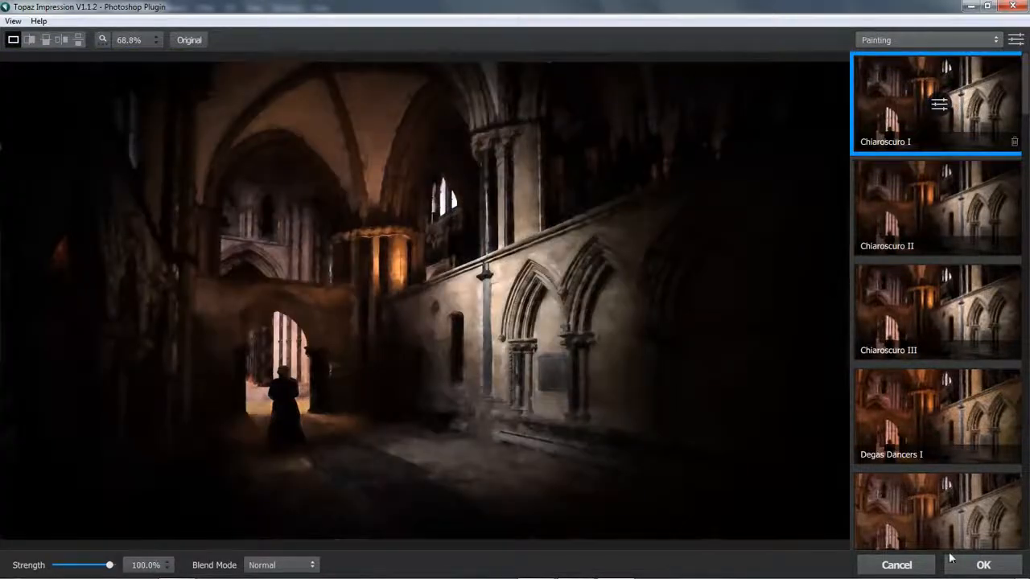
{"action": "left_click", "coordinate": [983, 565]}
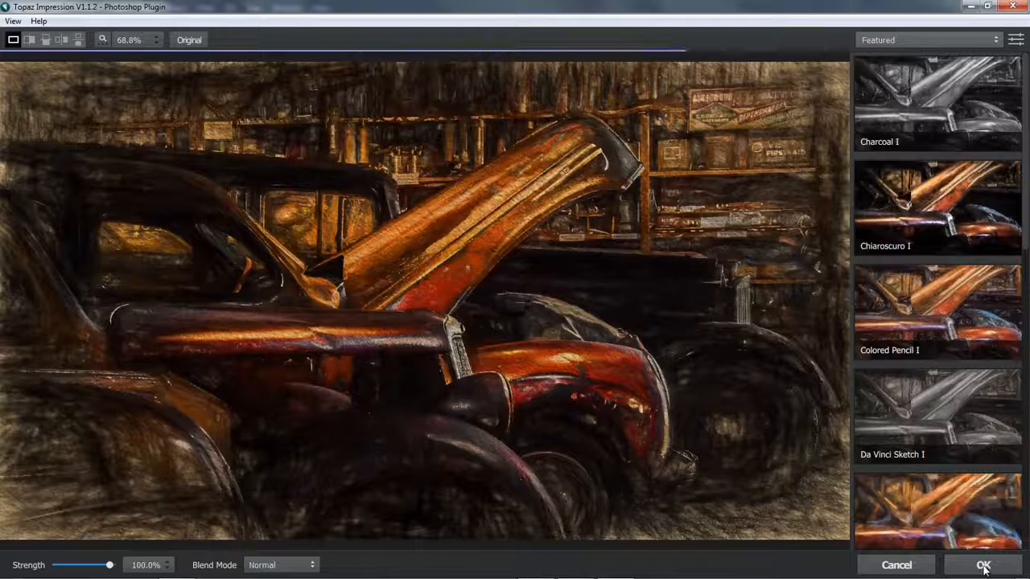
Confirm the sketch effect on the vintage car and return to Photoshop.
{"action": "left_click", "coordinate": [983, 565]}
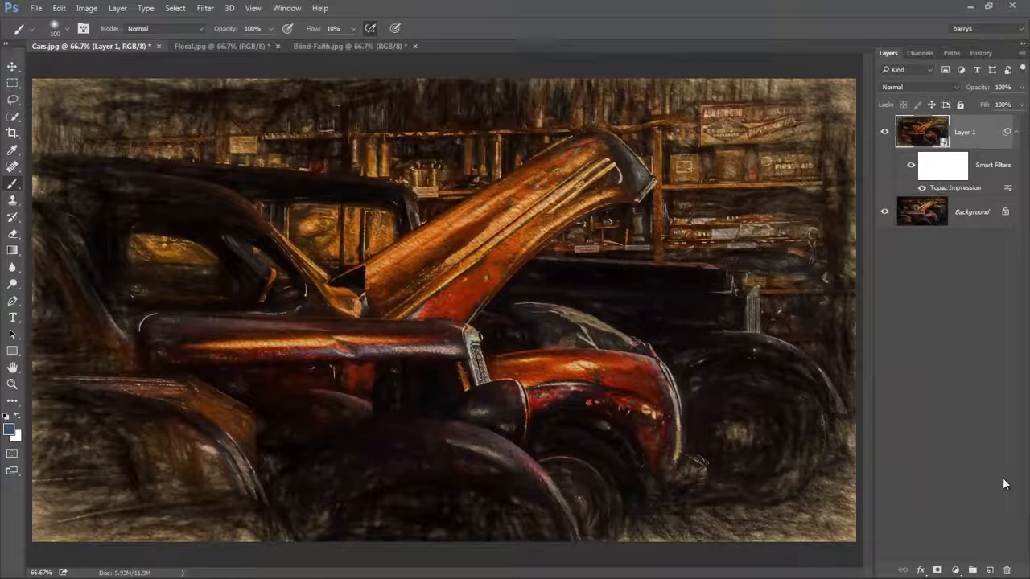